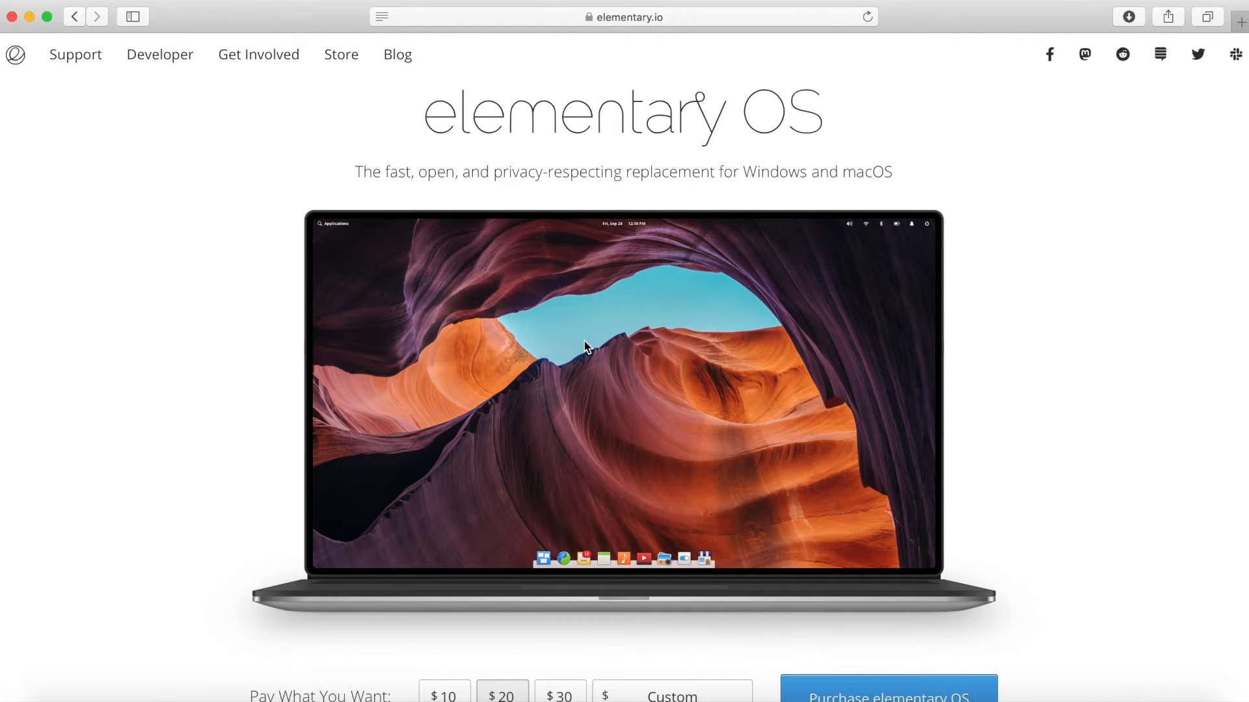
mouse_move(558, 343)
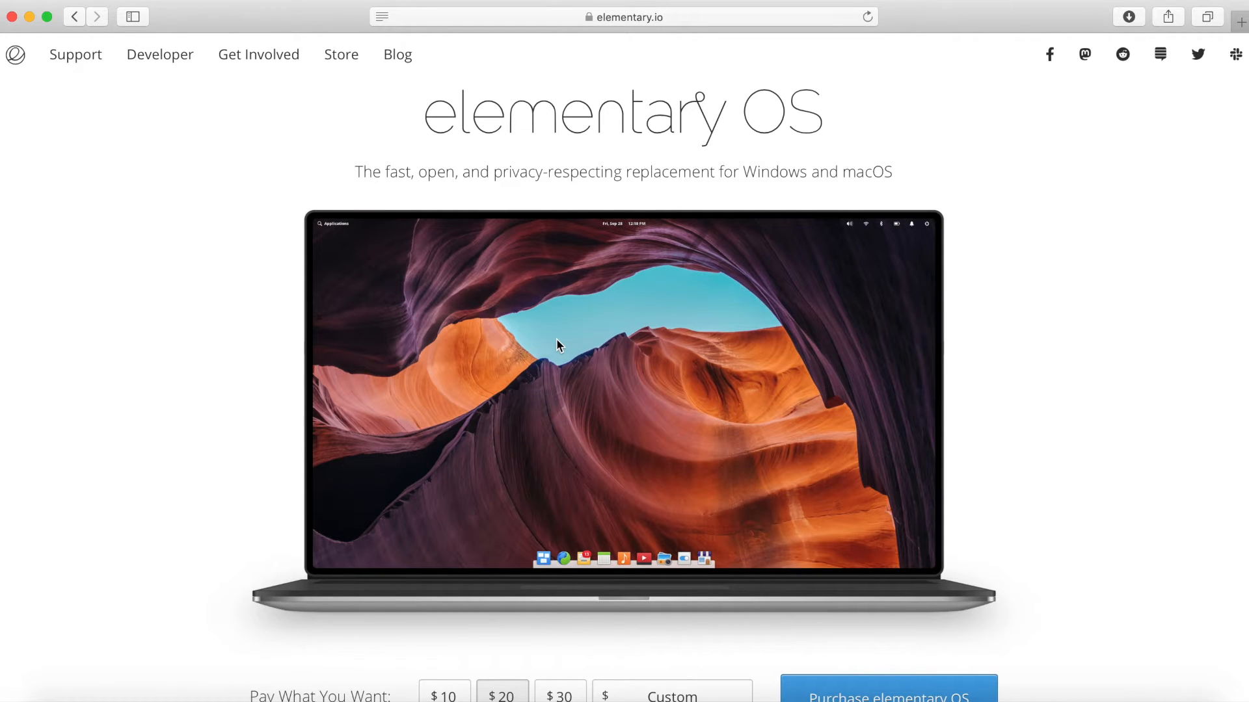
Step: Scroll the elementary.io homepage down to the Pay What You Want purchase area for elementary OS 5.0 Juno
scroll(down, 3)
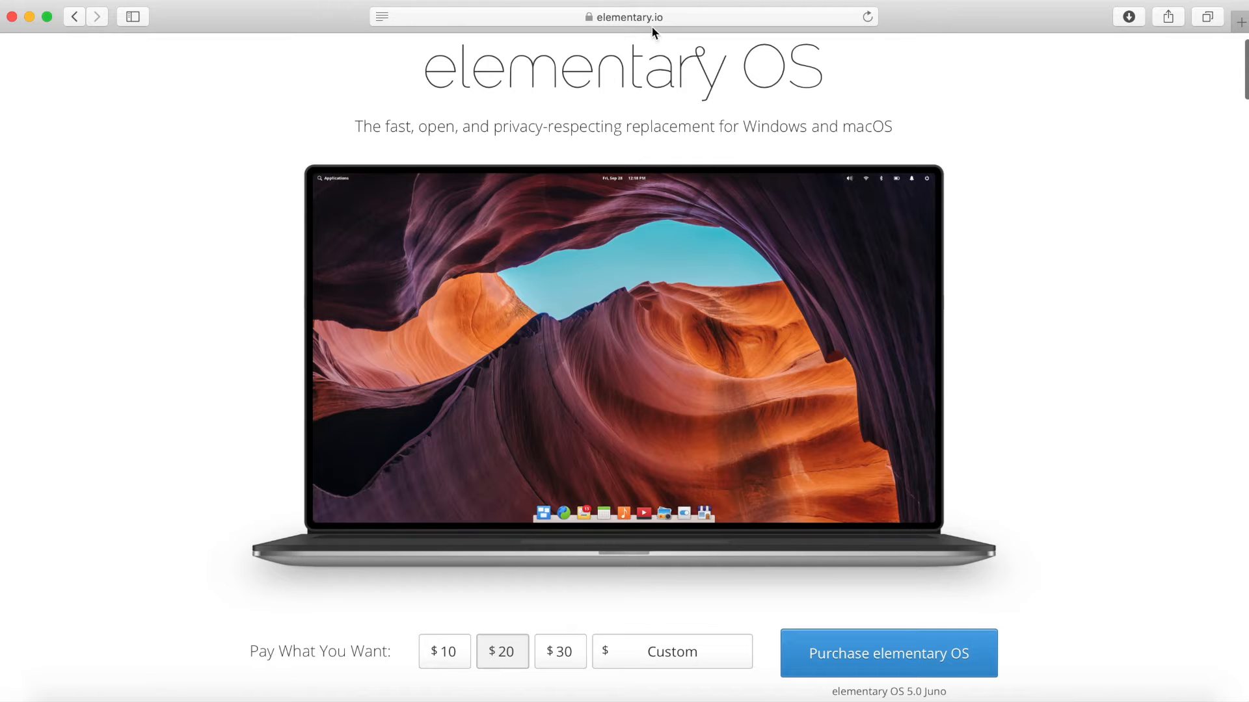
click(625, 16)
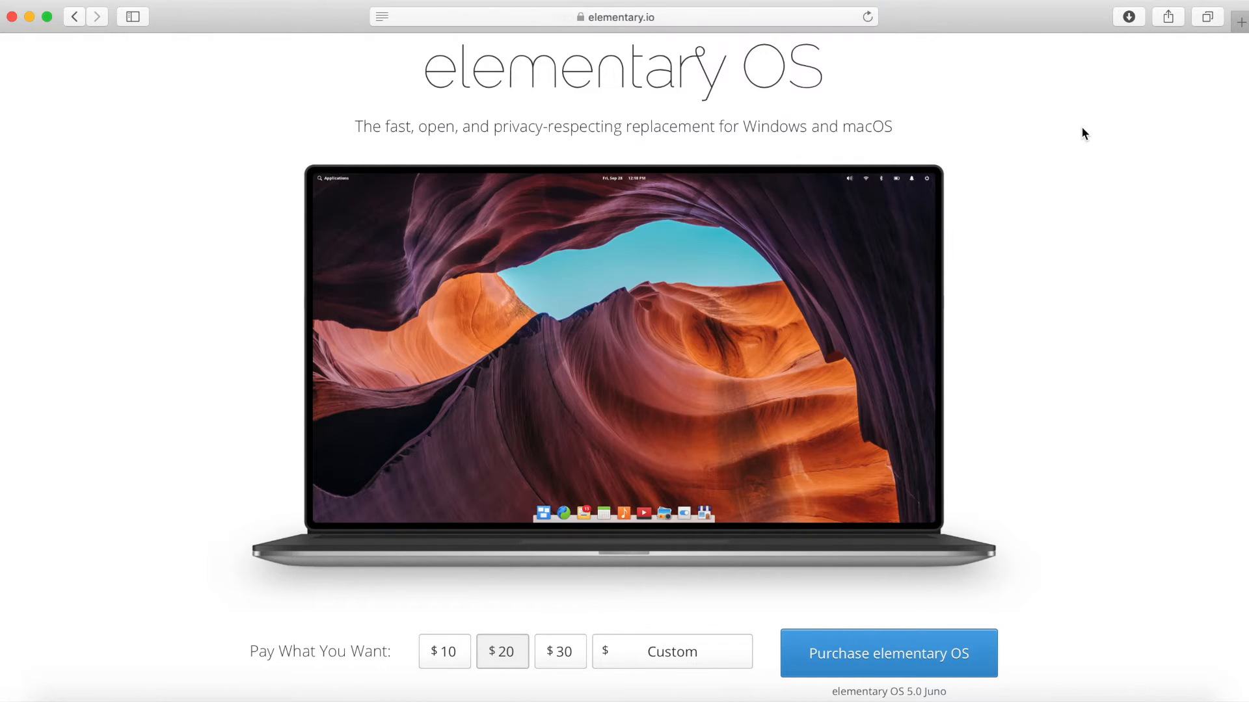
mouse_move(859, 234)
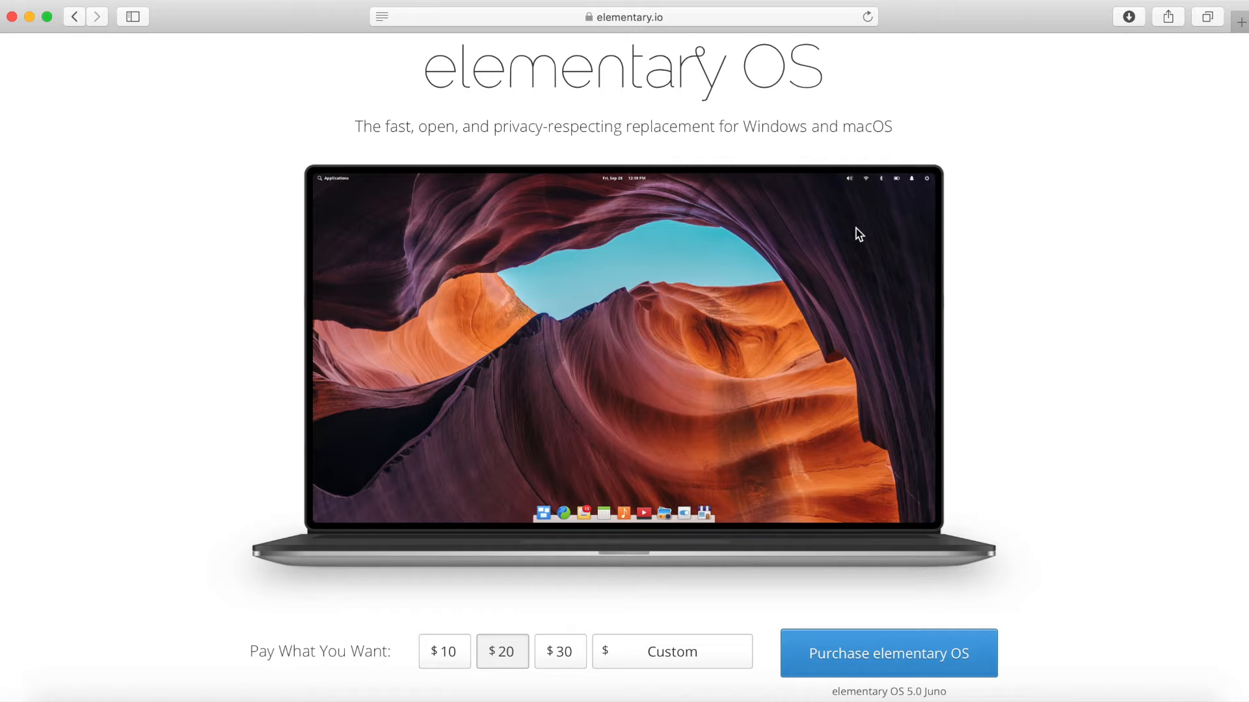
scroll(down, 3)
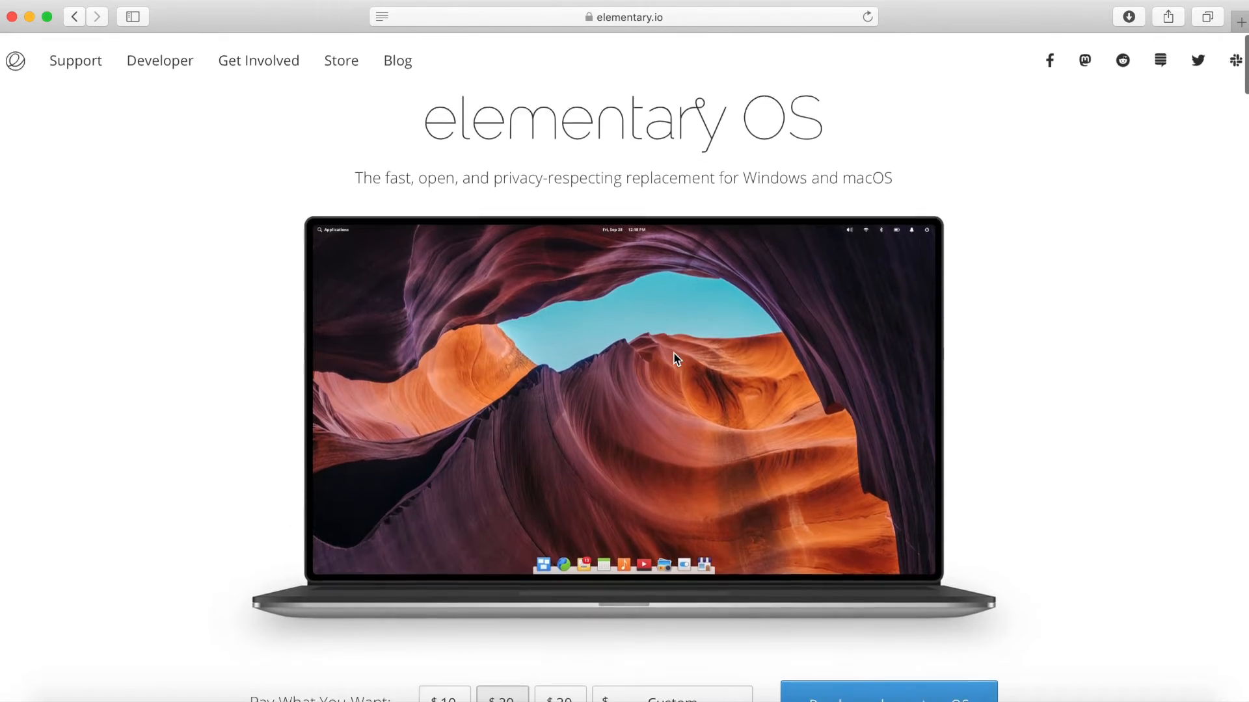
scroll(down, 3)
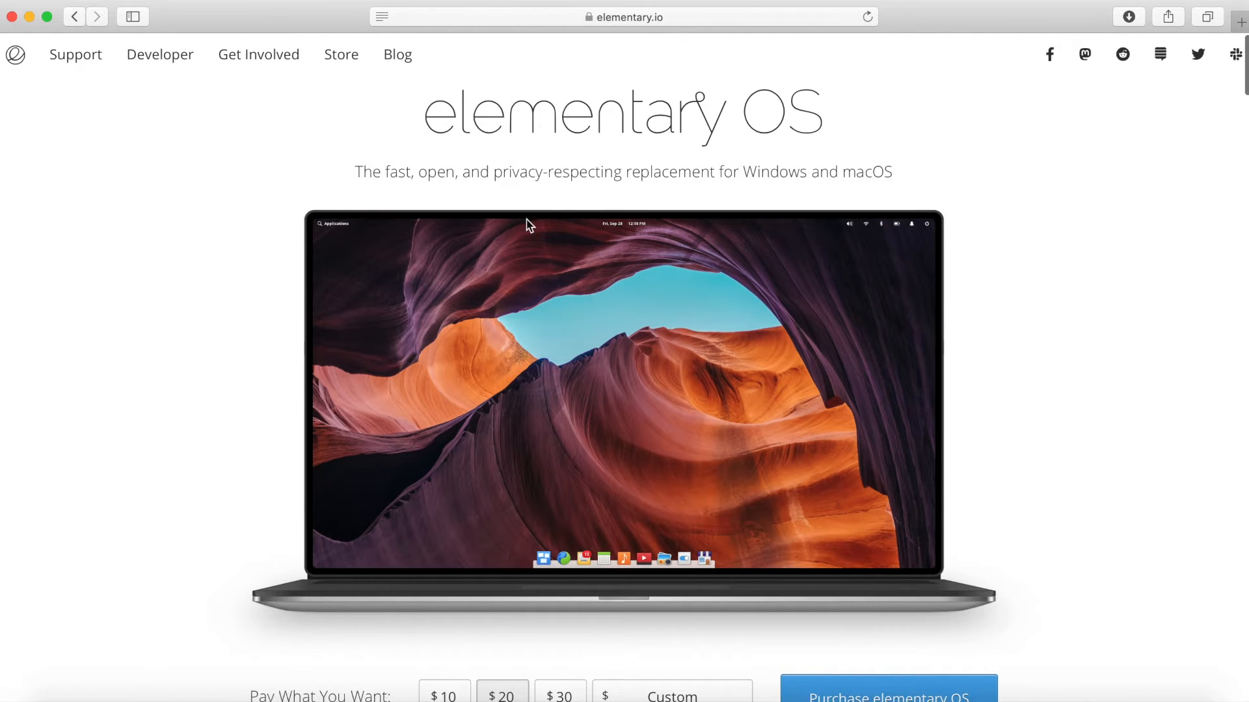
scroll(down, 3)
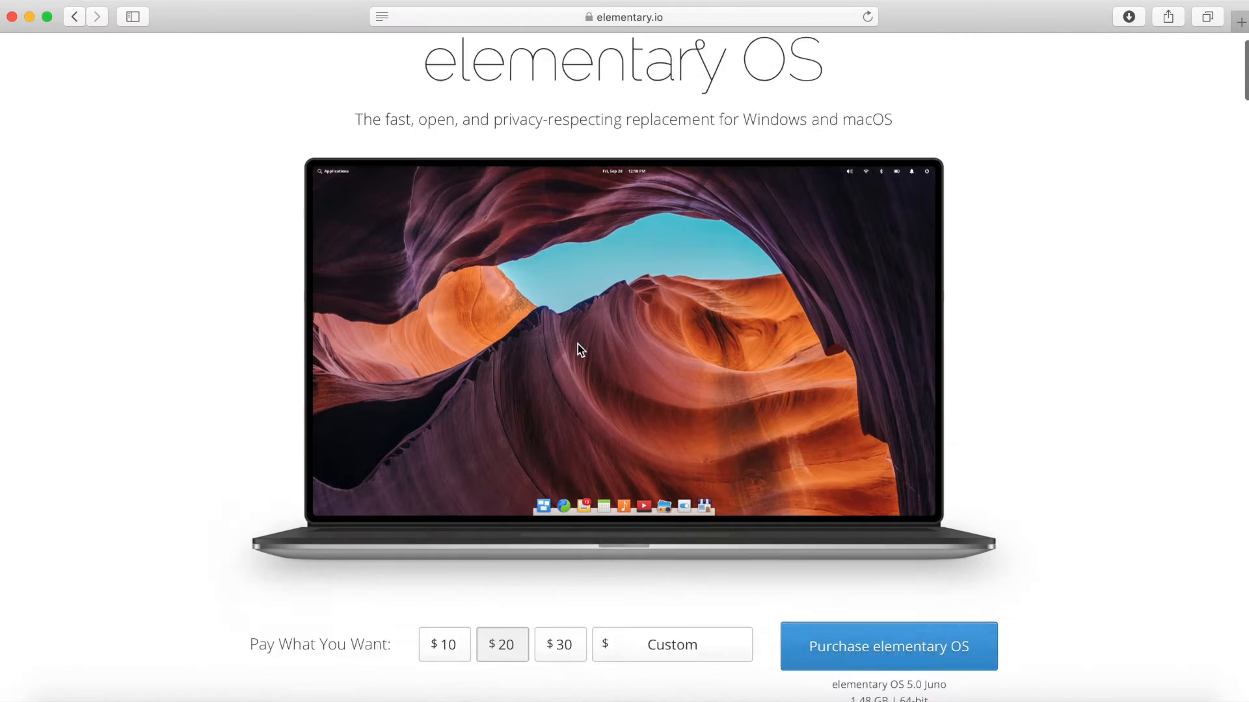
scroll(down, 3)
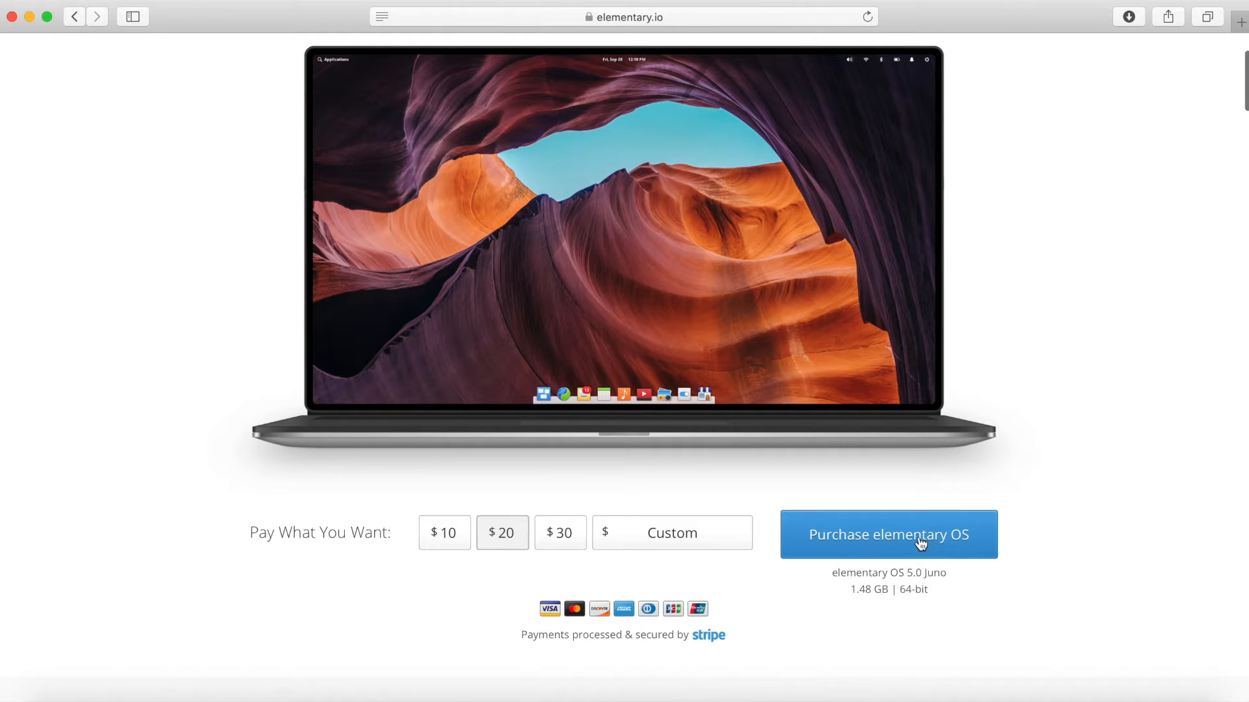
mouse_move(442, 544)
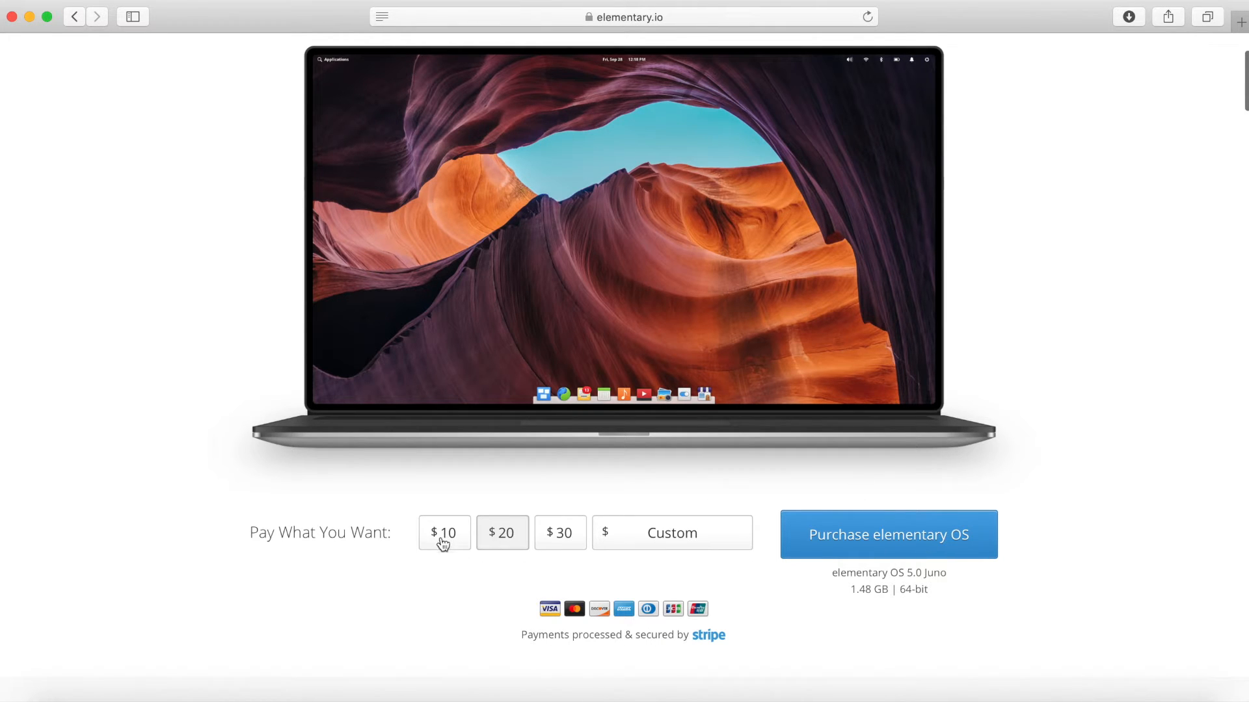
Step: Enter a custom payment amount of $0 for elementary OS
click(671, 532)
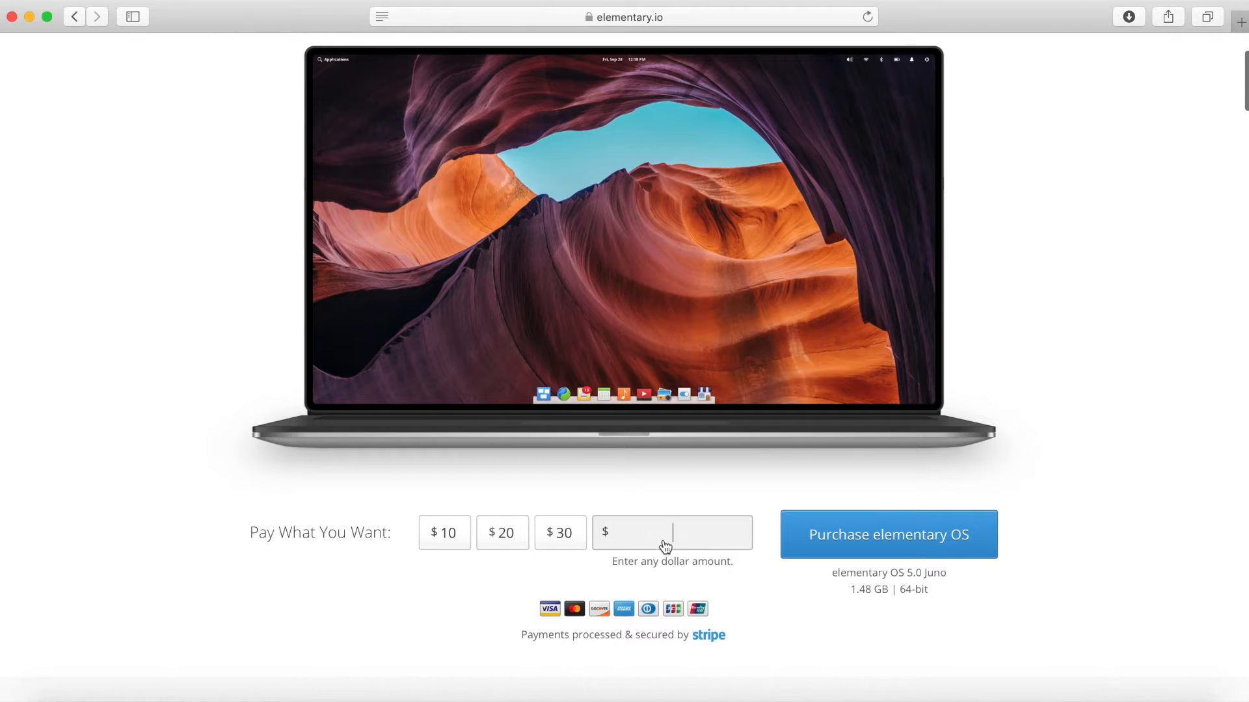
text(0)
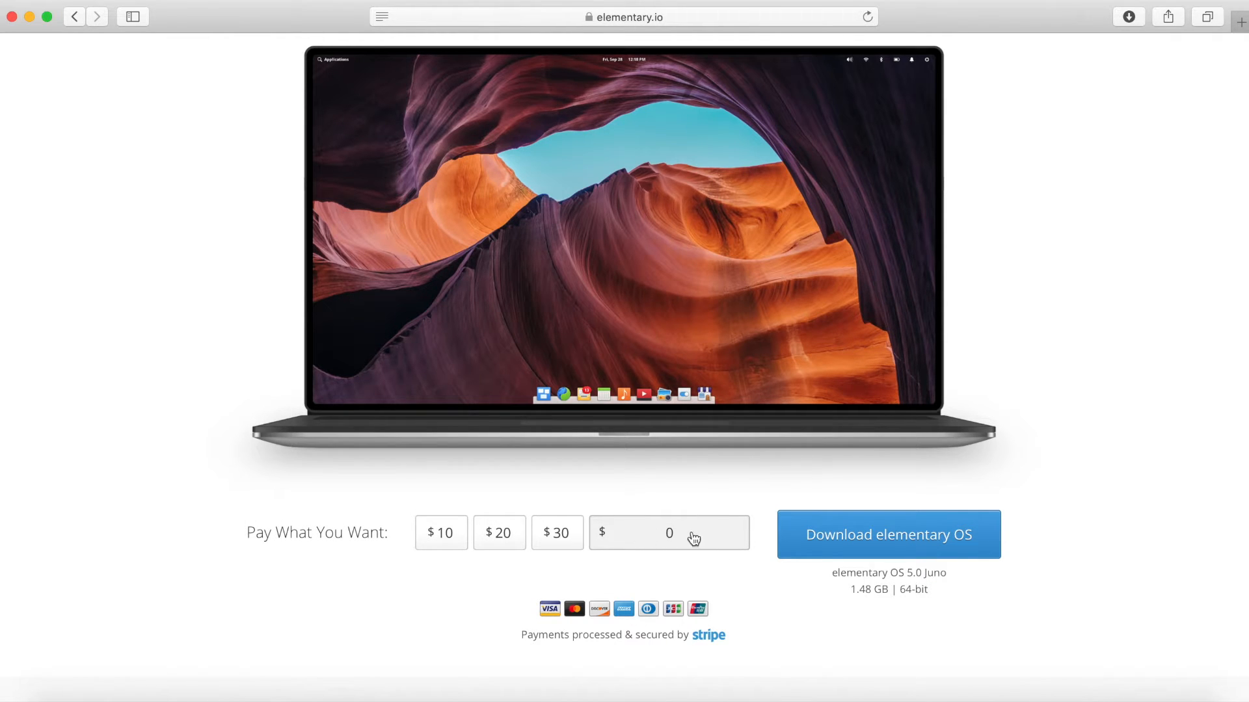
click(668, 532)
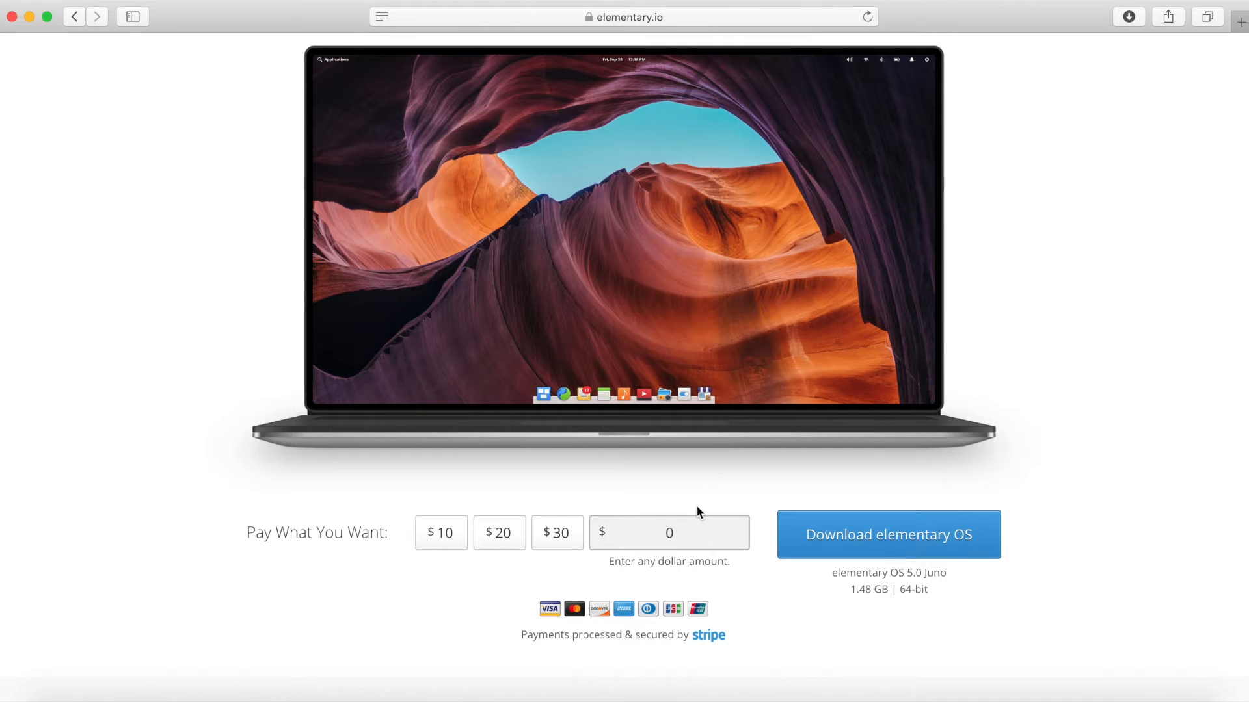
mouse_move(908, 533)
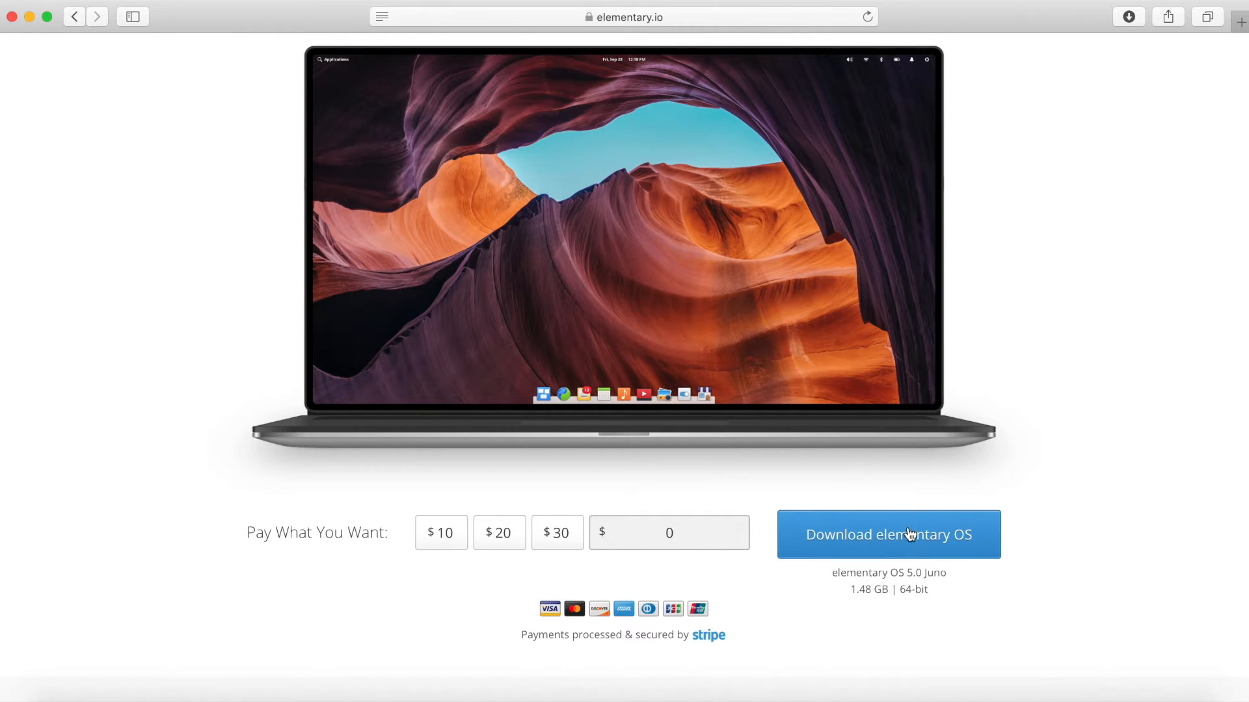
Step: Start the elementary OS 5.0 Juno download from the Choose a Download dialog and check its progress
click(887, 534)
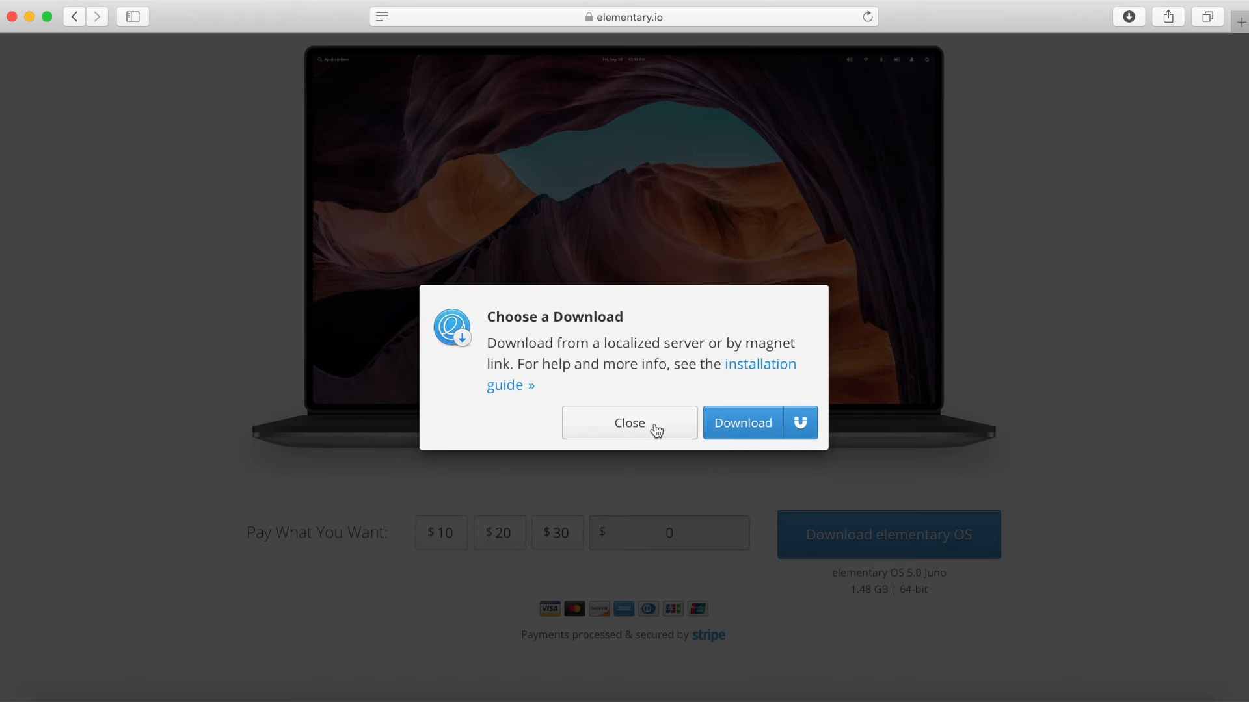
mouse_move(744, 423)
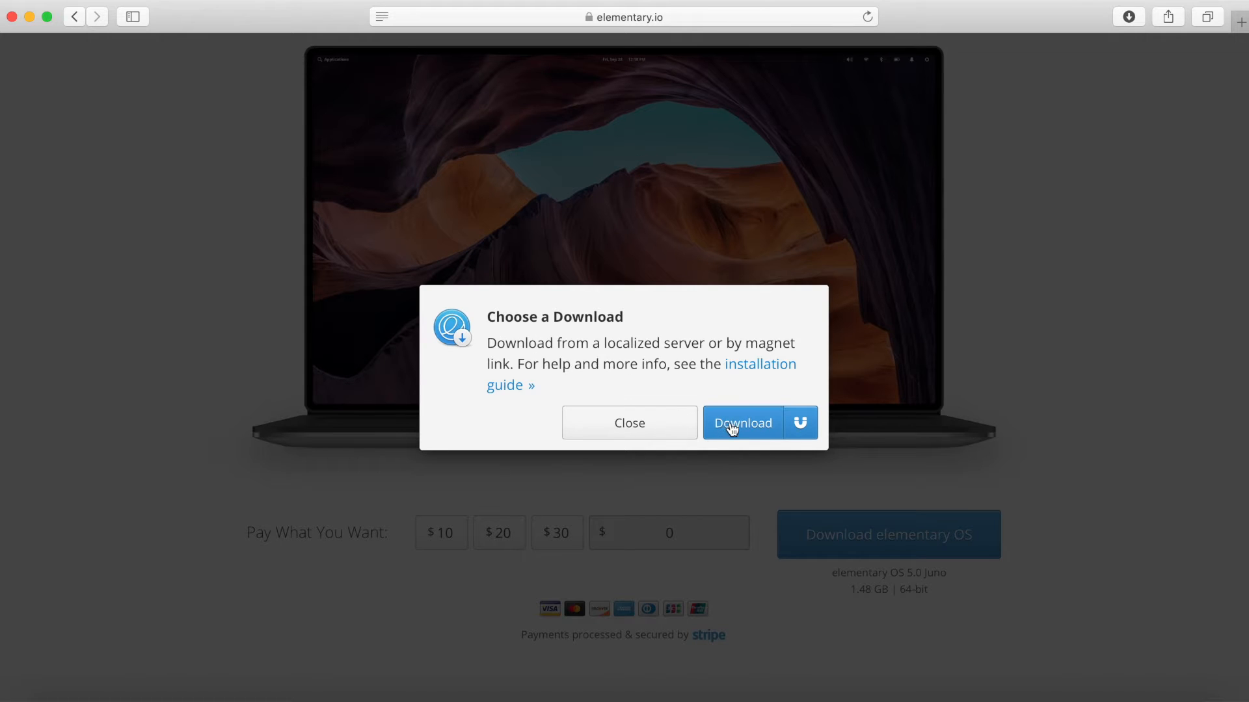
click(741, 423)
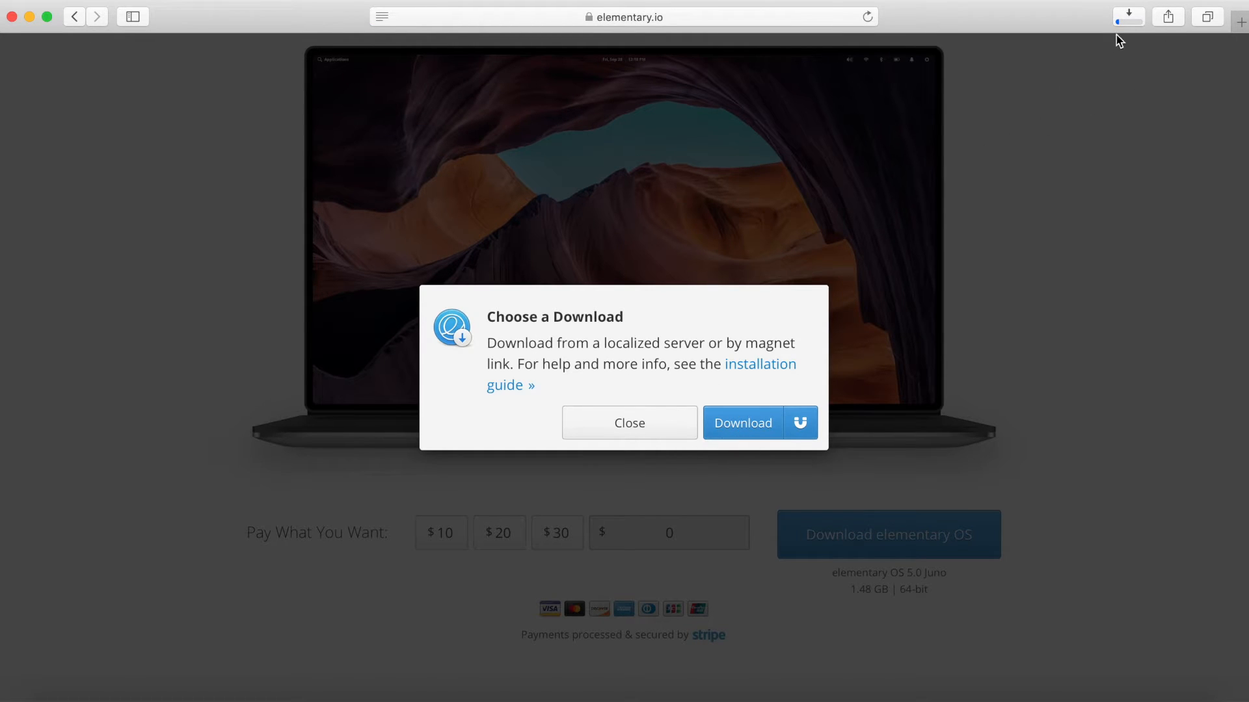
click(1126, 16)
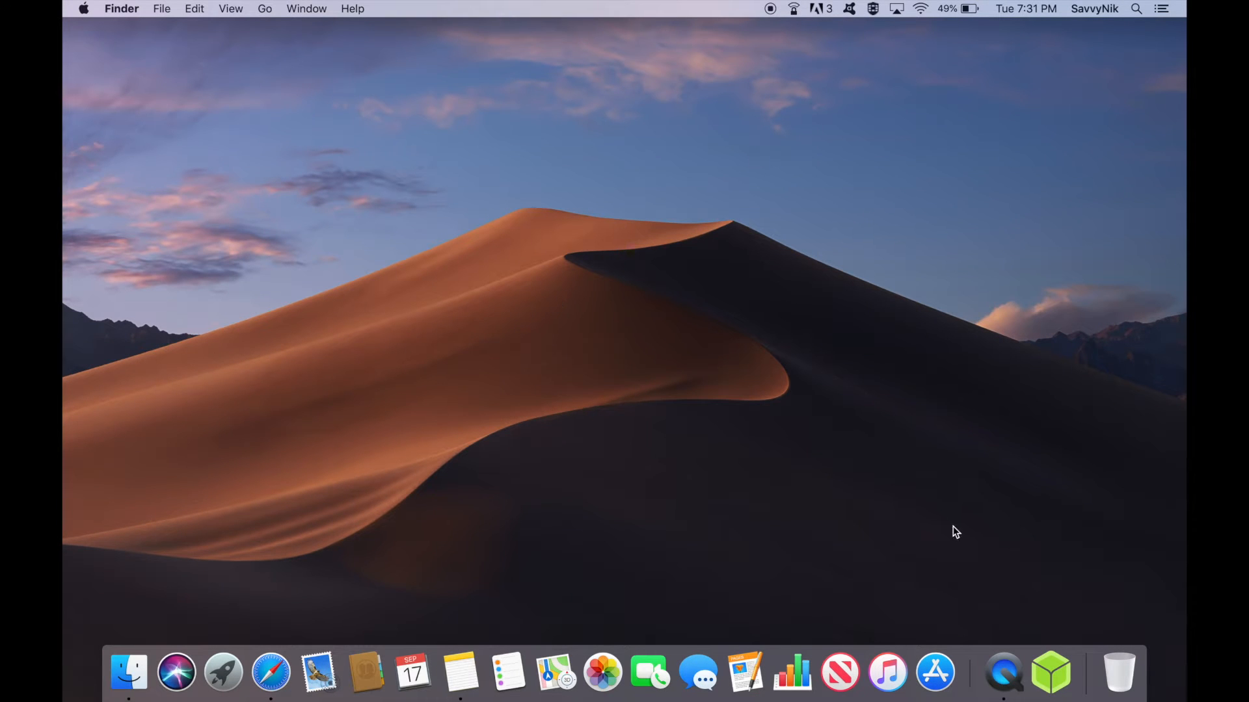
mouse_move(787, 442)
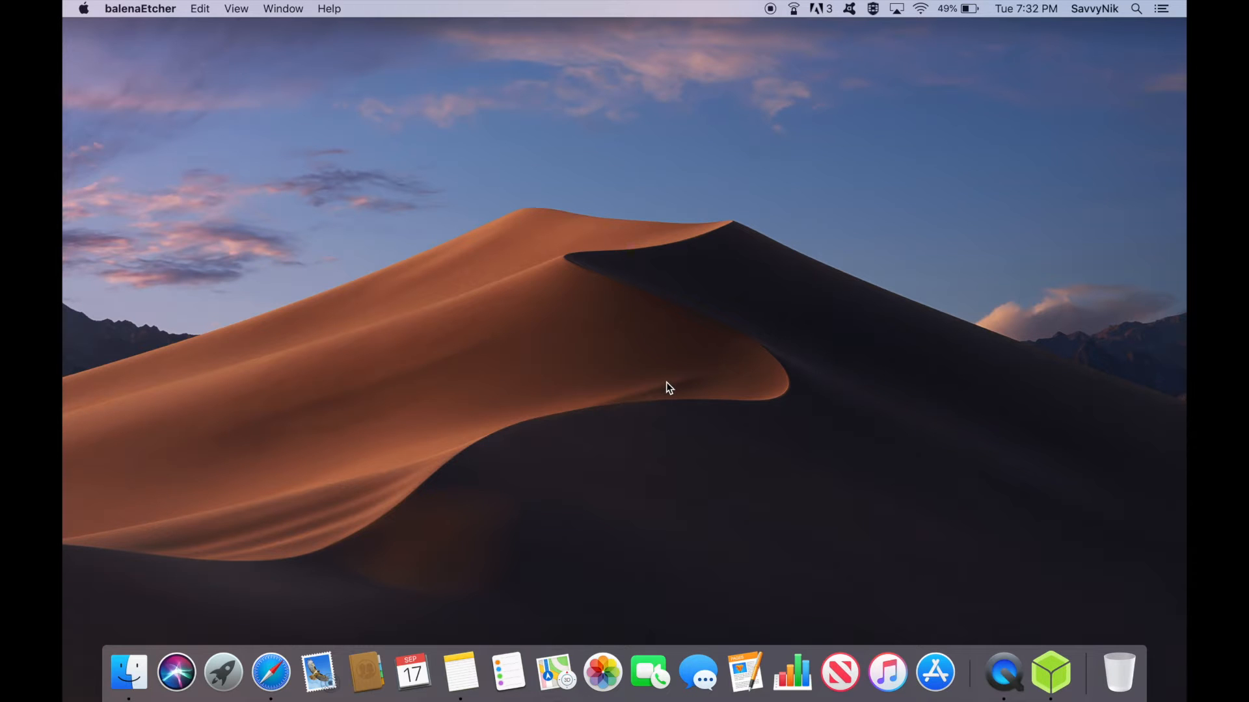
Step: Launch balenaEtcher from the Dock with the 16.01 GB SanDisk drive detected
click(1050, 672)
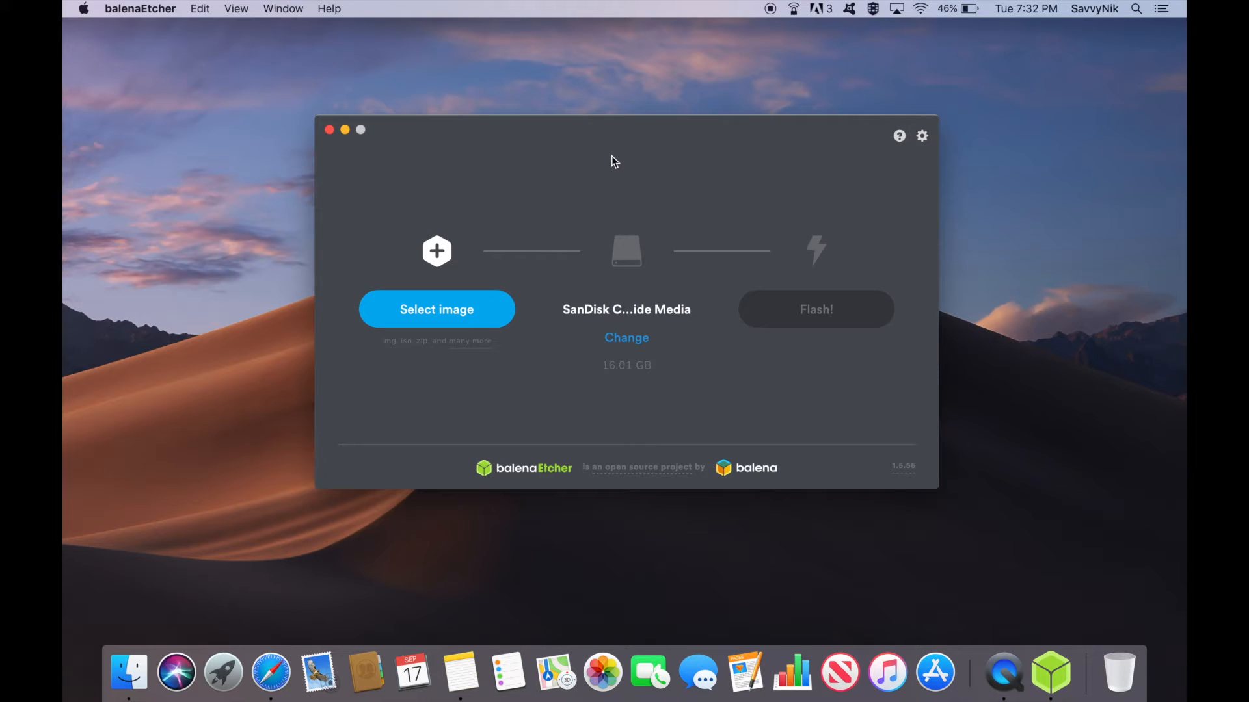
mouse_move(533, 187)
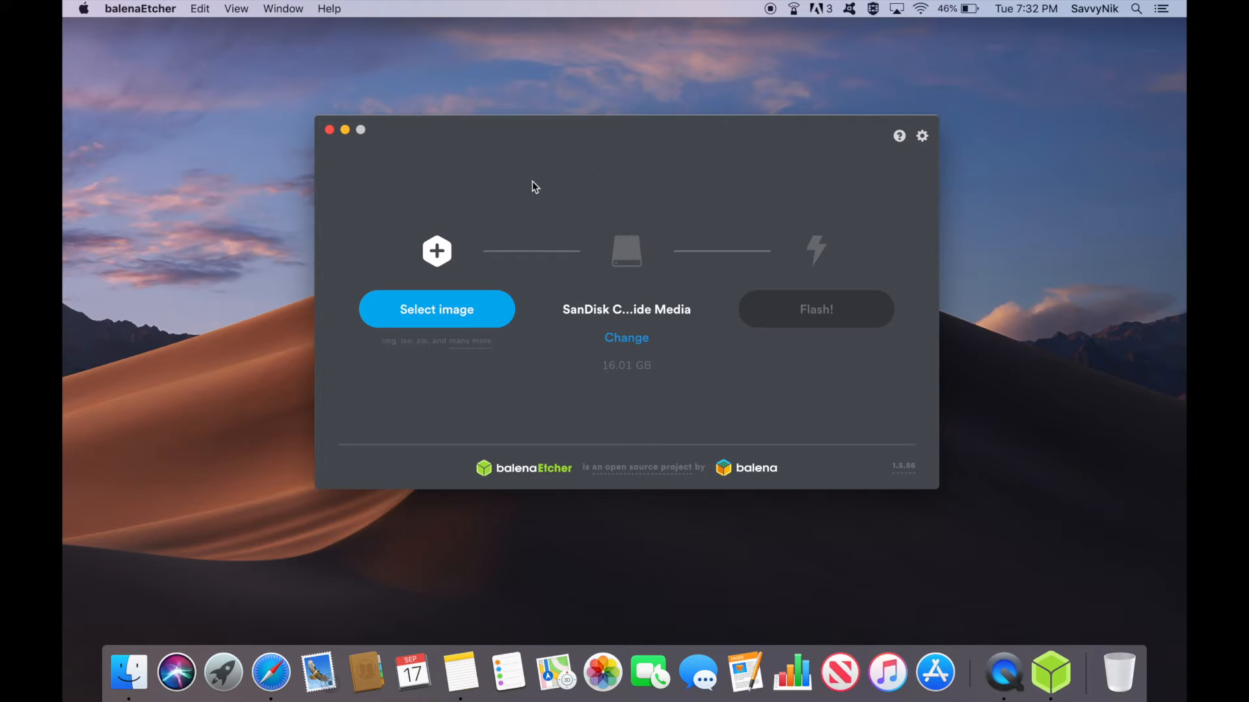
mouse_move(451, 253)
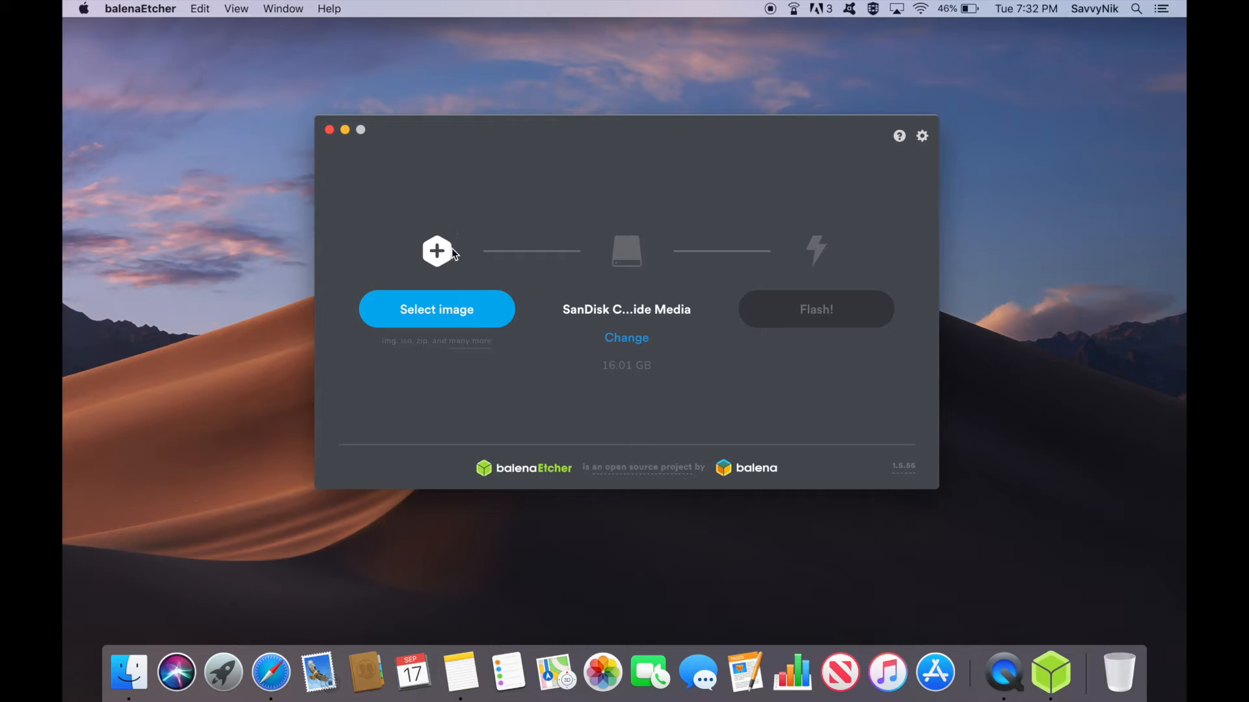
mouse_move(468, 254)
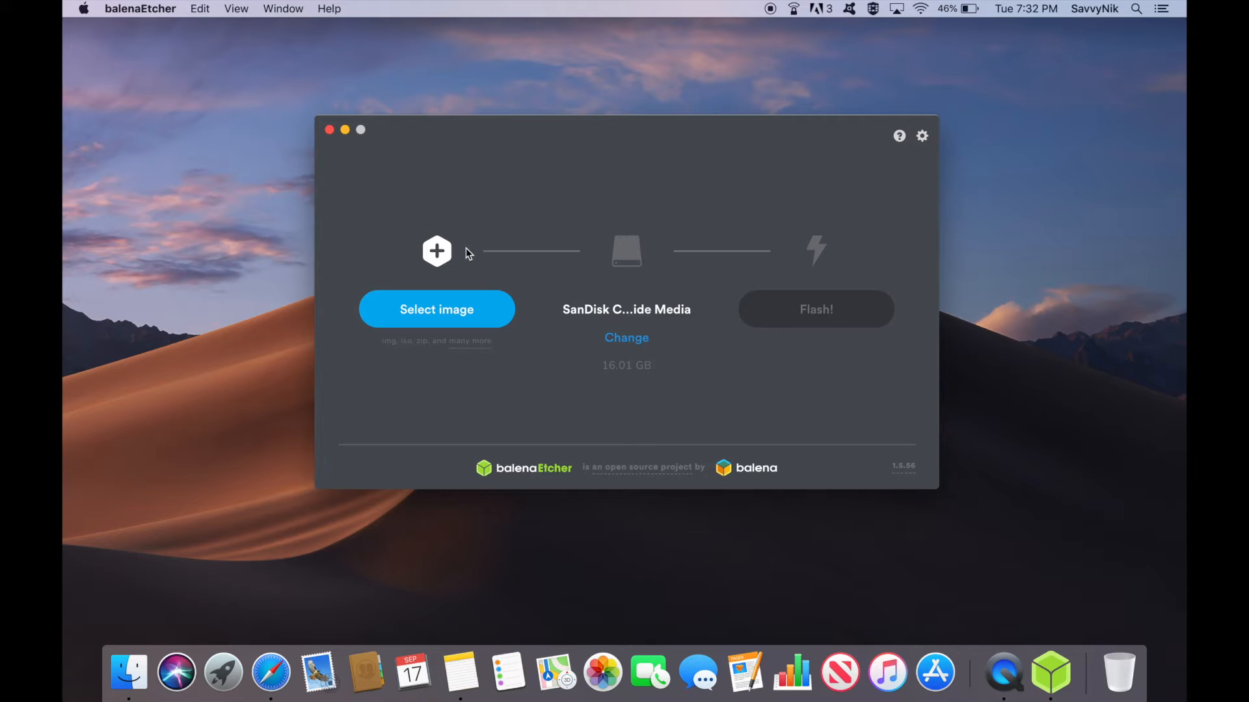
mouse_move(465, 256)
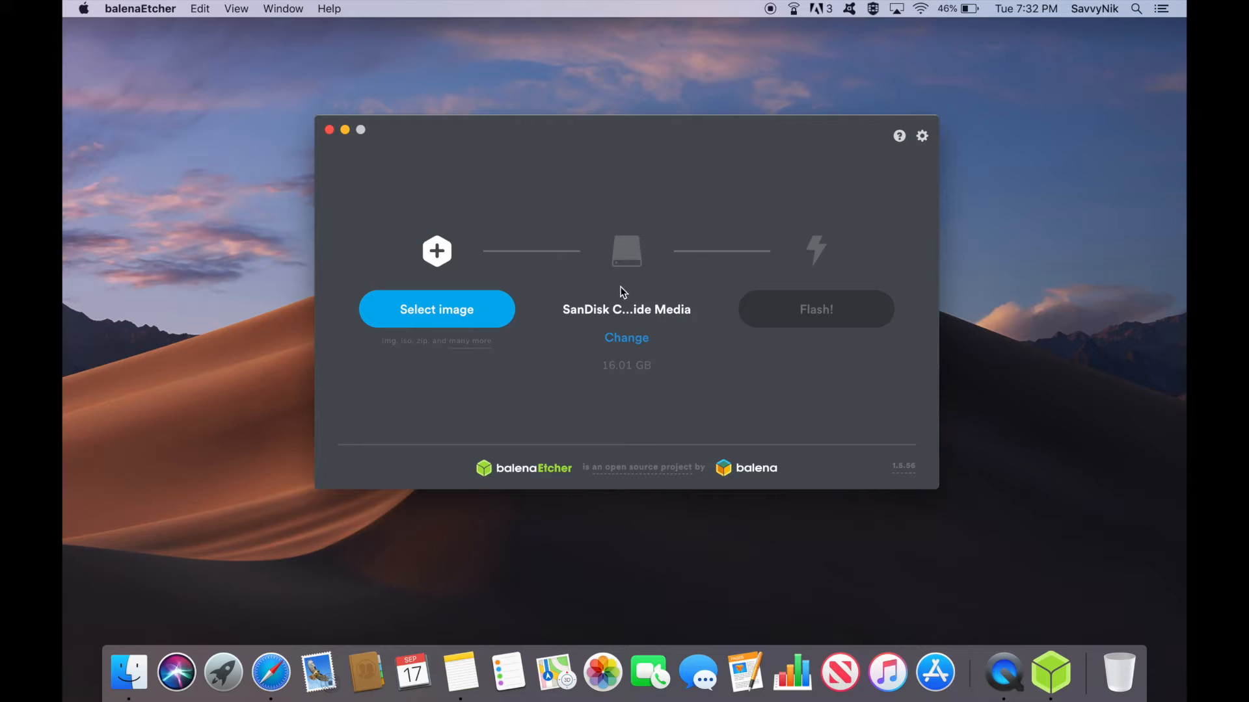
mouse_move(630, 278)
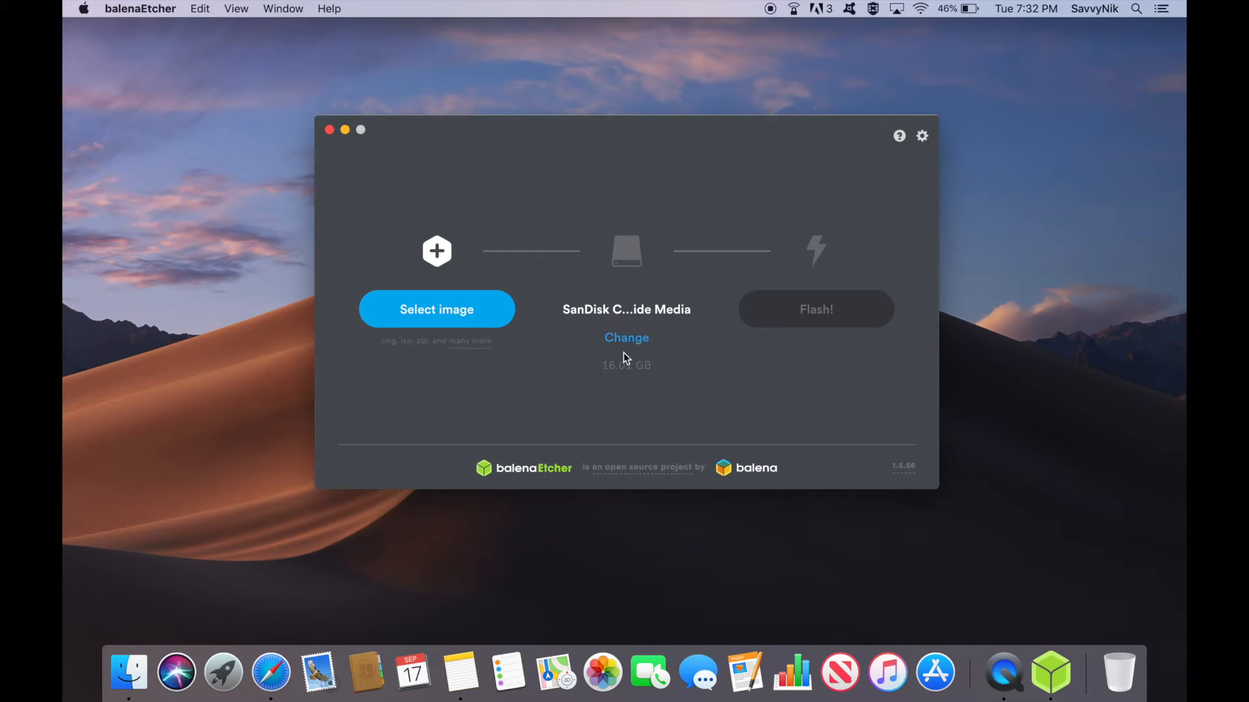
Step: Confirm the SanDisk Cruzer Glide 16.01 GB drive (/dev/disk2) as the flash target
click(627, 338)
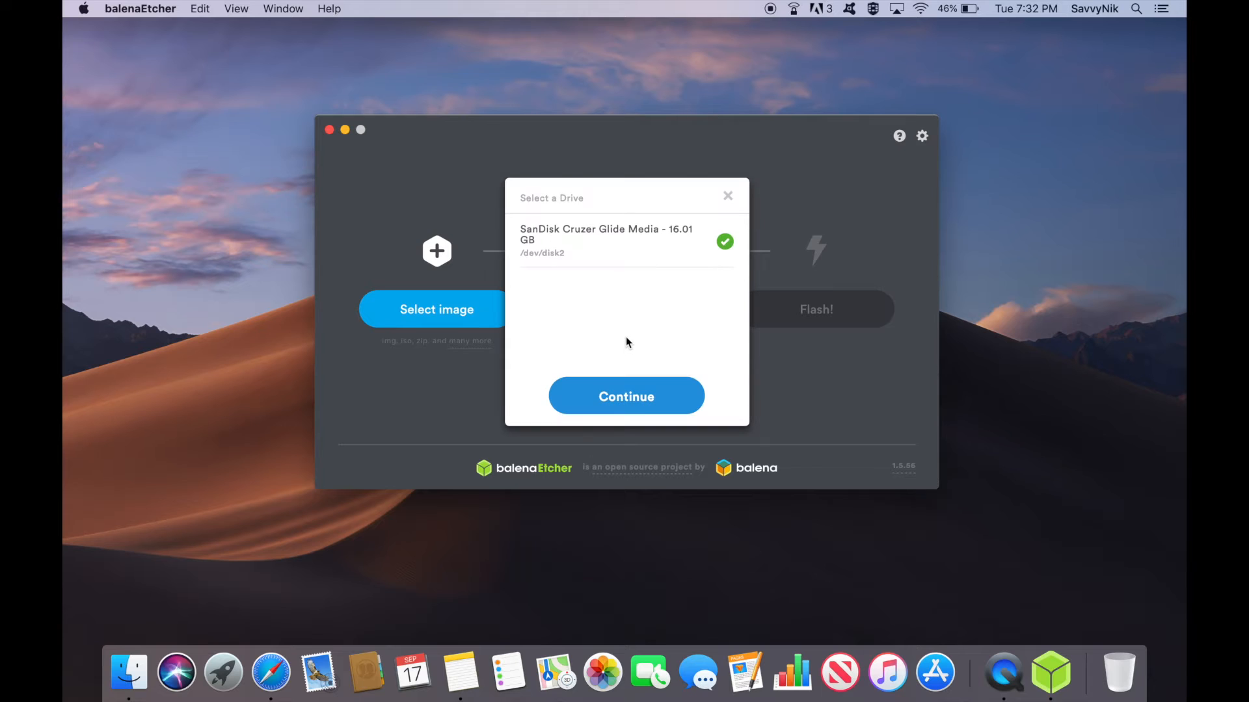
mouse_move(587, 268)
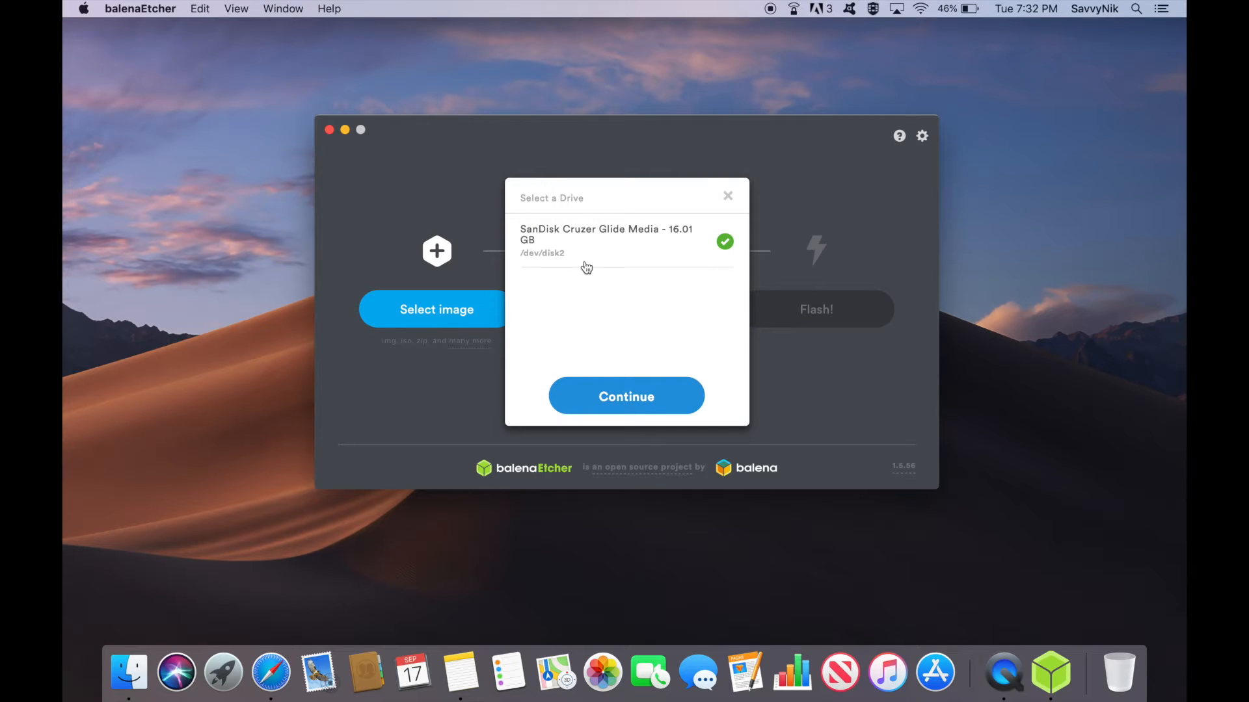
mouse_move(592, 217)
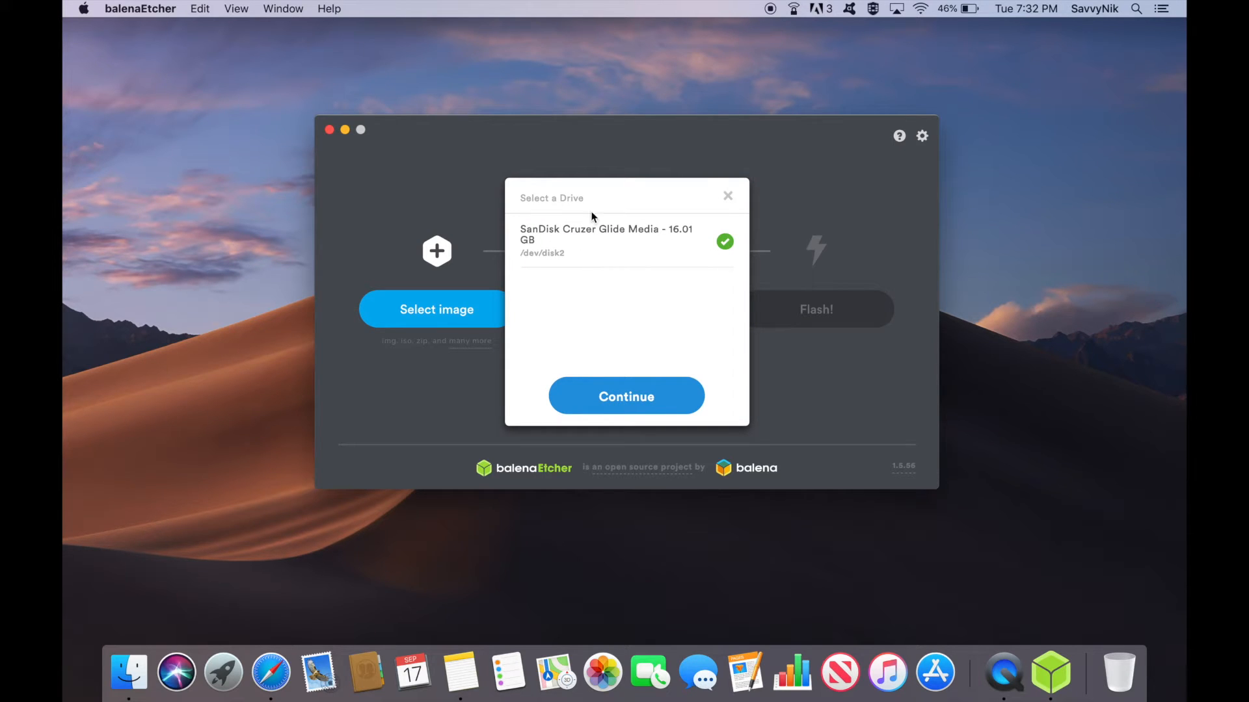
mouse_move(547, 209)
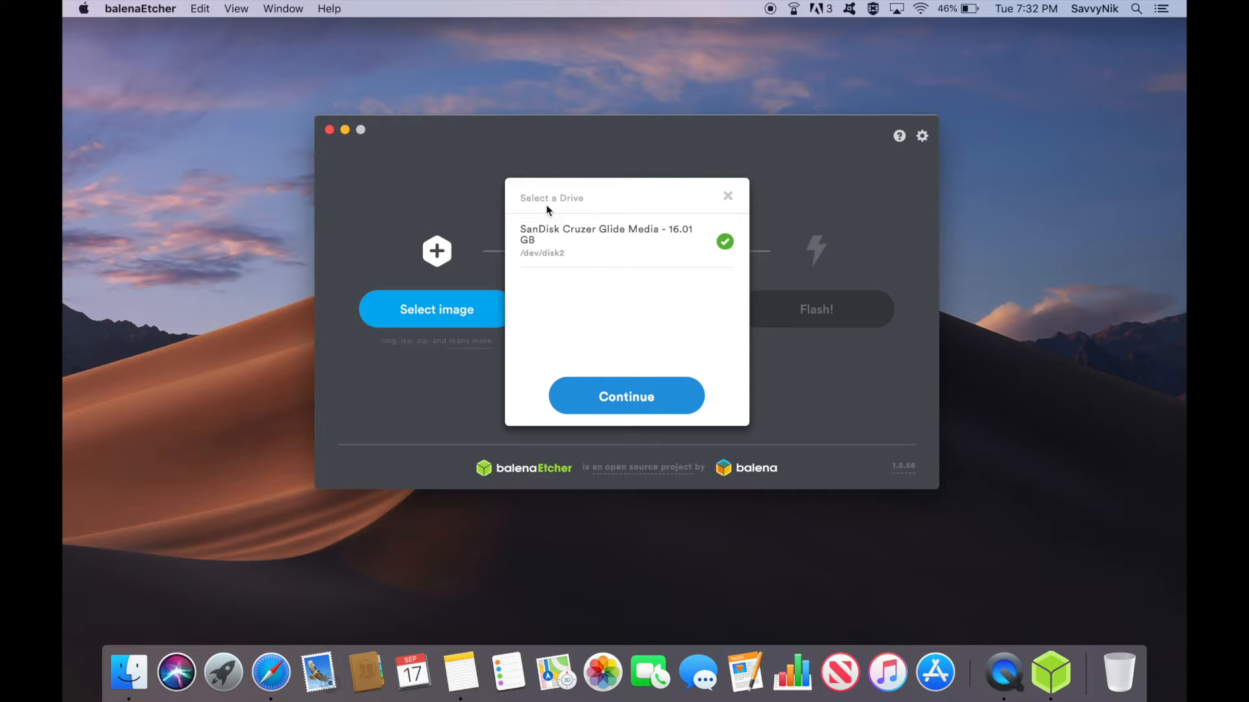
click(626, 396)
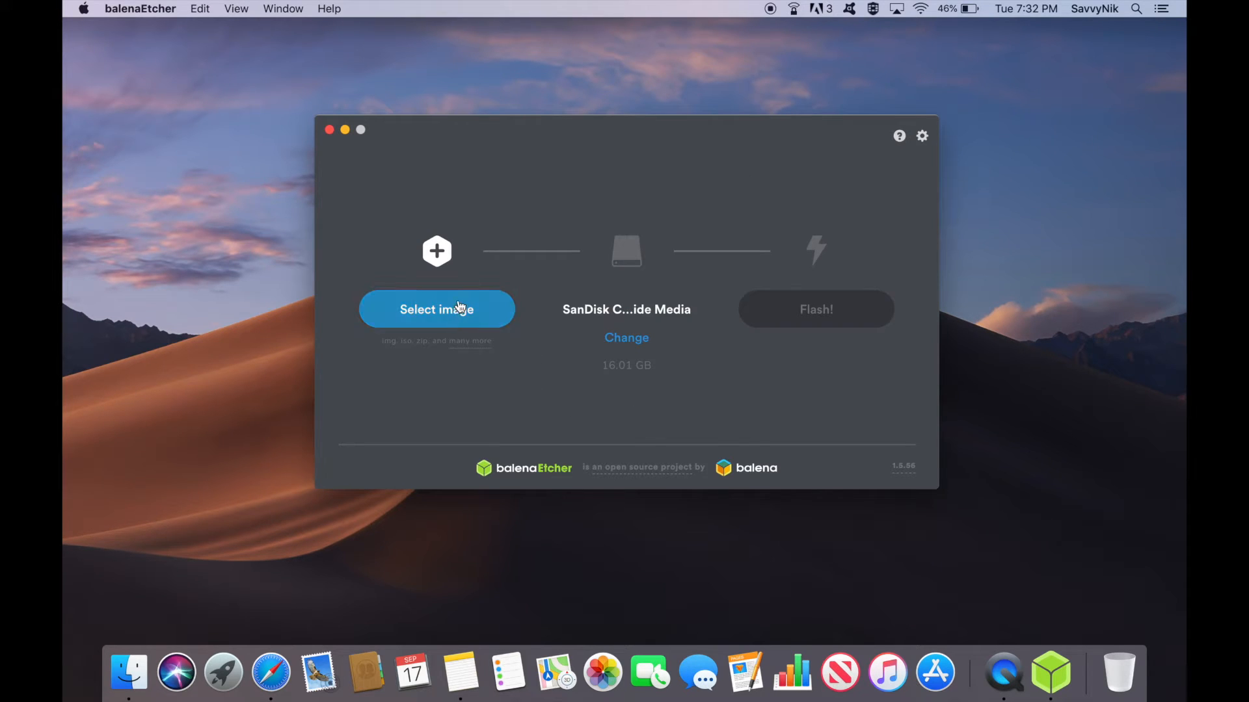
Step: Load elementaryos-5.0-stable.20181016.iso from Downloads as the image to write
click(437, 309)
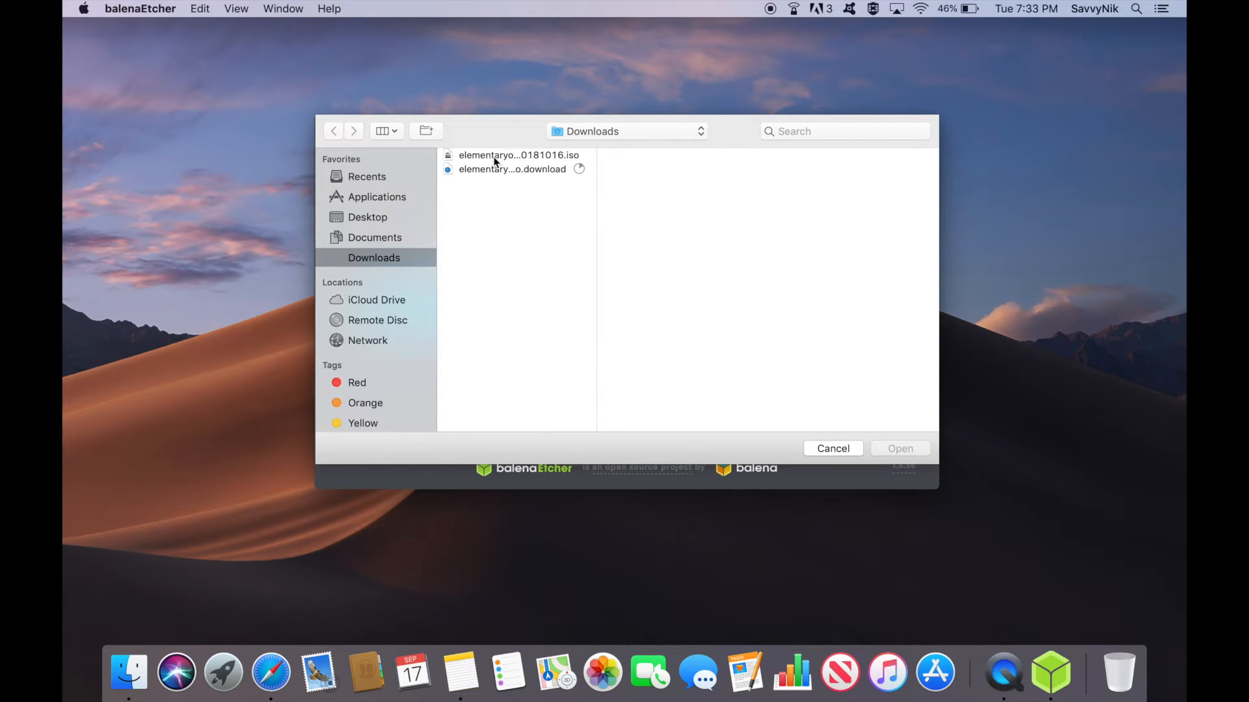
click(519, 155)
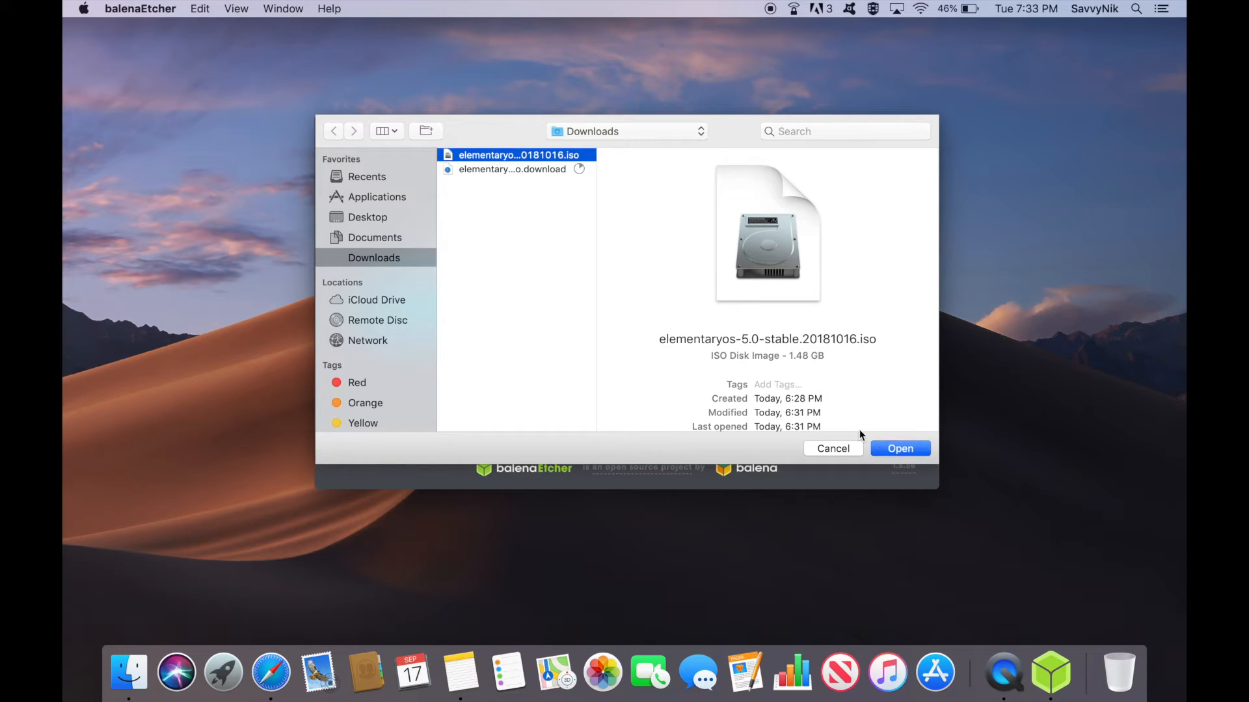
click(900, 447)
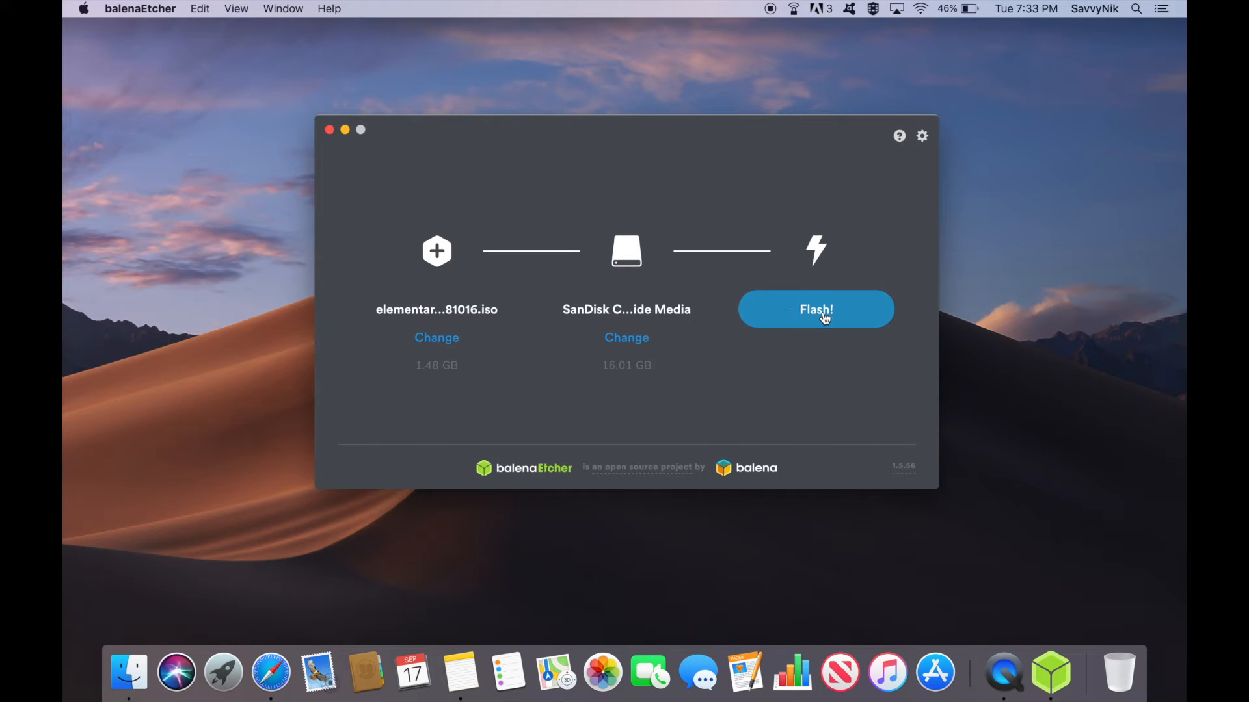
Step: Flash the elementary OS ISO to the SanDisk drive, authorising the write with the account password
click(816, 310)
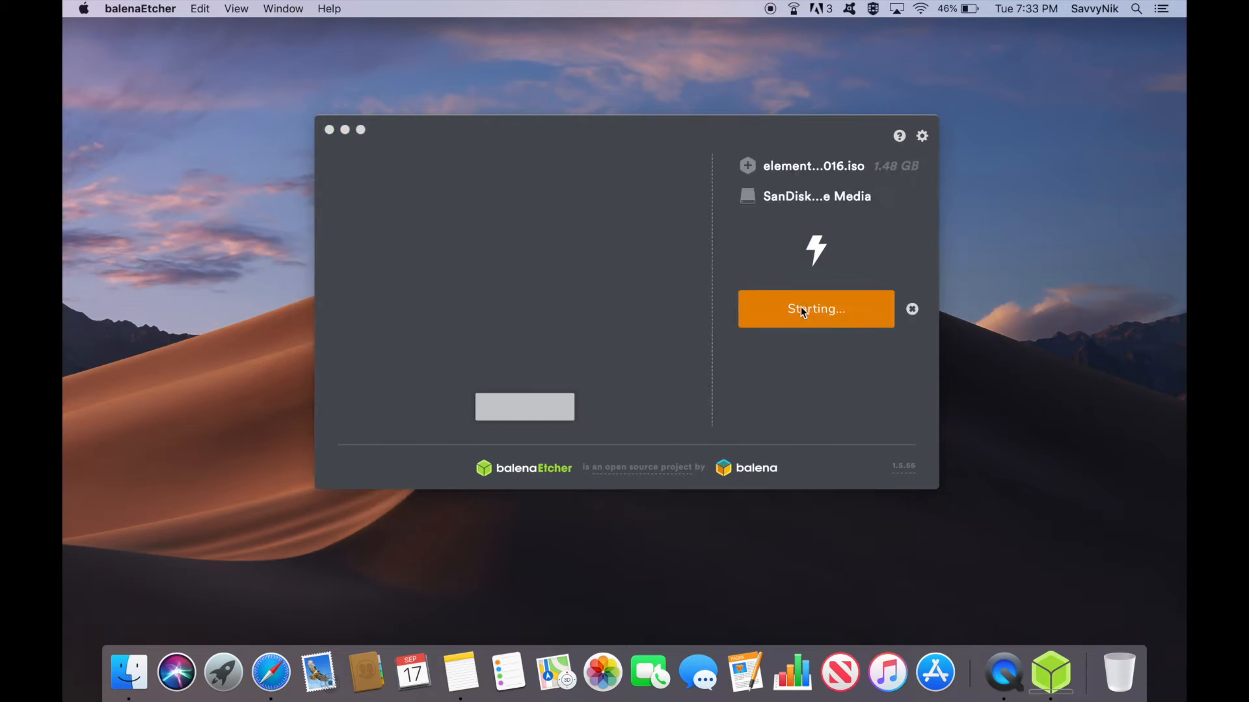
text(••)
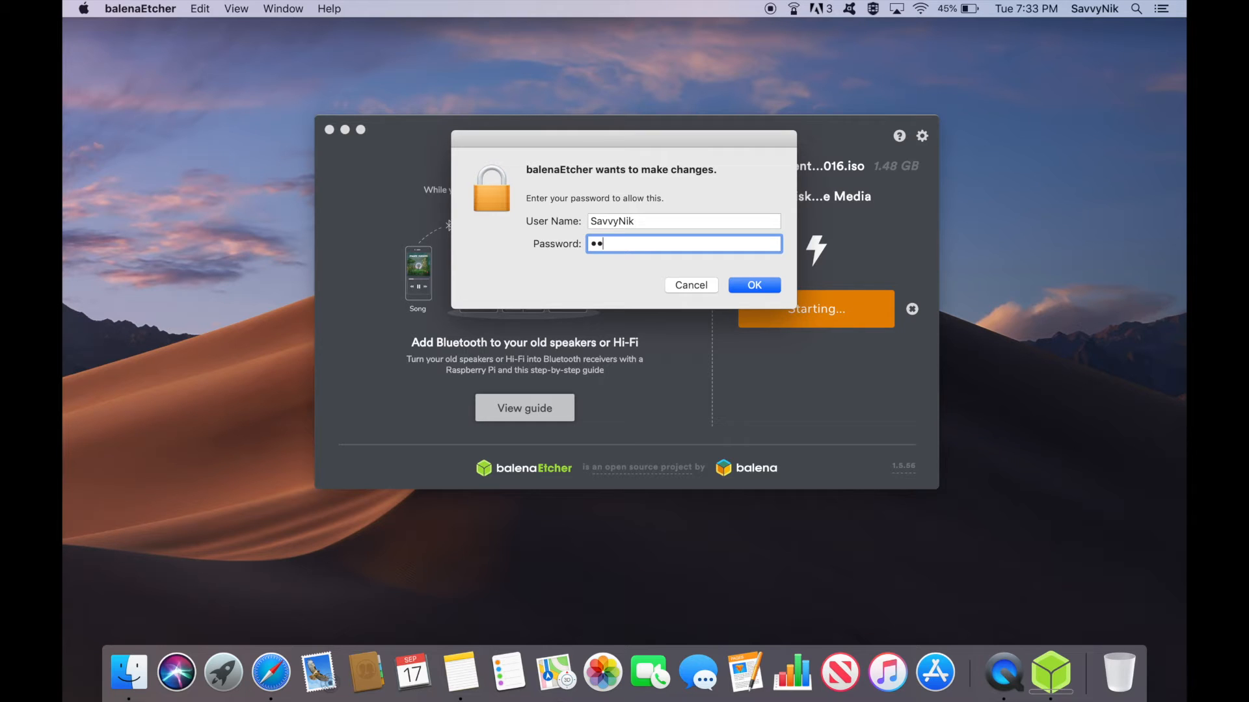
click(753, 285)
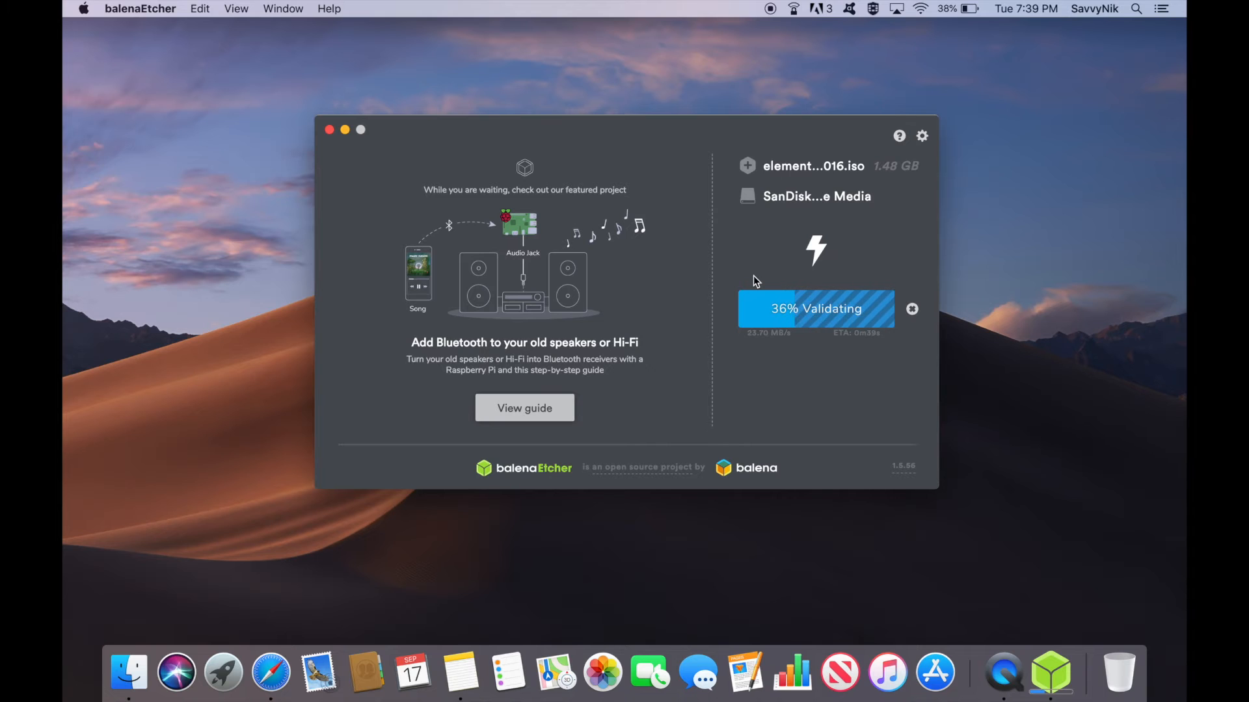
mouse_move(708, 282)
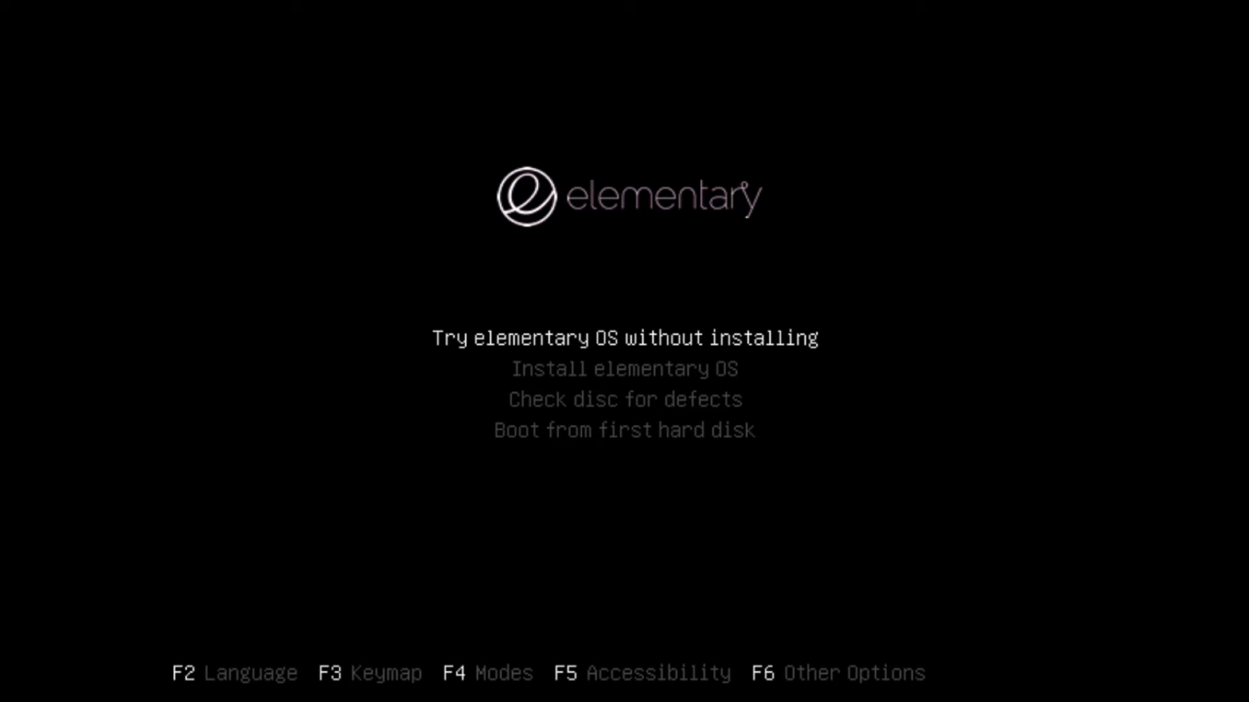
Step: Boot the USB drive into the elementary OS installer from the boot menu
key(Down)
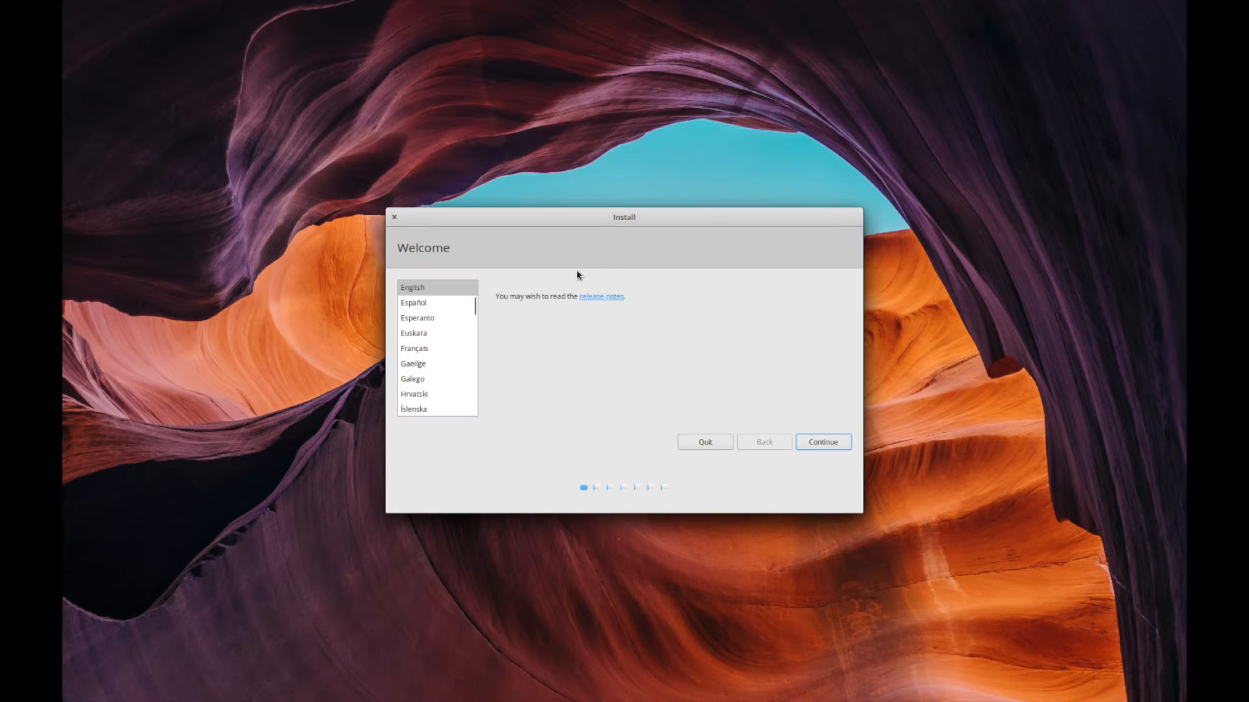
mouse_move(777, 408)
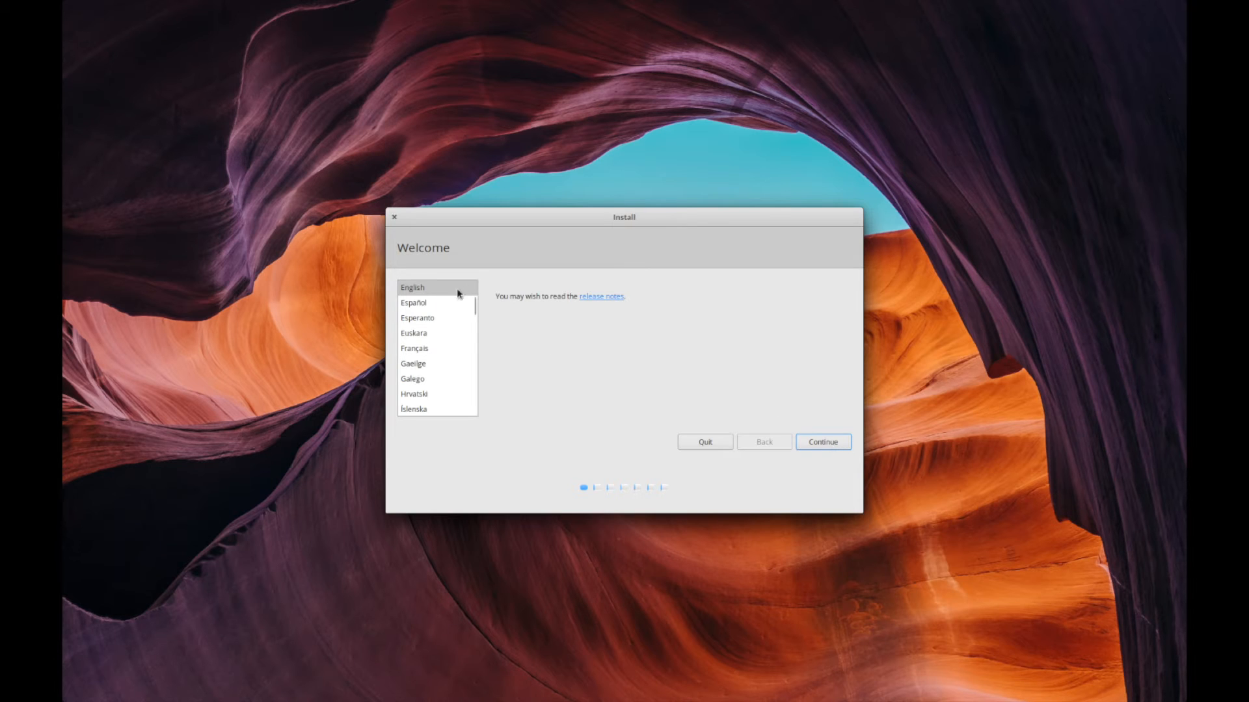
Step: Keep English as the installation language and continue to the Keyboard layout step
click(822, 442)
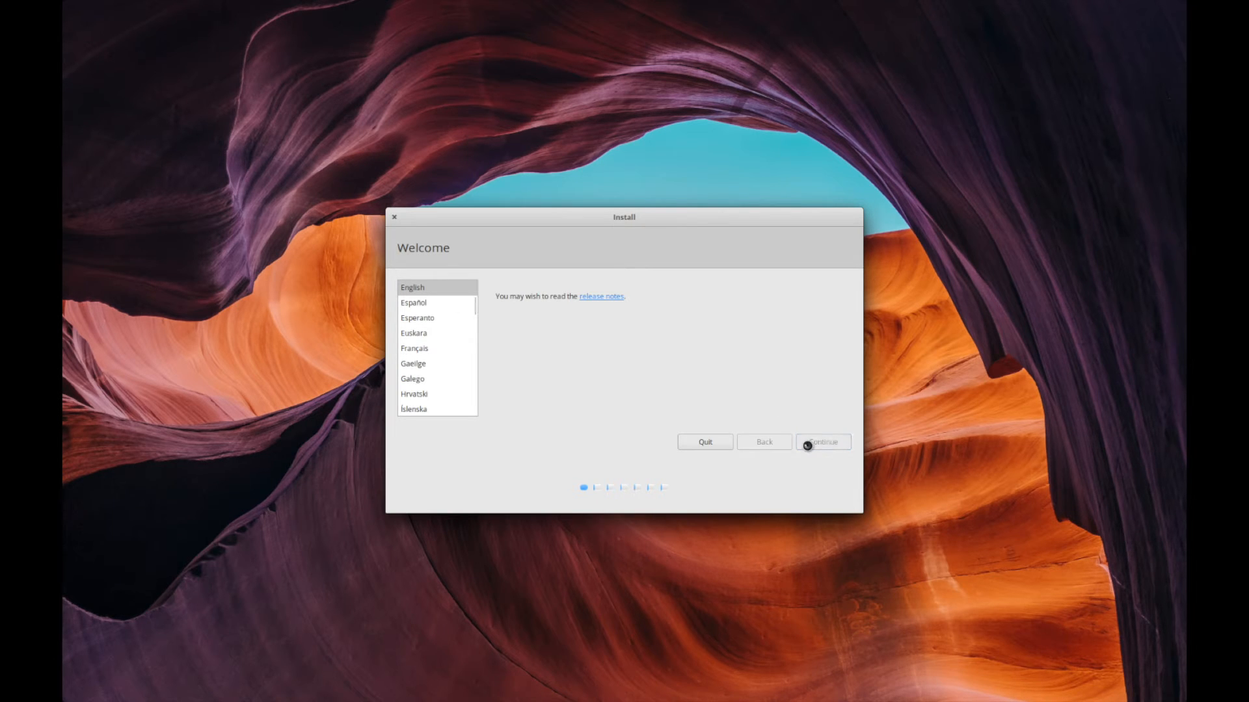
click(822, 442)
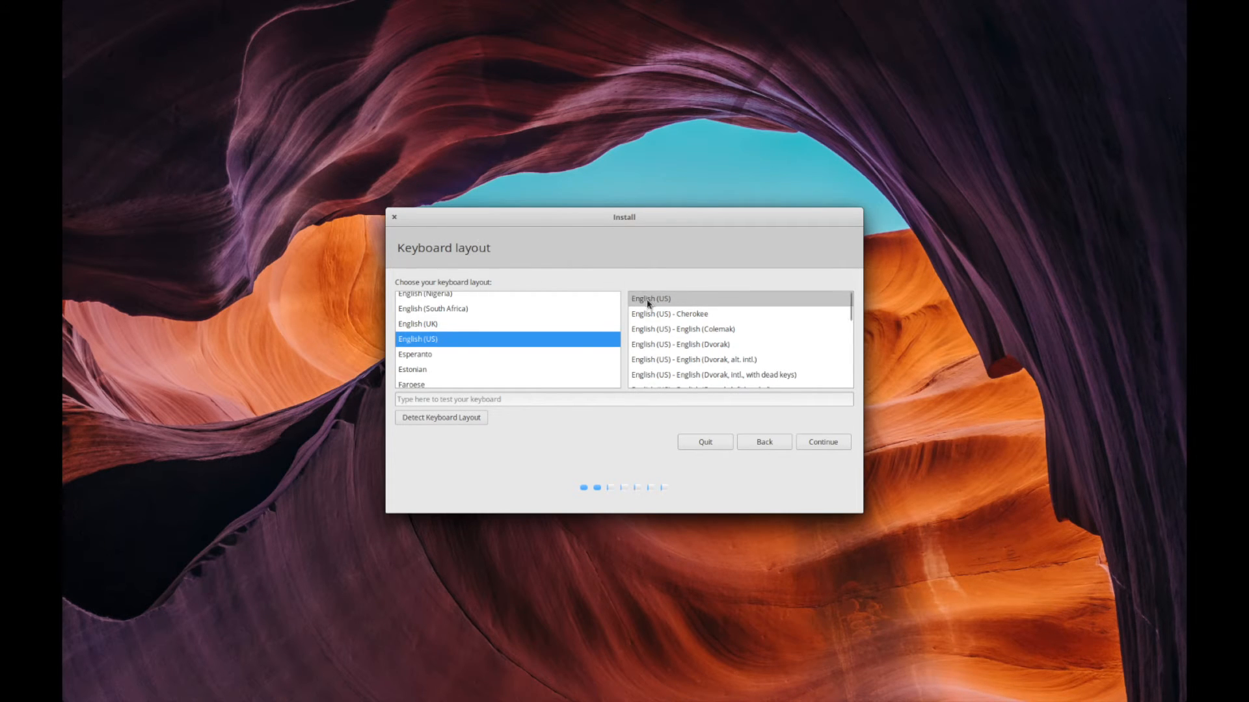
mouse_move(807, 450)
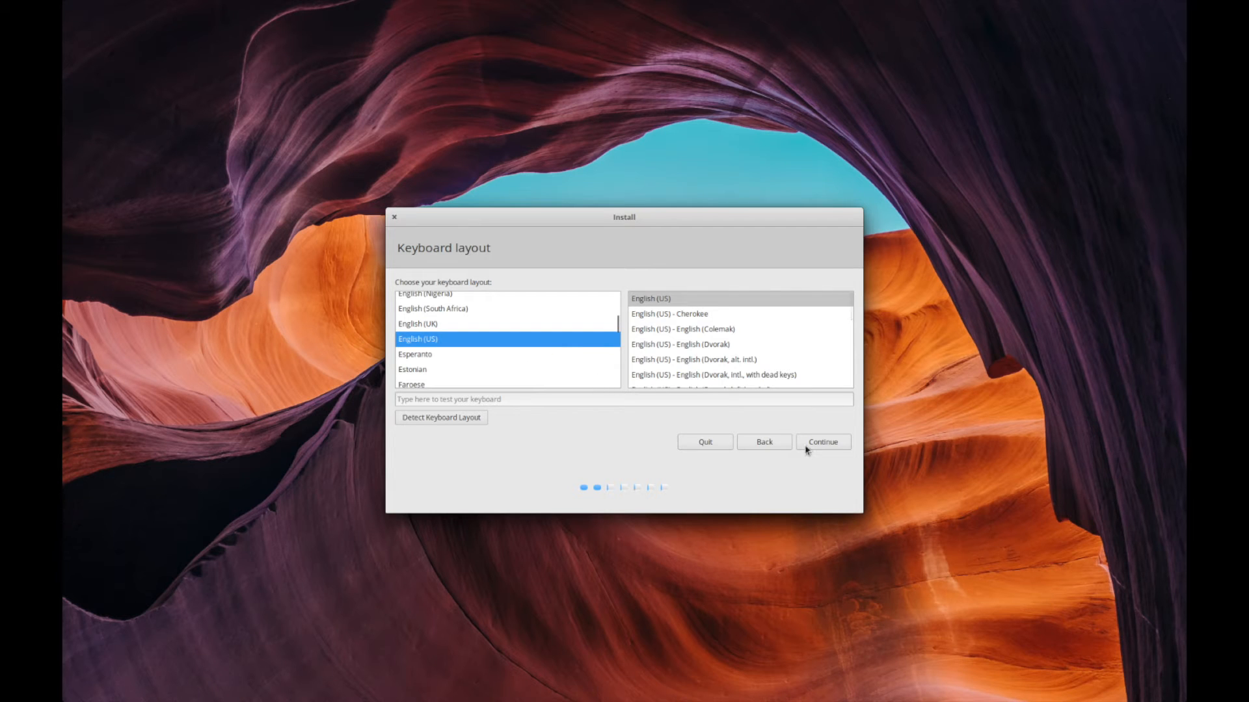
Step: Accept the English (US) keyboard, enable downloading updates while installing, and continue to Installation type
click(822, 443)
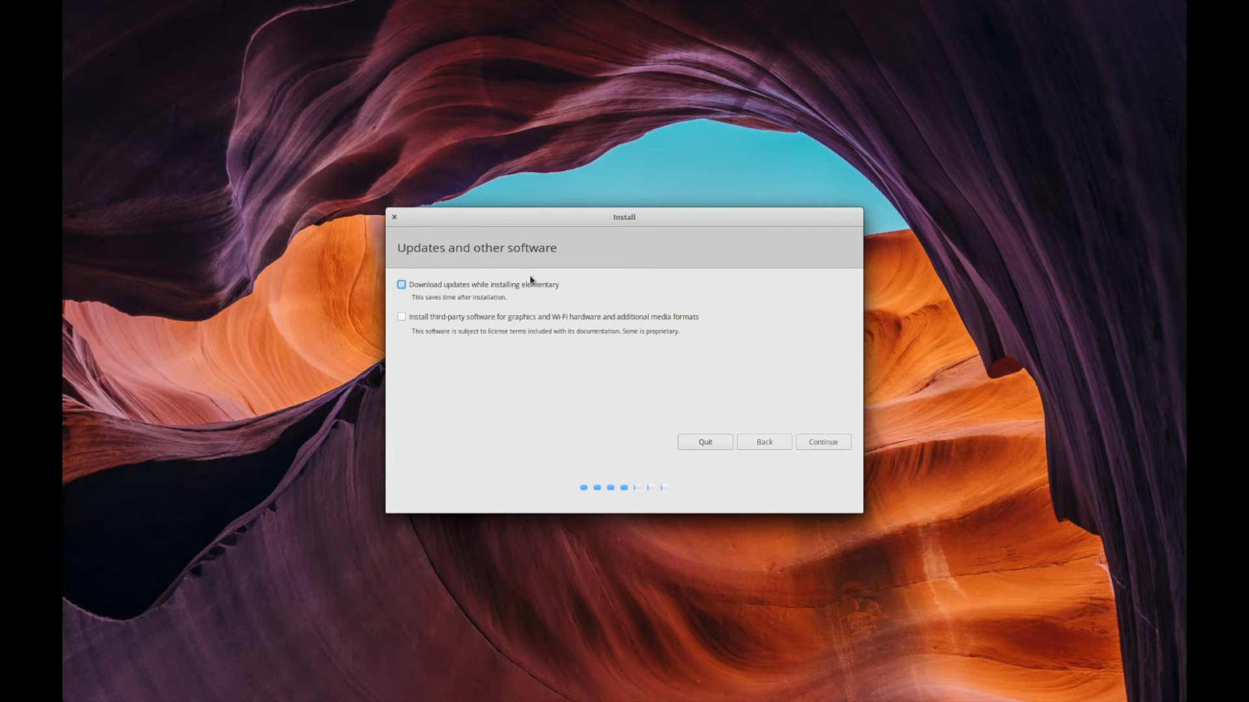
click(401, 285)
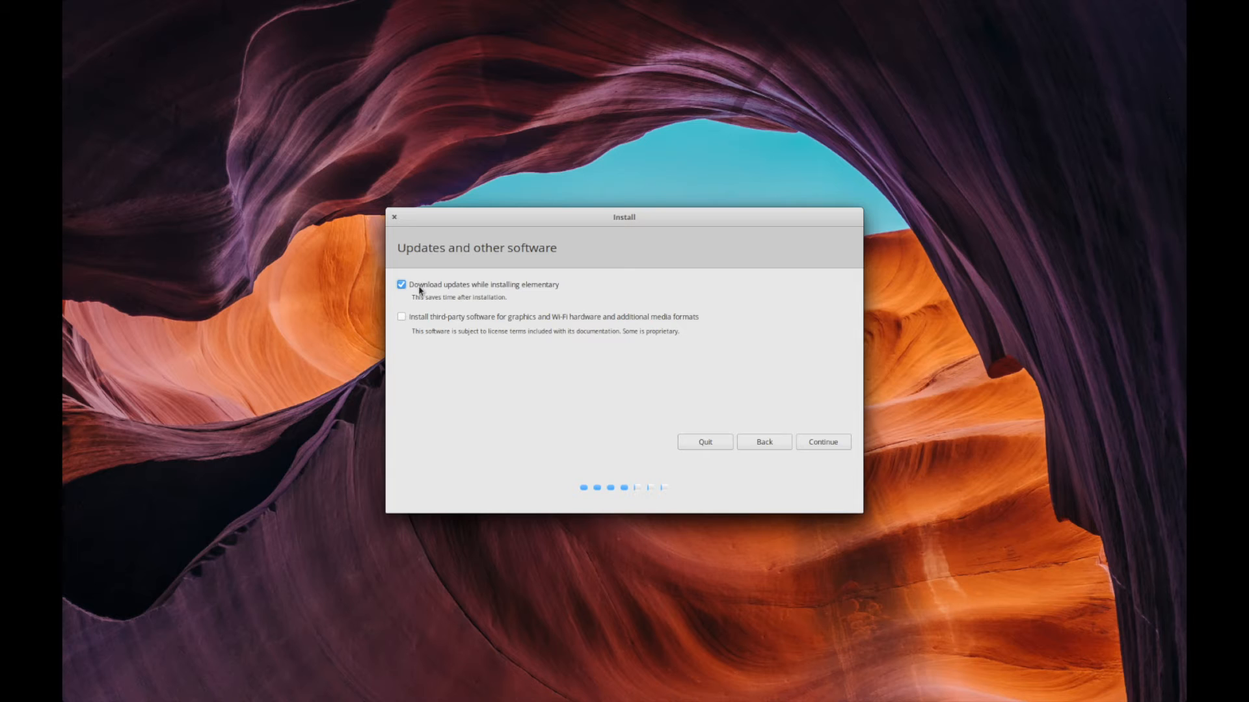
mouse_move(515, 297)
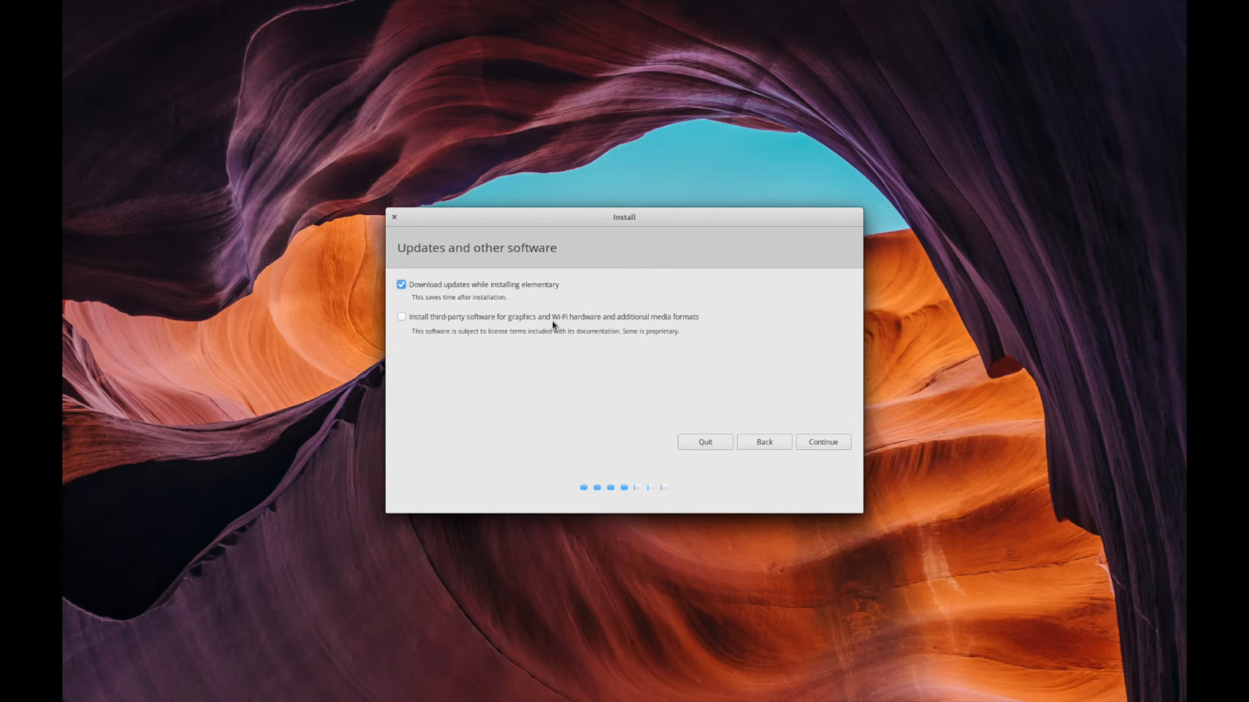
mouse_move(484, 330)
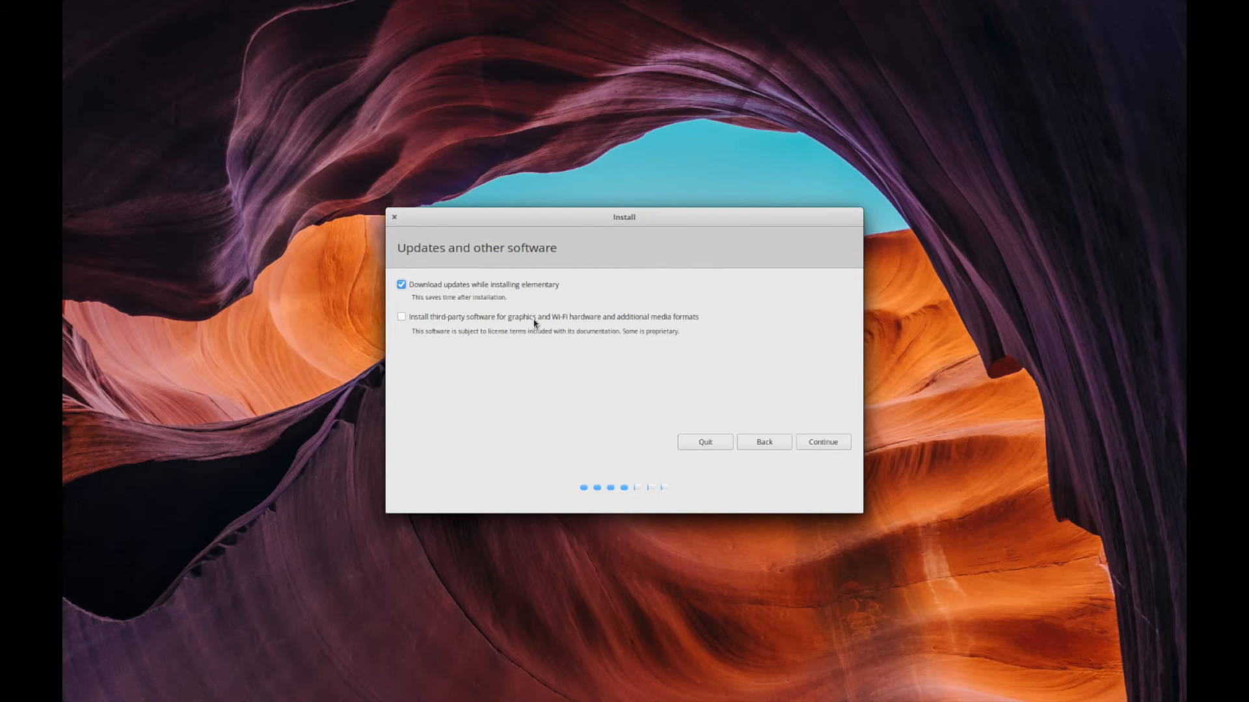
mouse_move(607, 323)
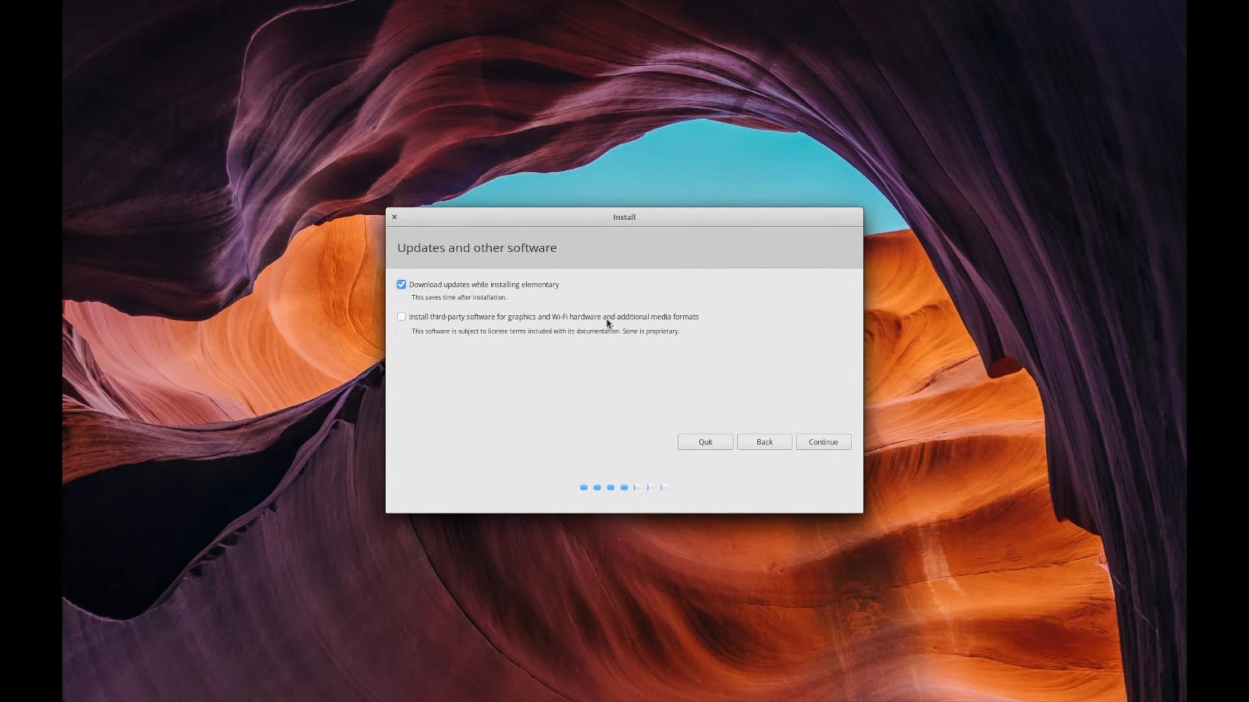
mouse_move(725, 372)
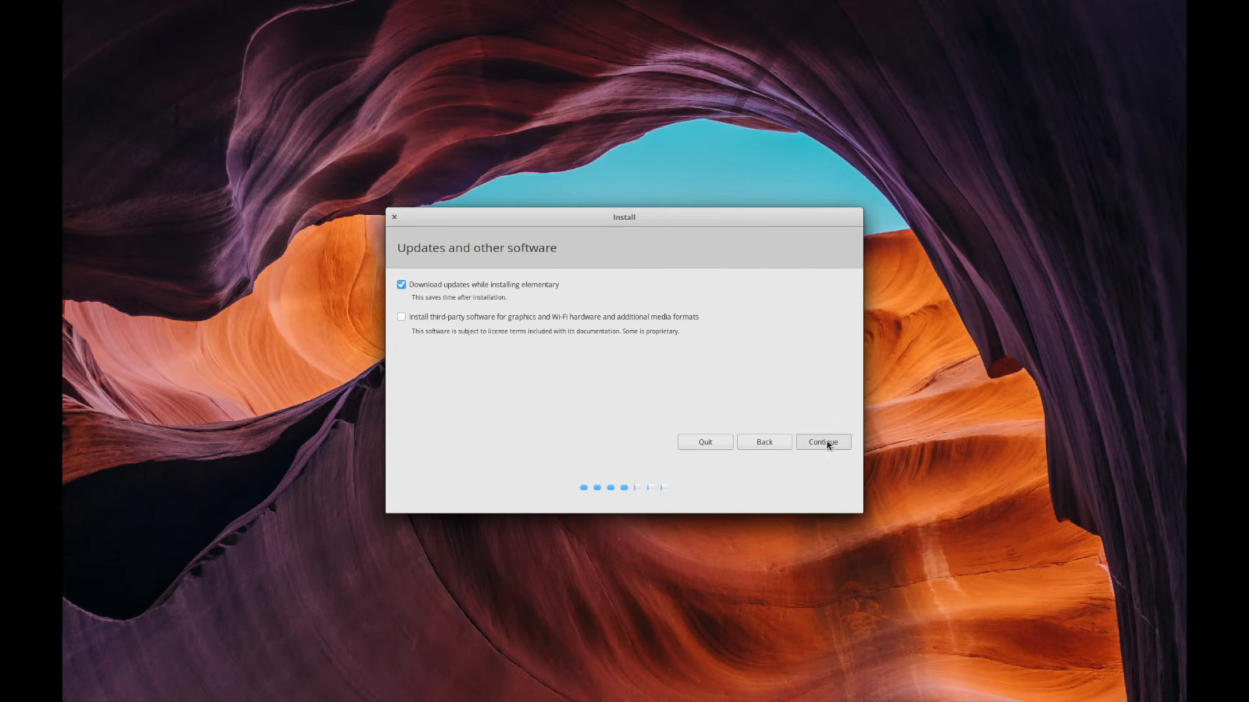
click(822, 443)
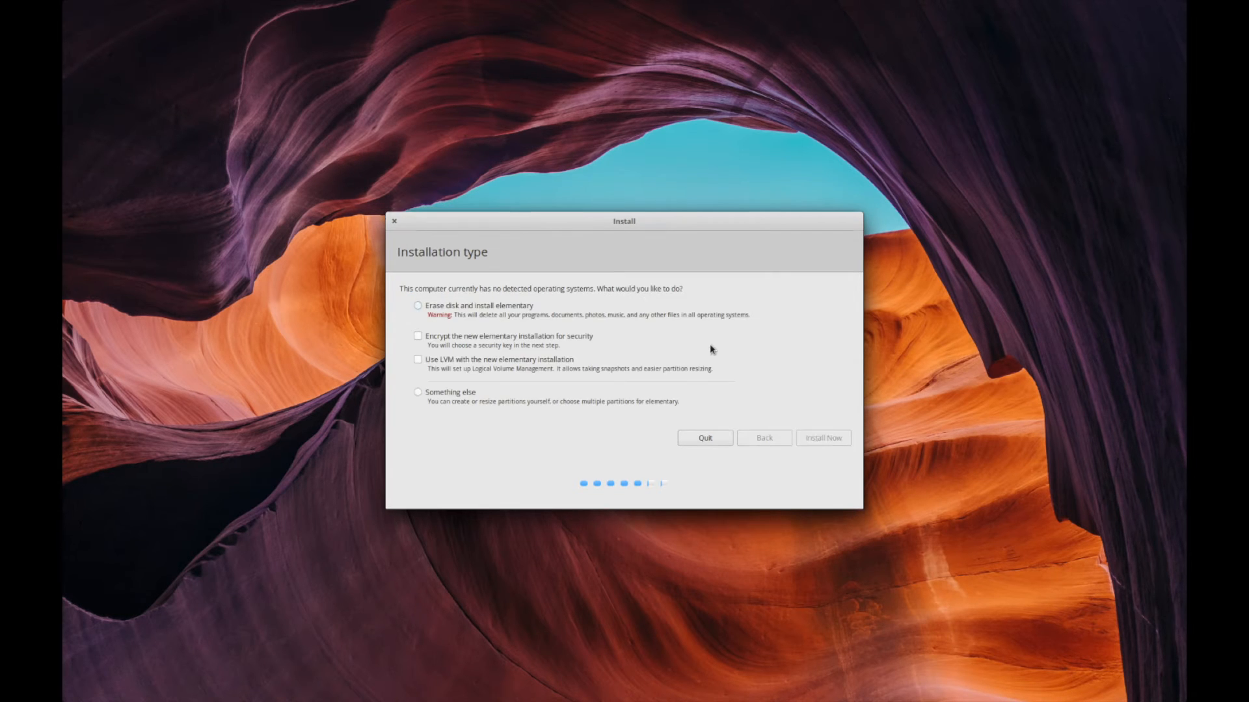
Step: Choose 'Erase disk and install elementary' as the installation type
click(417, 306)
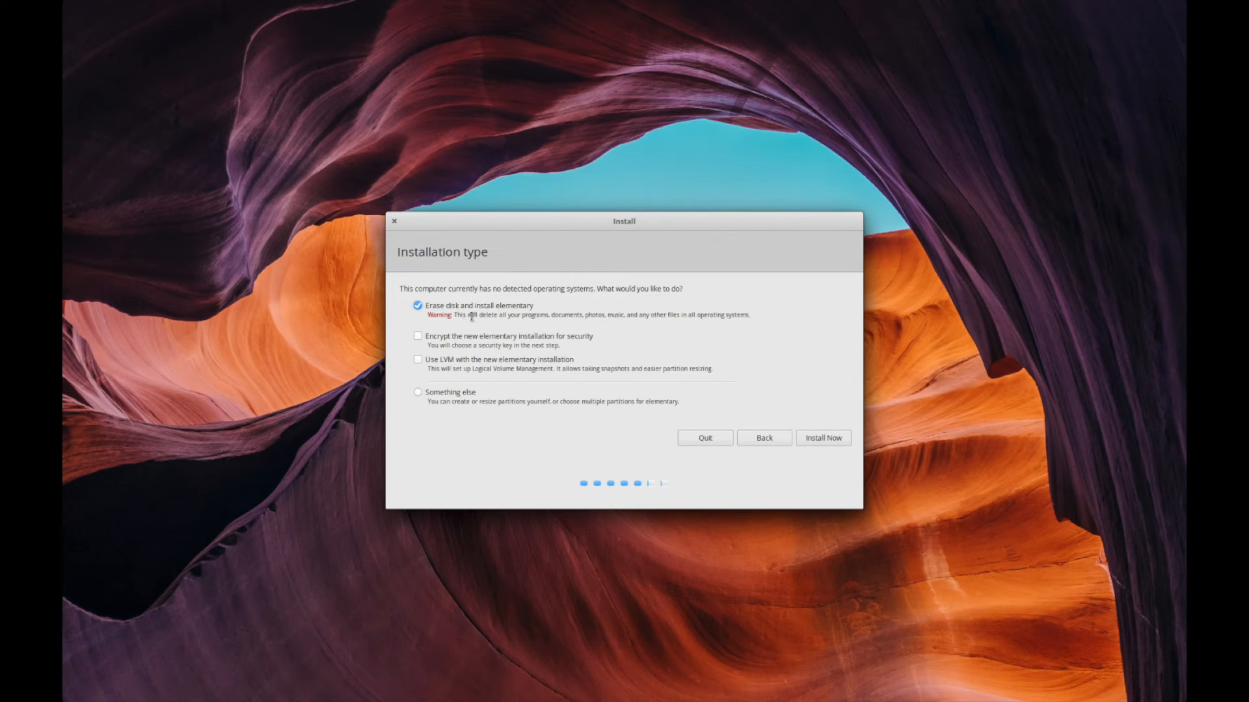
mouse_move(545, 311)
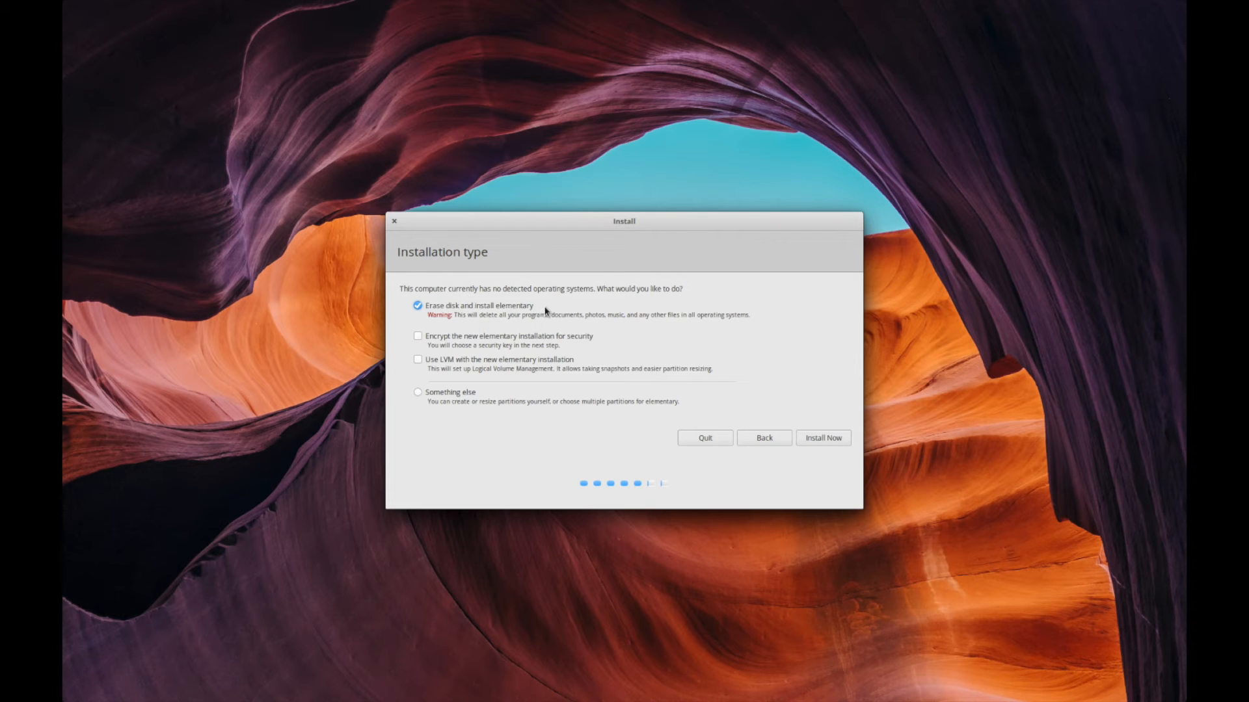
mouse_move(545, 311)
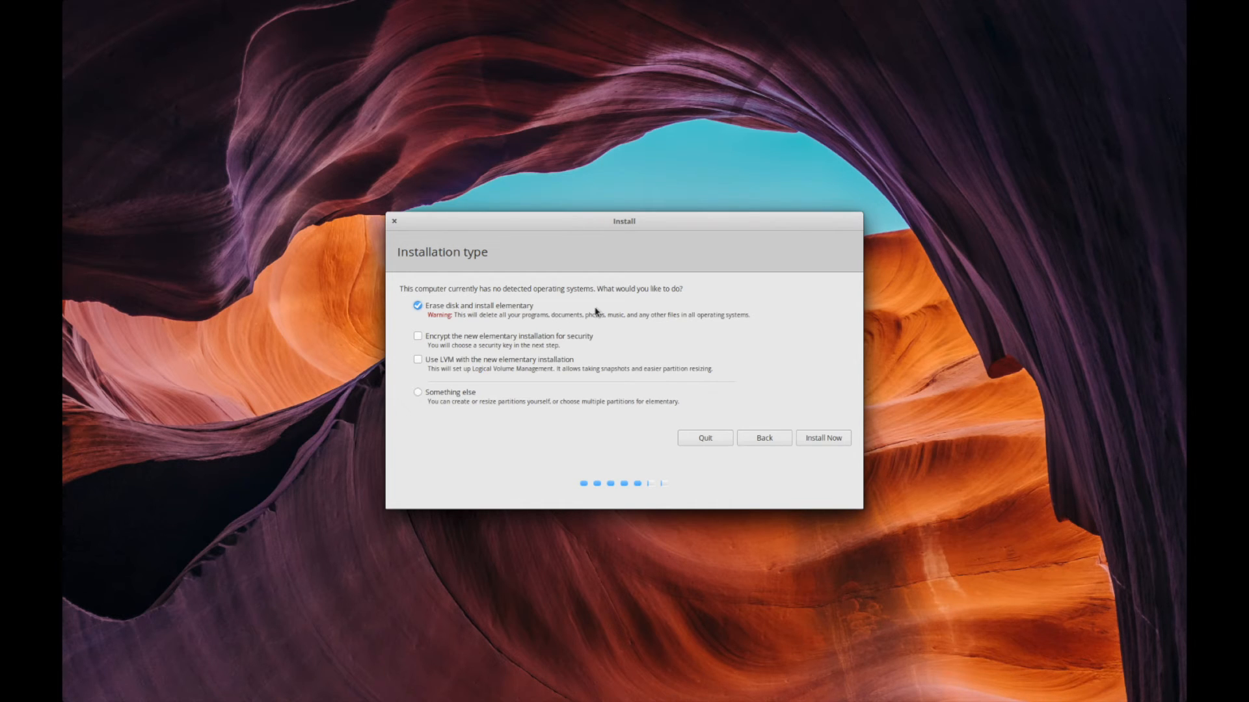
mouse_move(449, 311)
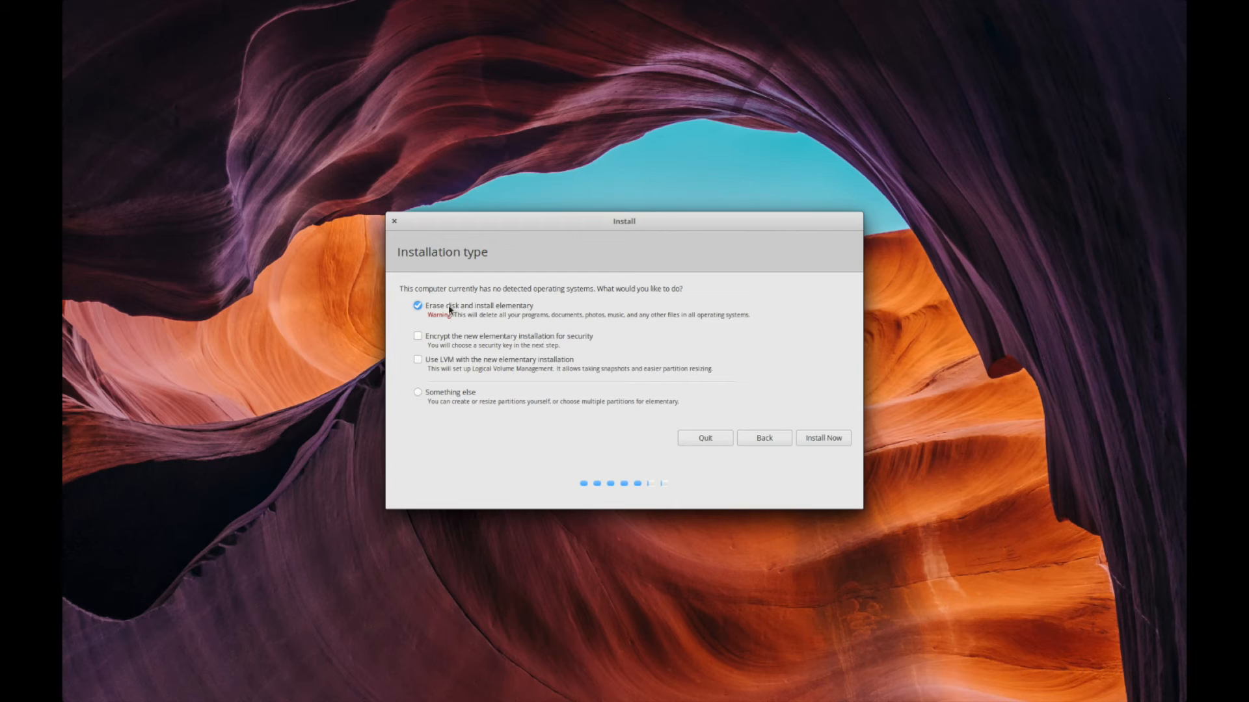
mouse_move(527, 311)
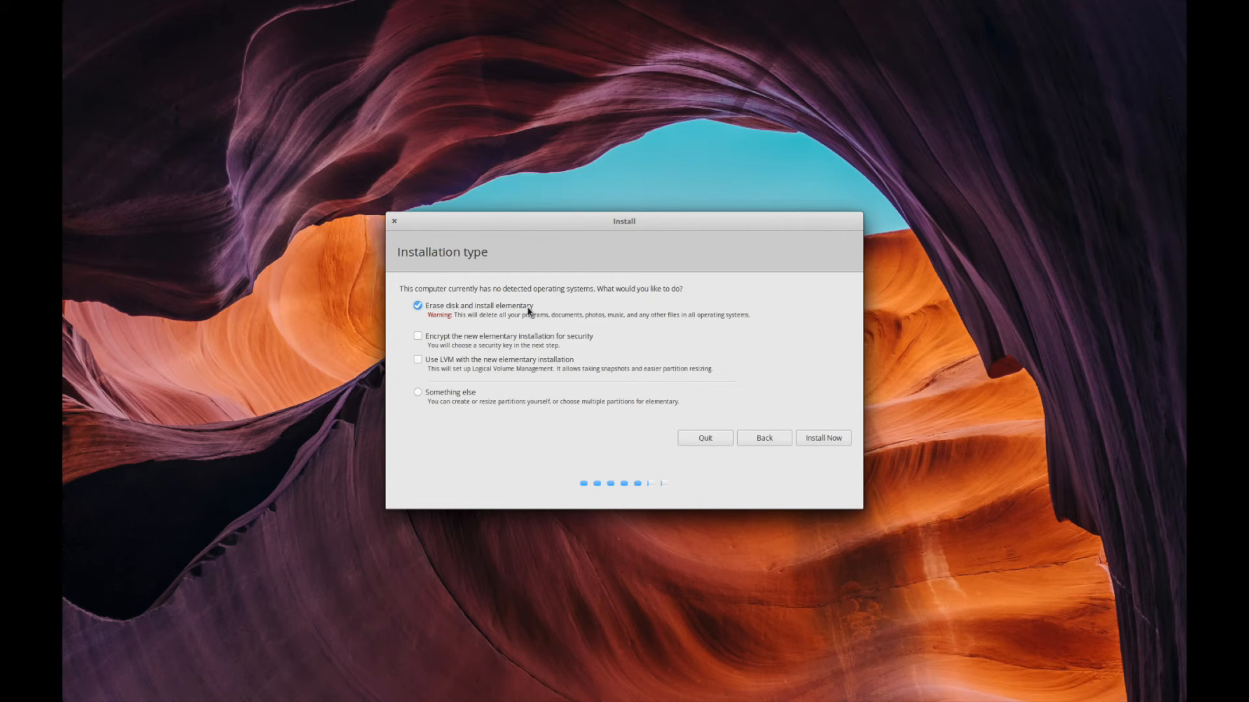
mouse_move(590, 314)
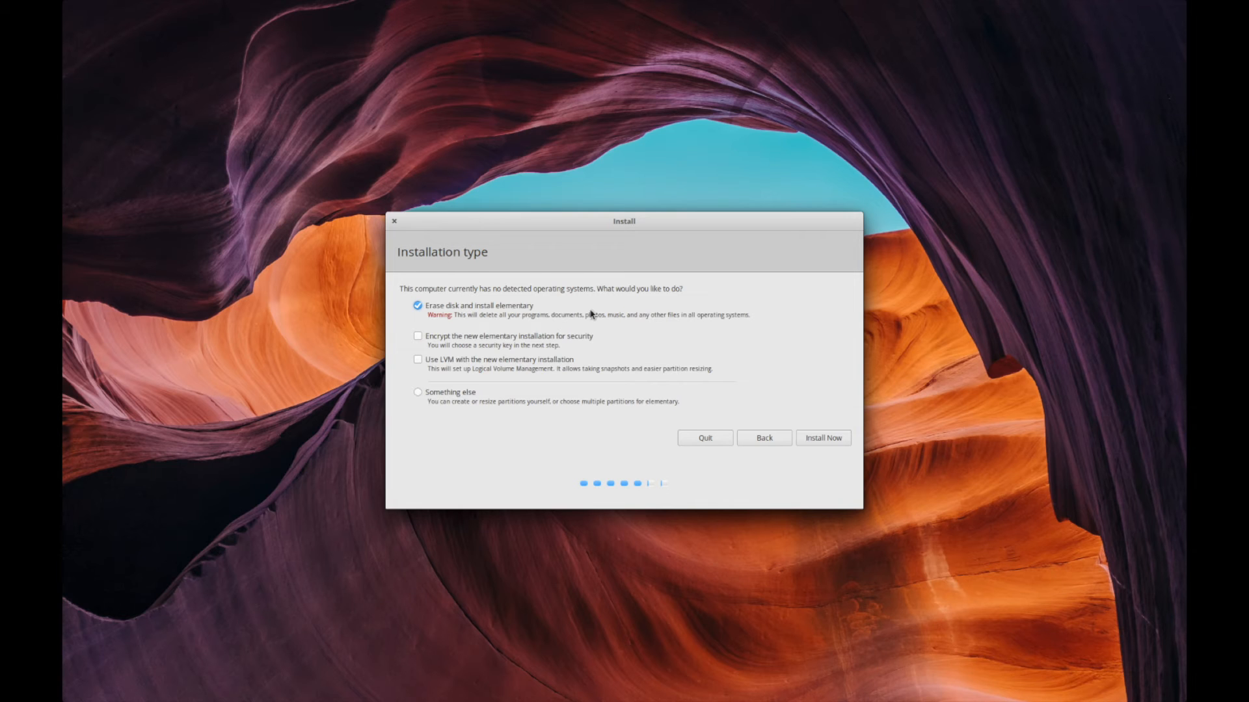
mouse_move(668, 329)
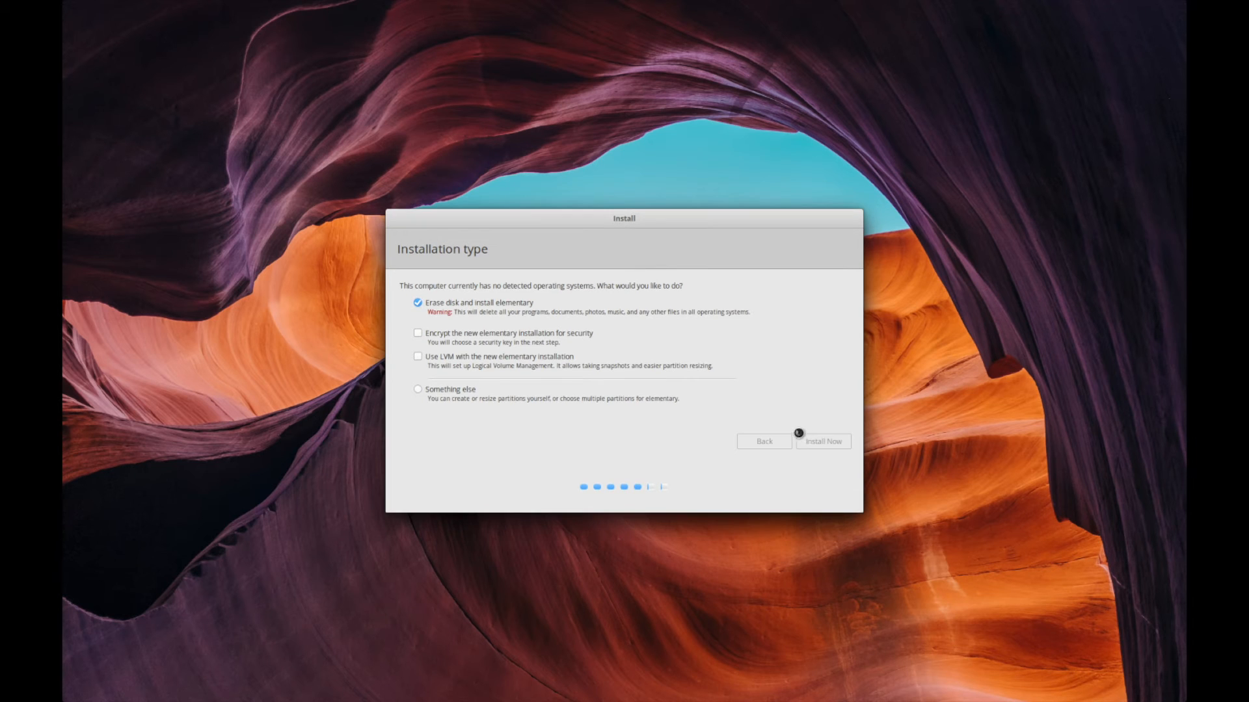
Step: Approve writing the new partition table and ext4 formatting via Continue in the write-changes dialog
click(822, 441)
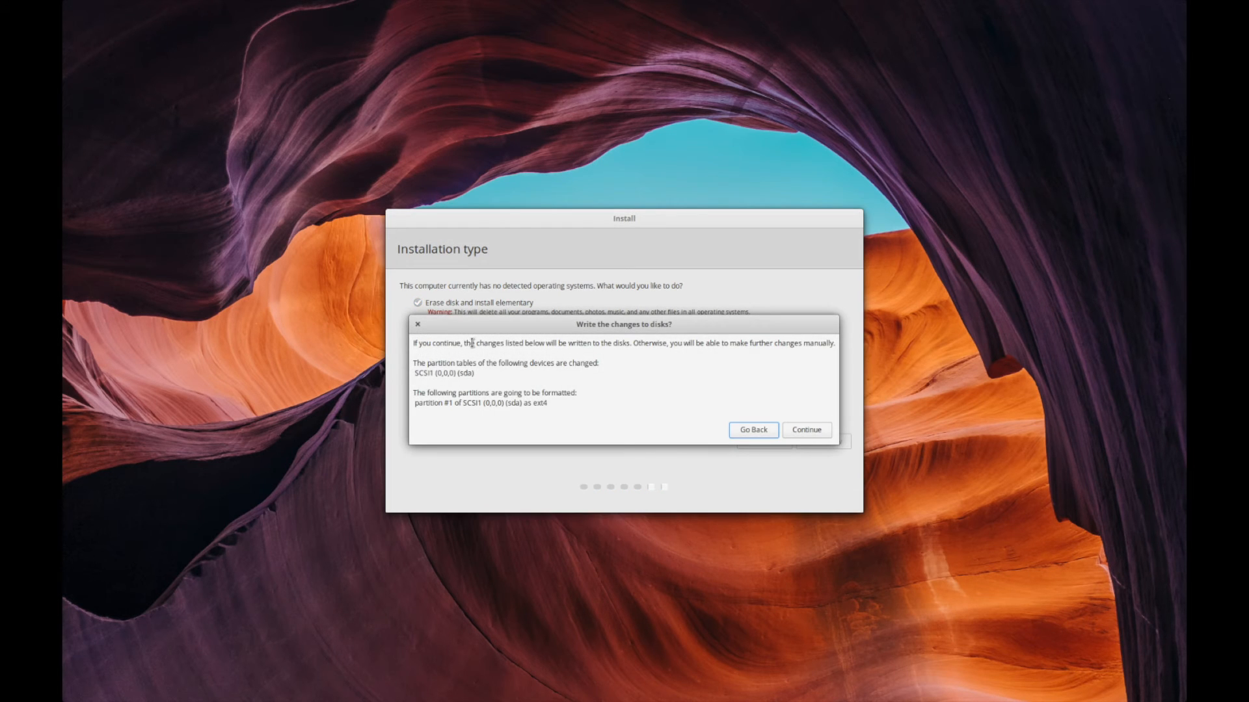
double_click(709, 343)
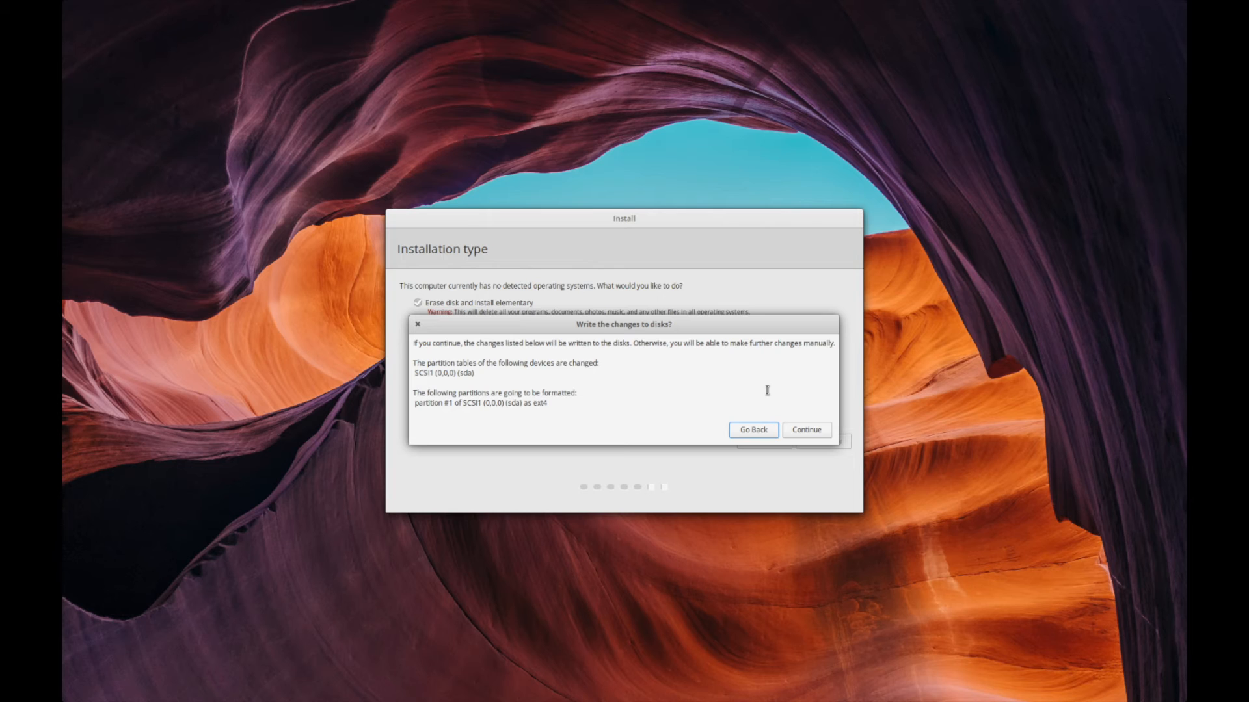
mouse_move(730, 350)
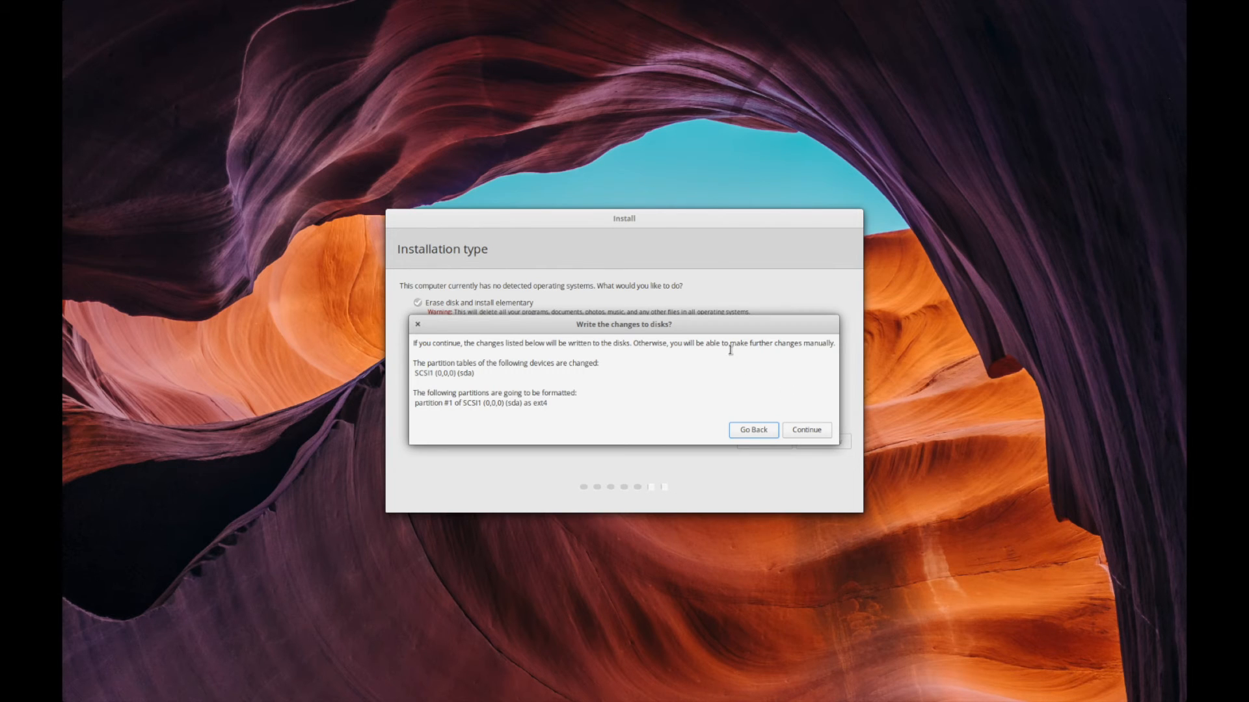
mouse_move(730, 353)
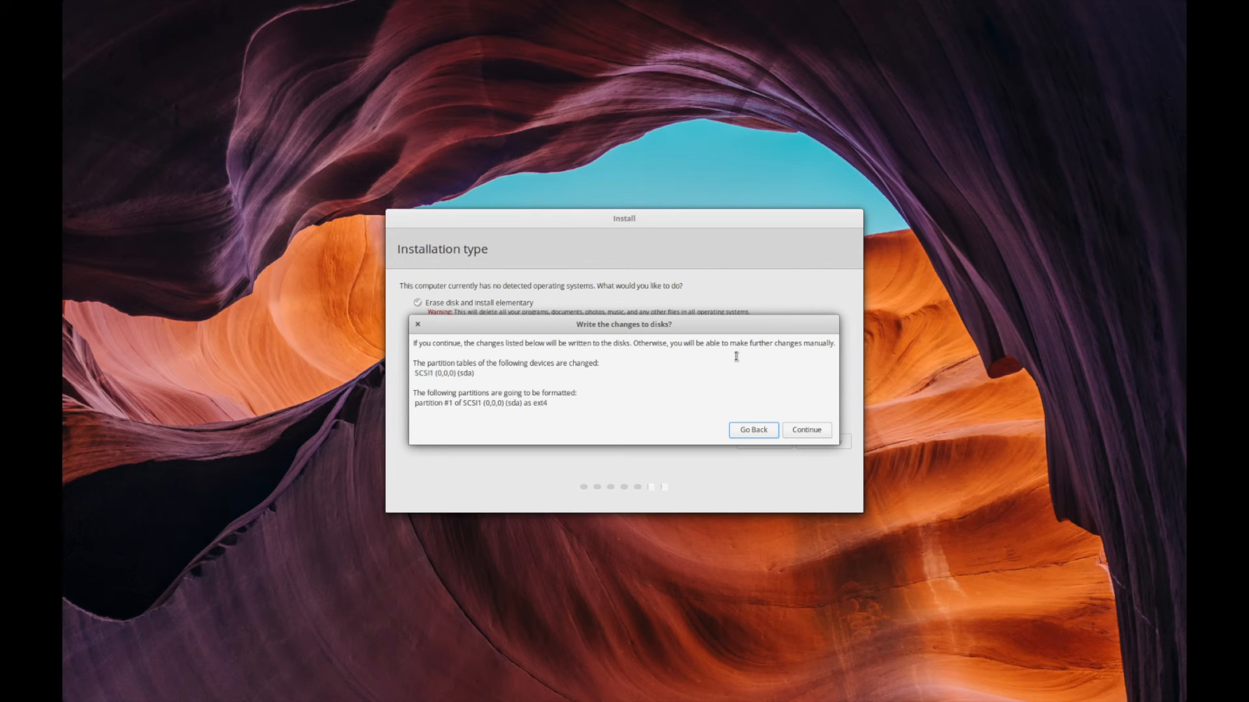
click(751, 430)
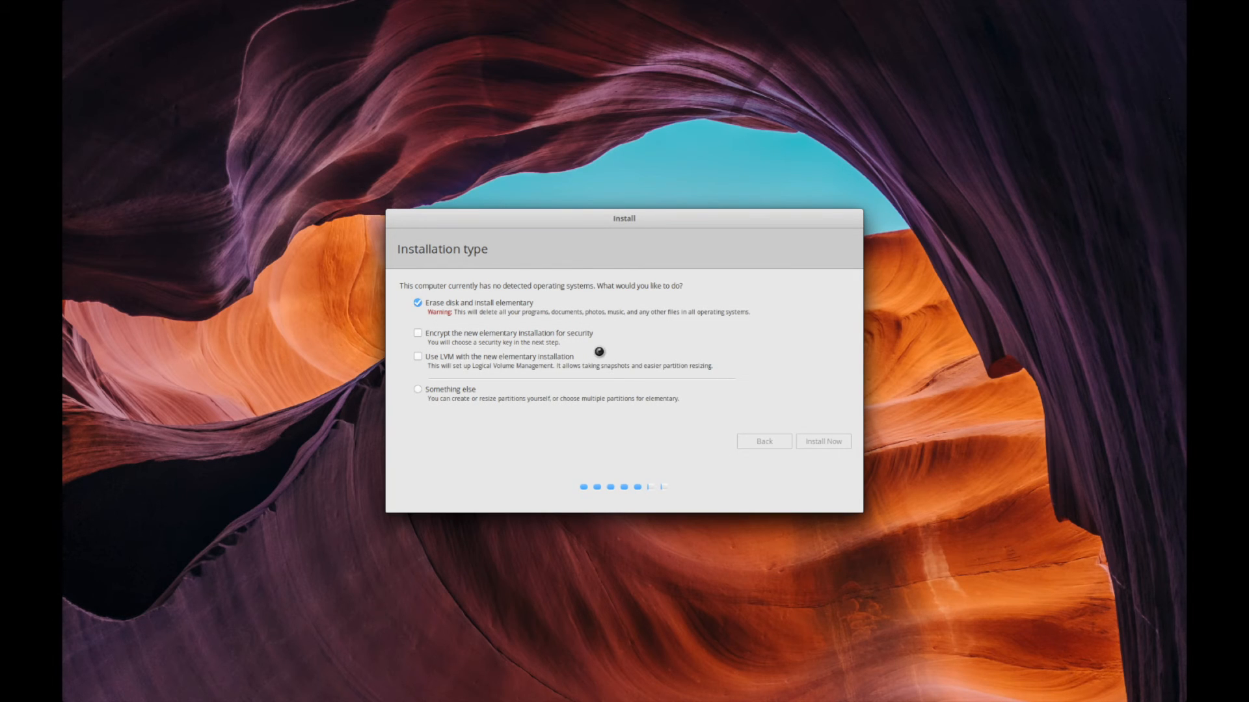
Step: Set the time zone location to Los Angeles on the map and continue to account setup
click(822, 441)
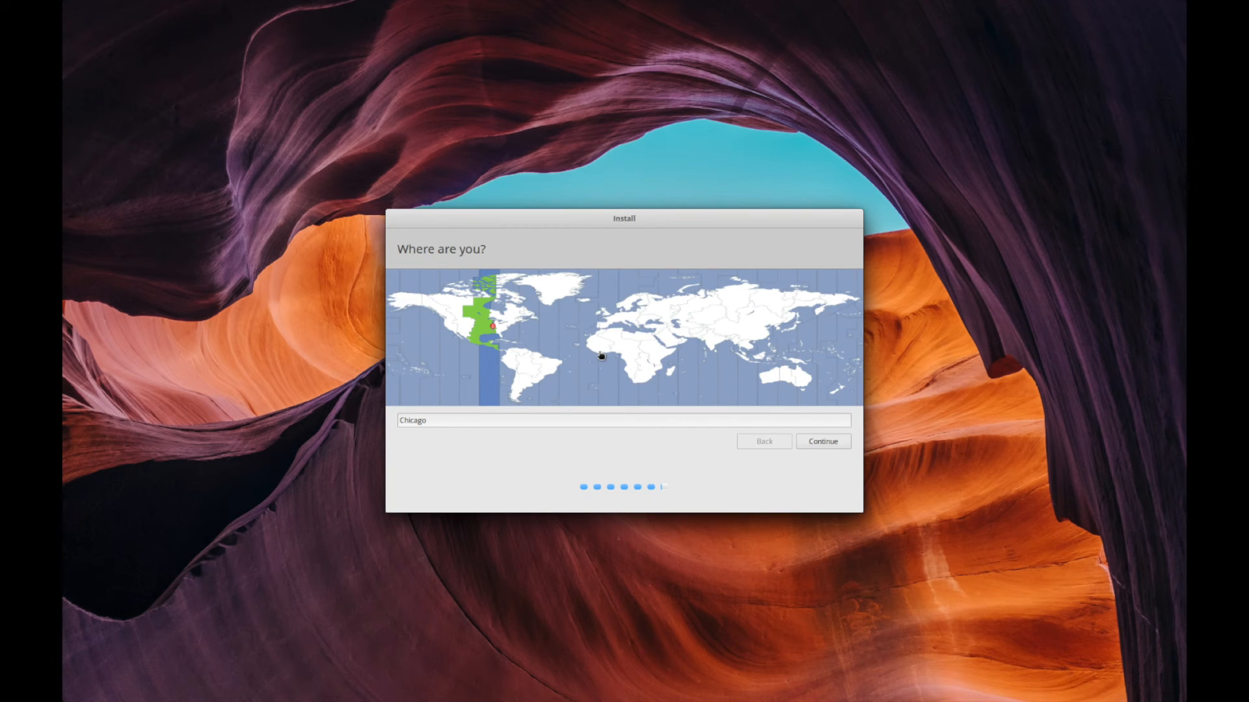
click(455, 320)
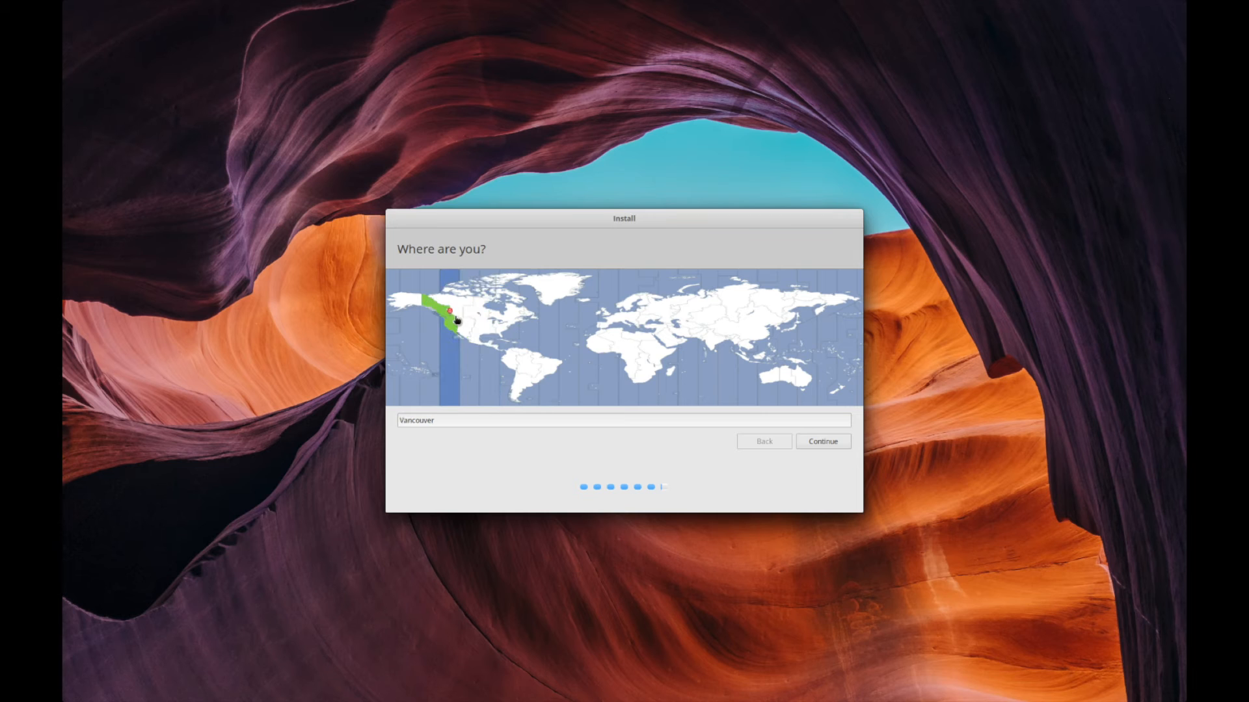
click(446, 323)
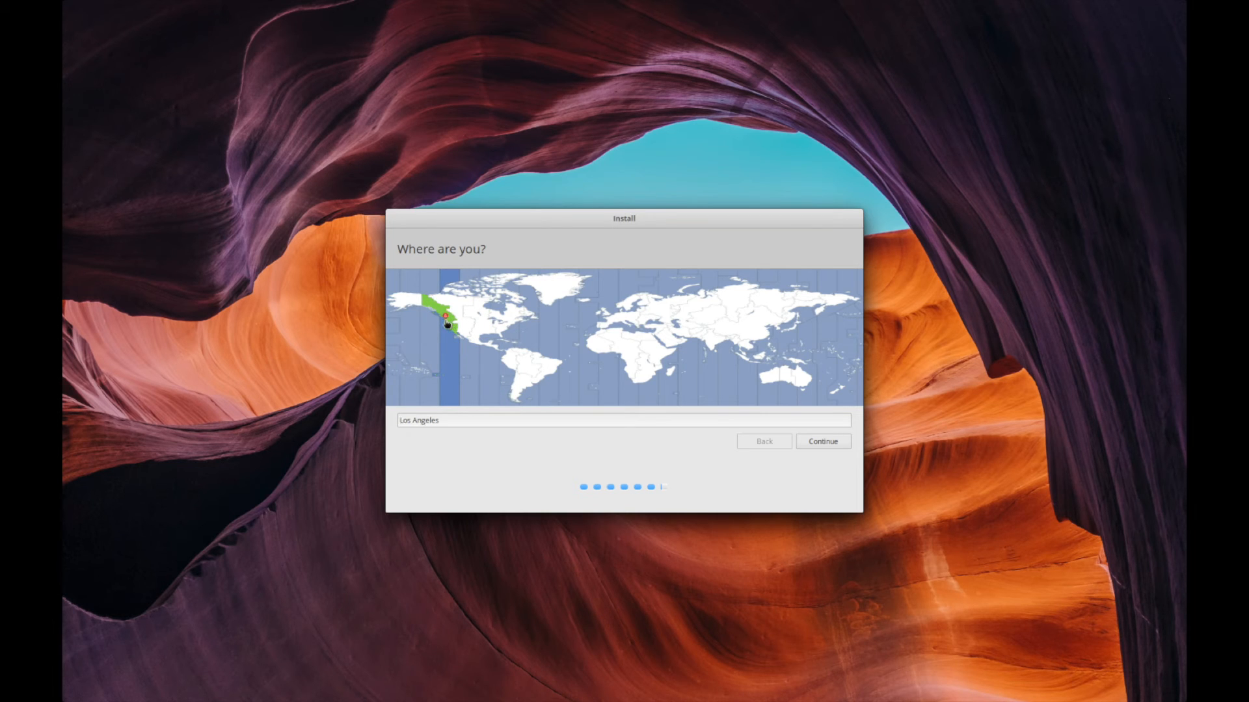
mouse_move(401, 454)
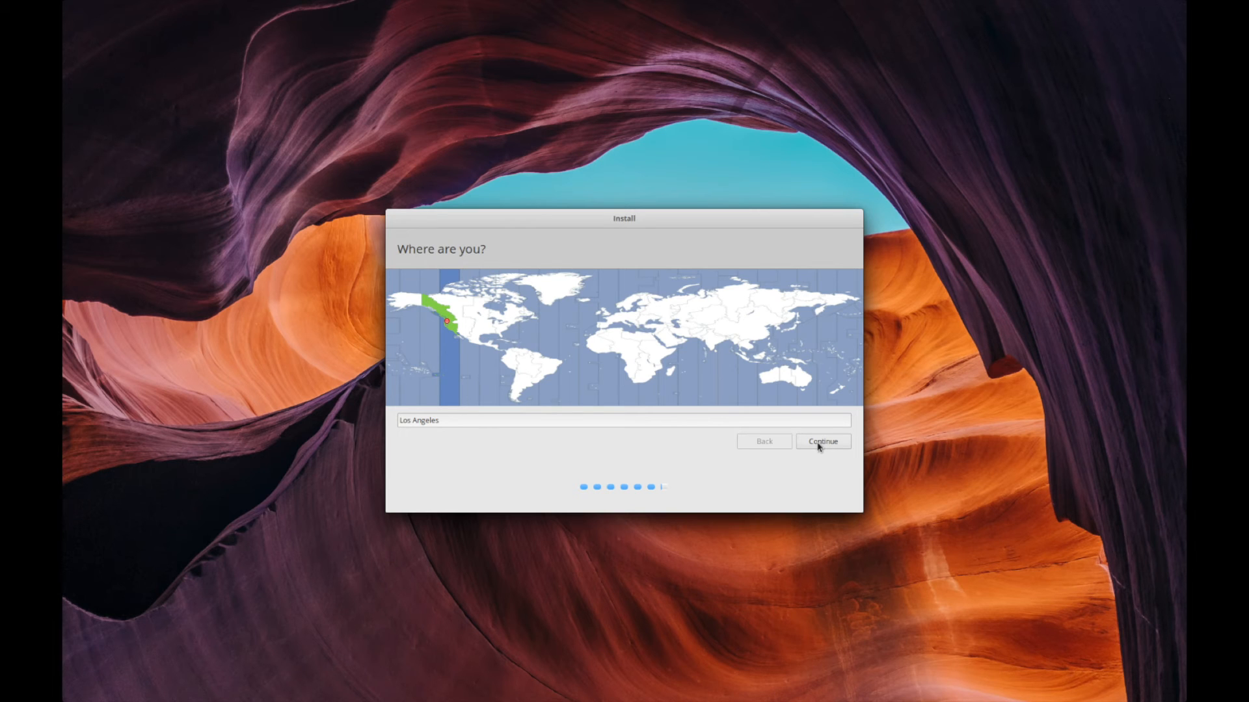
click(822, 441)
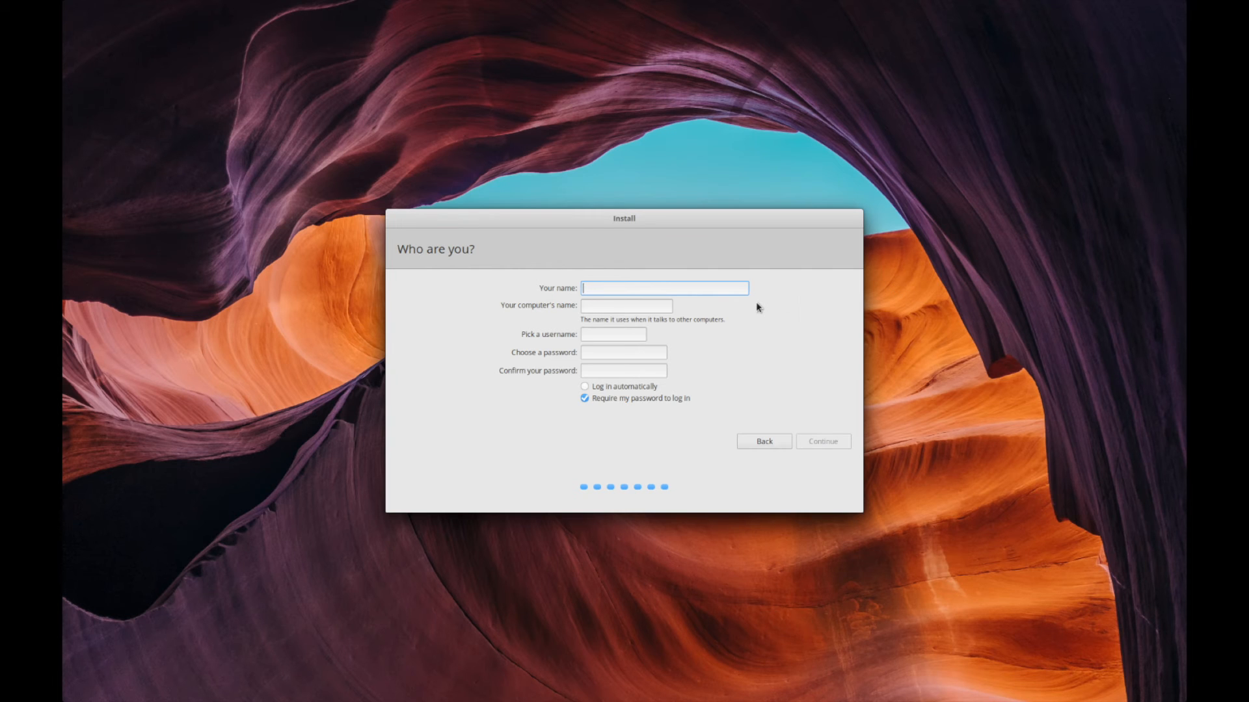
Step: Enter 'savvynik' as the account details, enable automatic login and continue
text(savvynik)
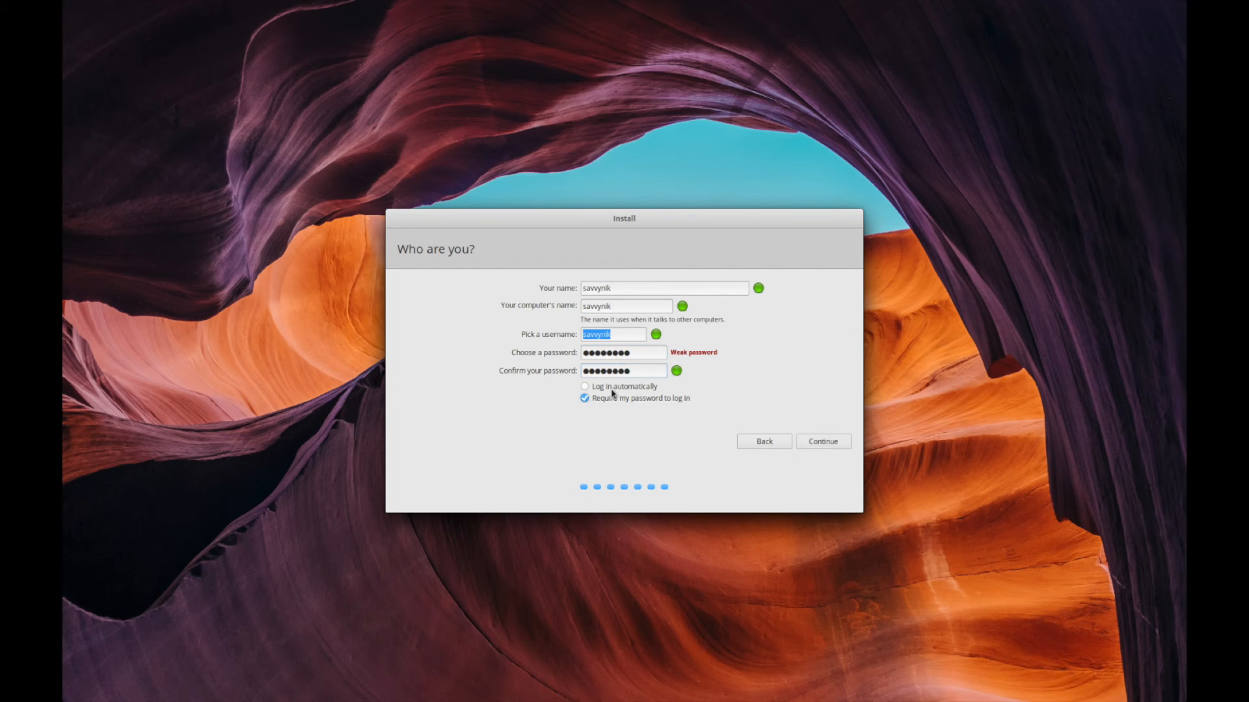
click(584, 386)
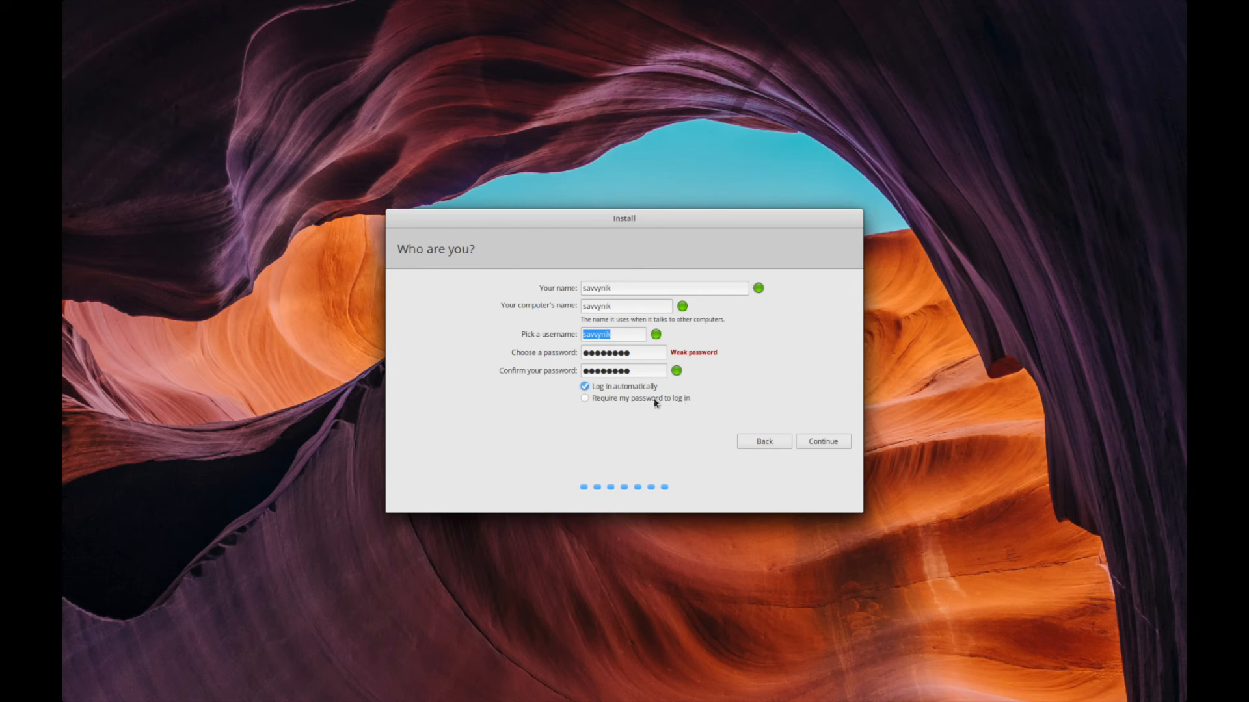
mouse_move(845, 439)
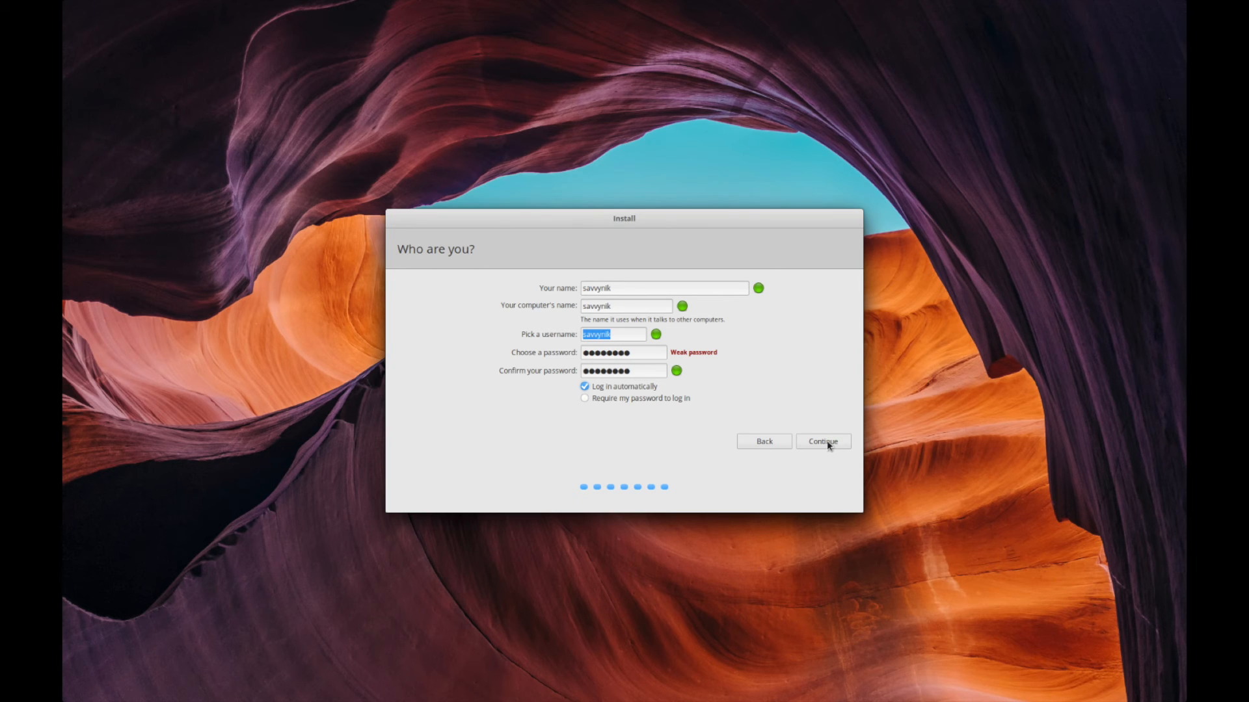
mouse_move(813, 452)
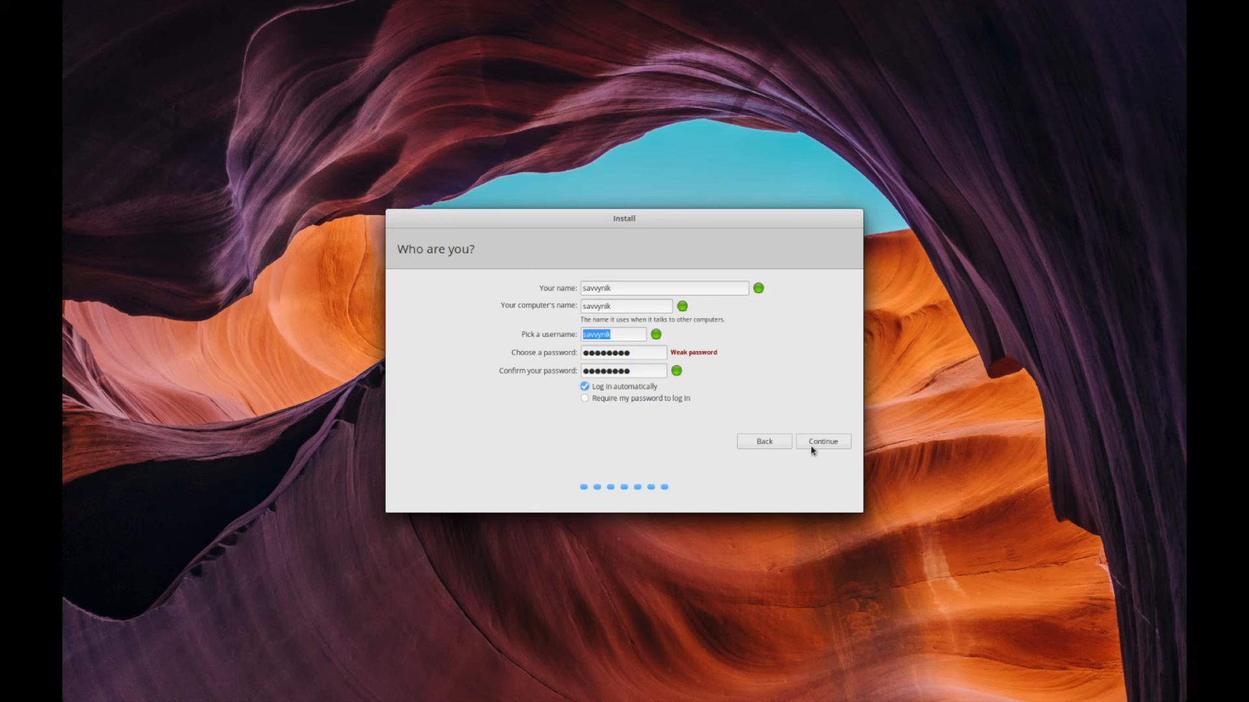
click(822, 441)
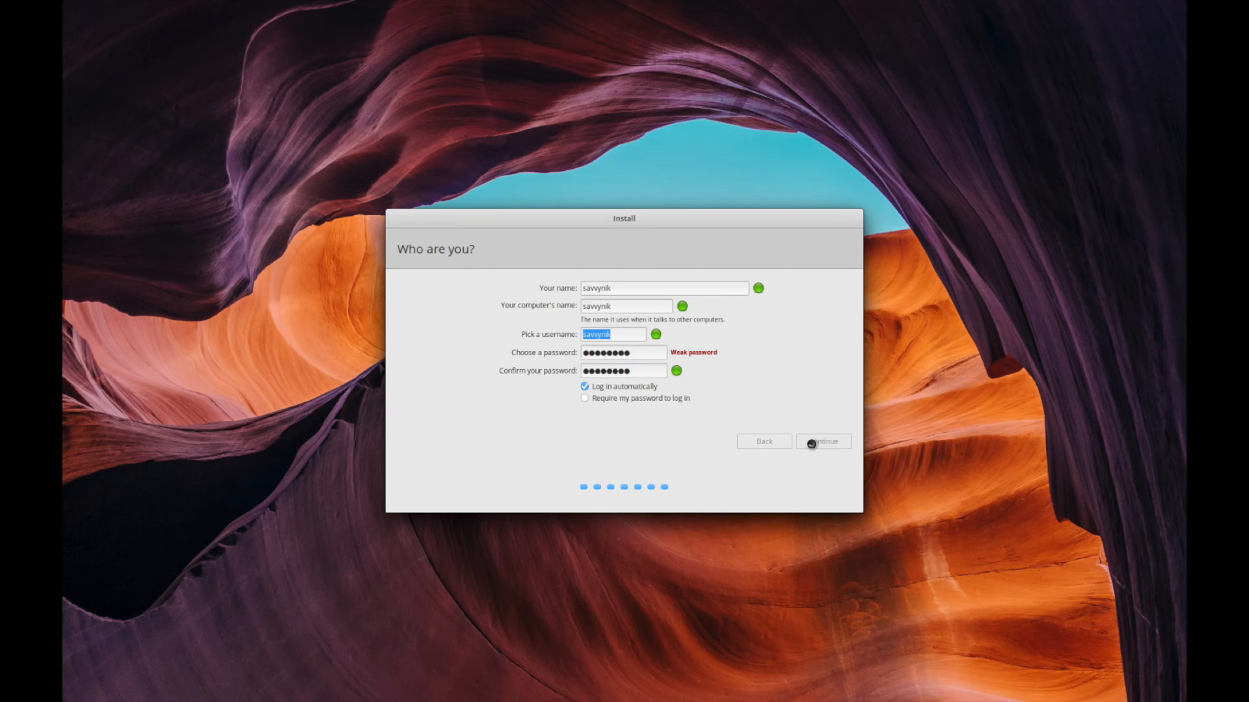
Step: Let the Copying files progress run until the Installation Complete notice appears
click(822, 441)
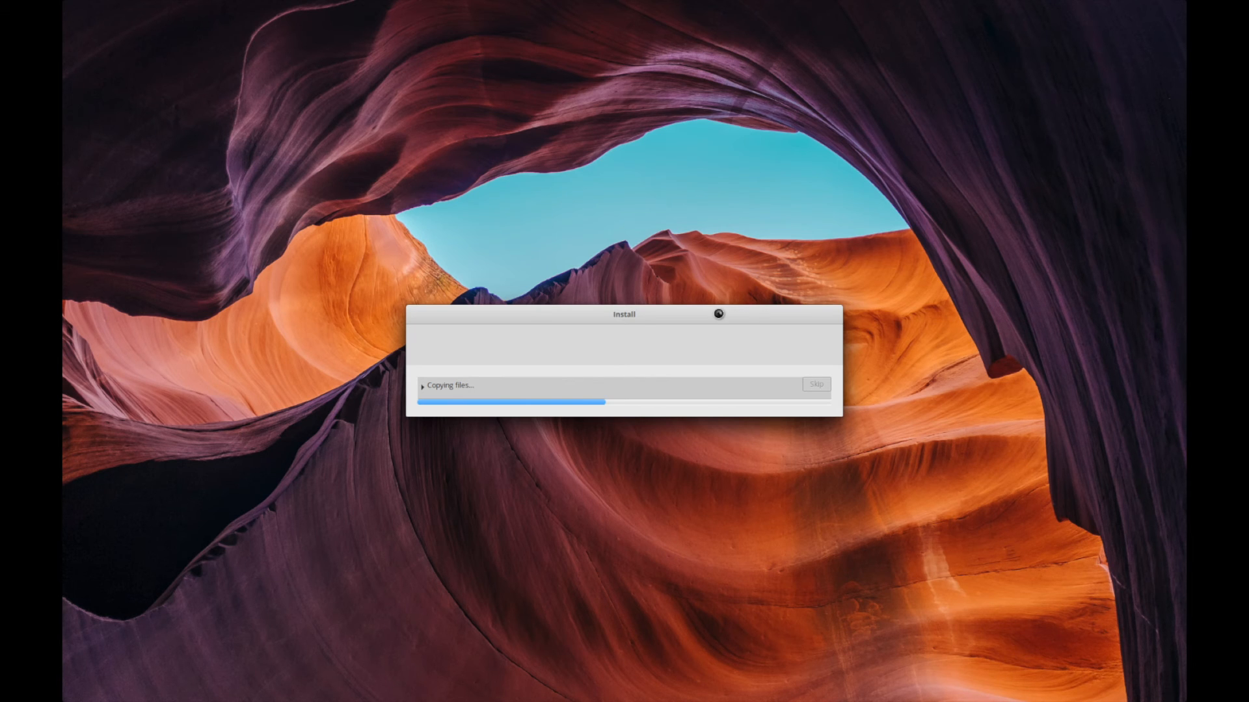
click(422, 385)
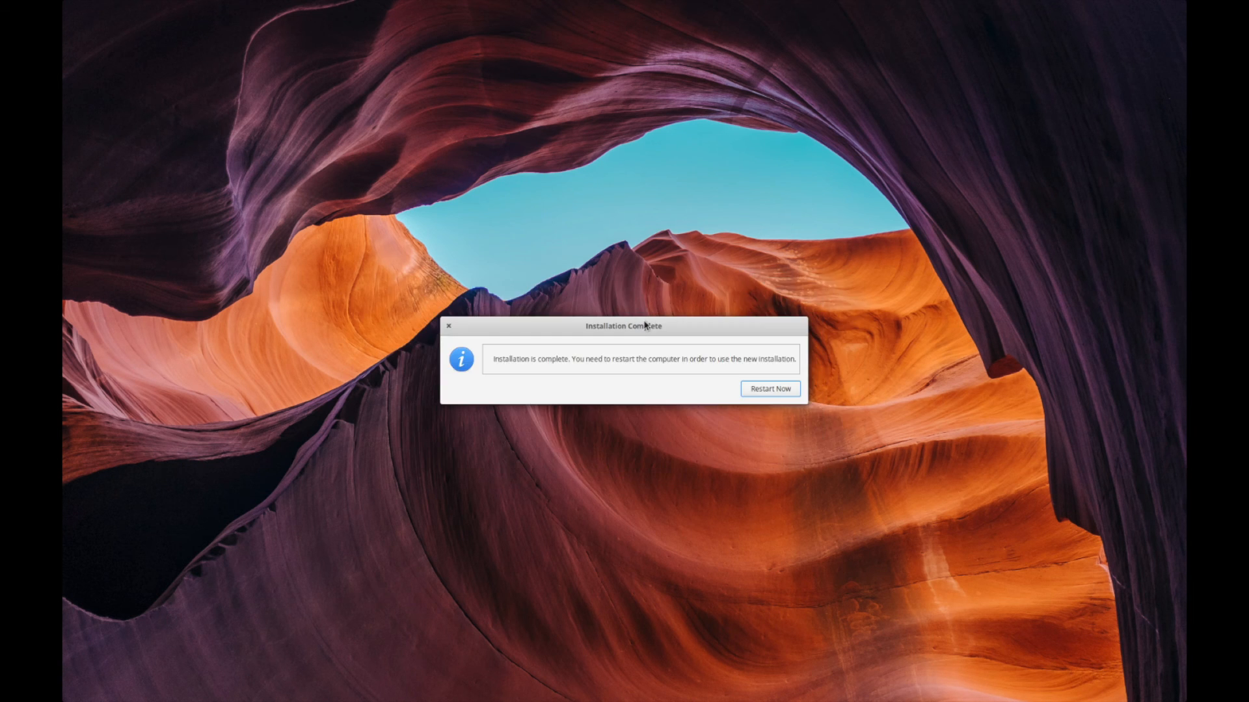
mouse_move(697, 332)
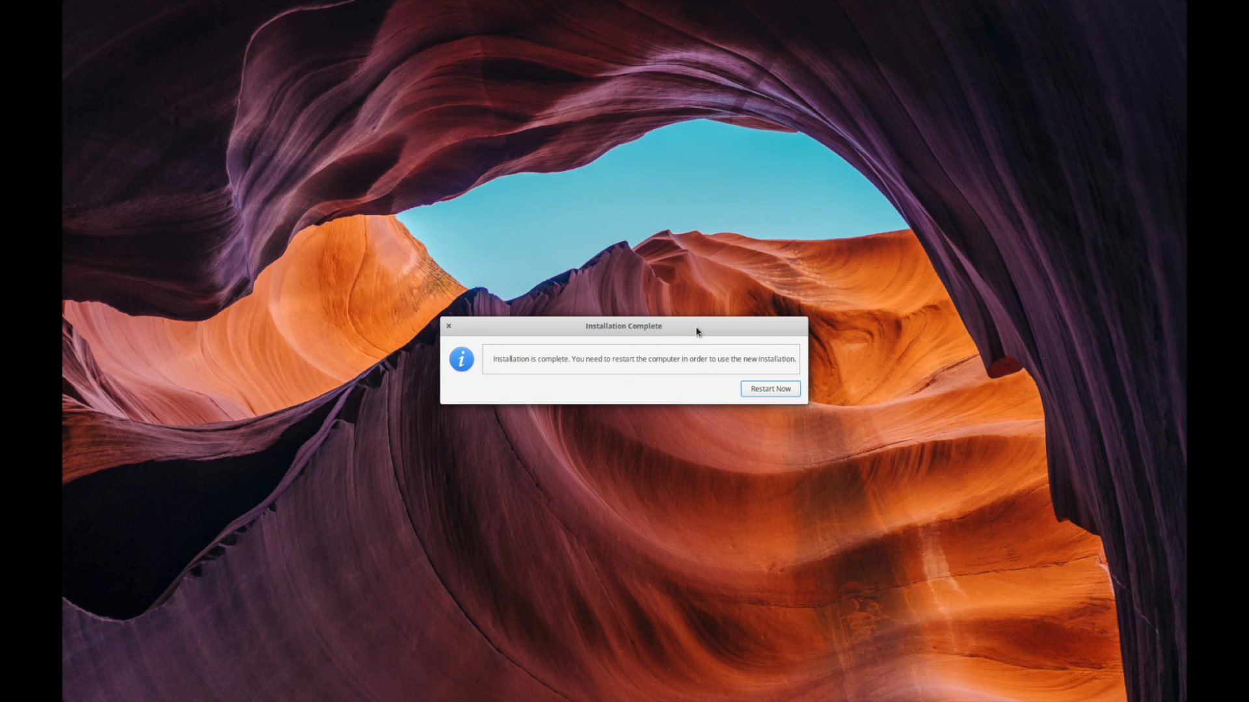
mouse_move(757, 371)
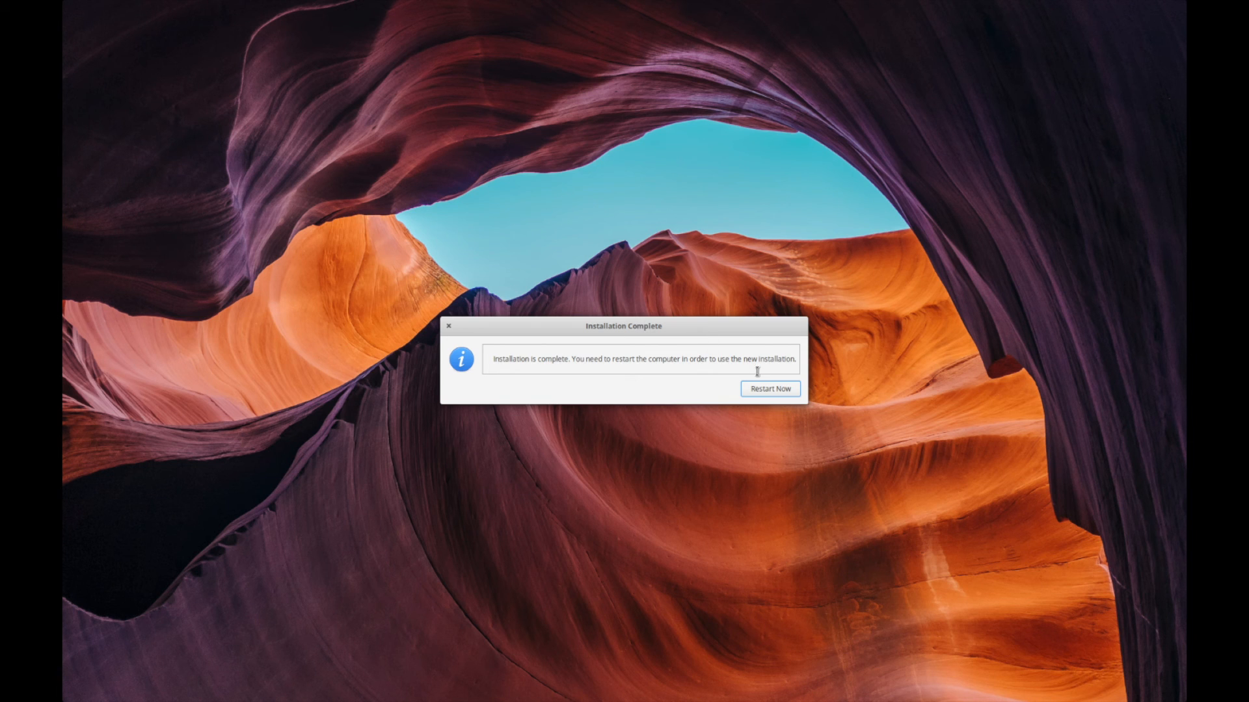
Step: Choose Restart Now and boot into the new elementary OS desktop
click(769, 389)
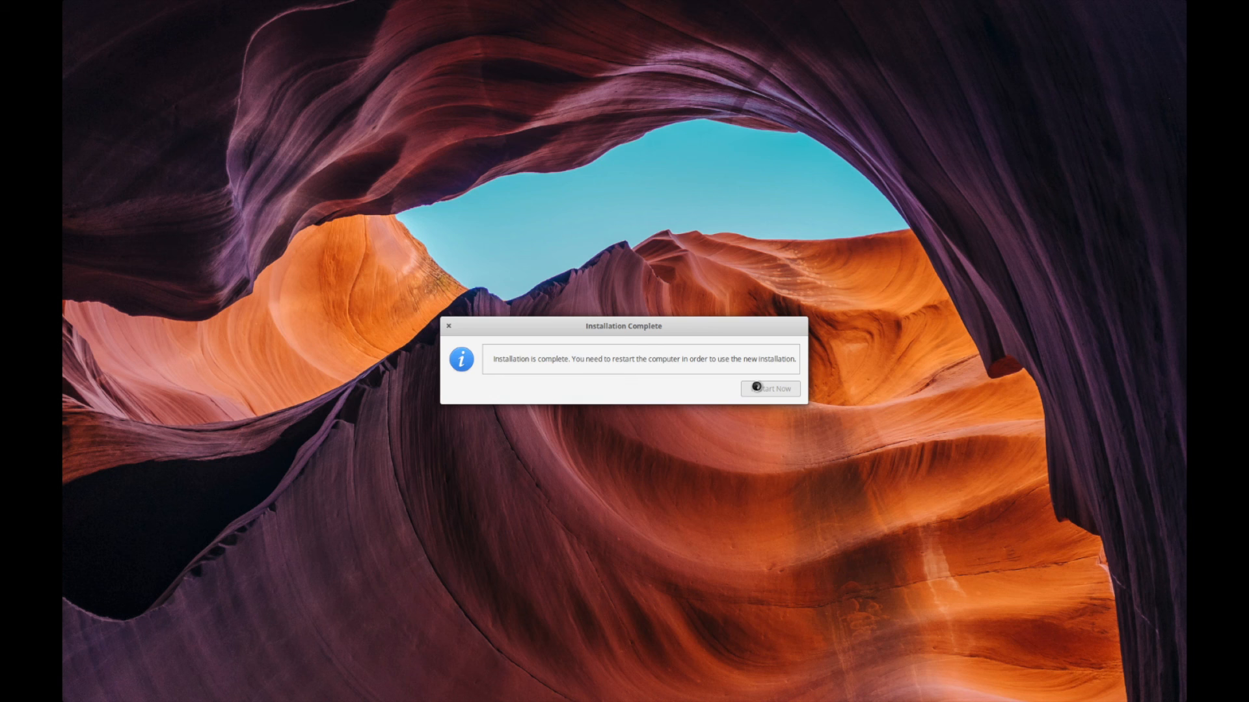
click(770, 389)
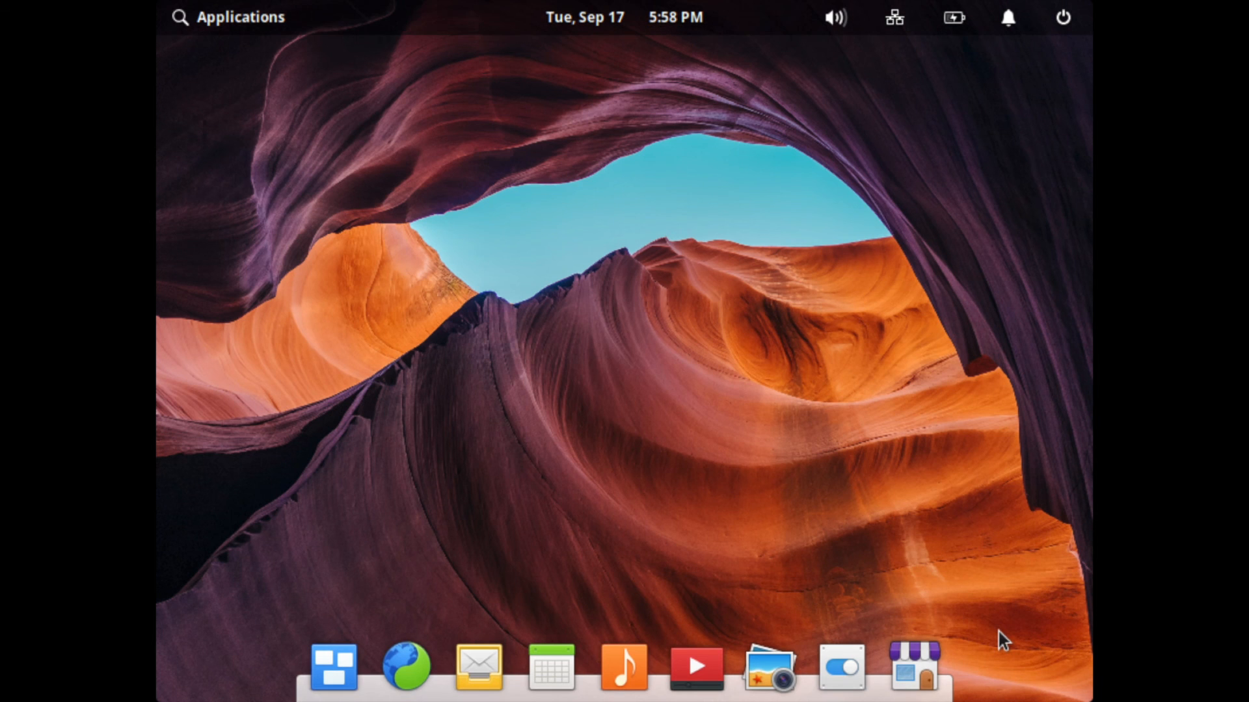
mouse_move(981, 264)
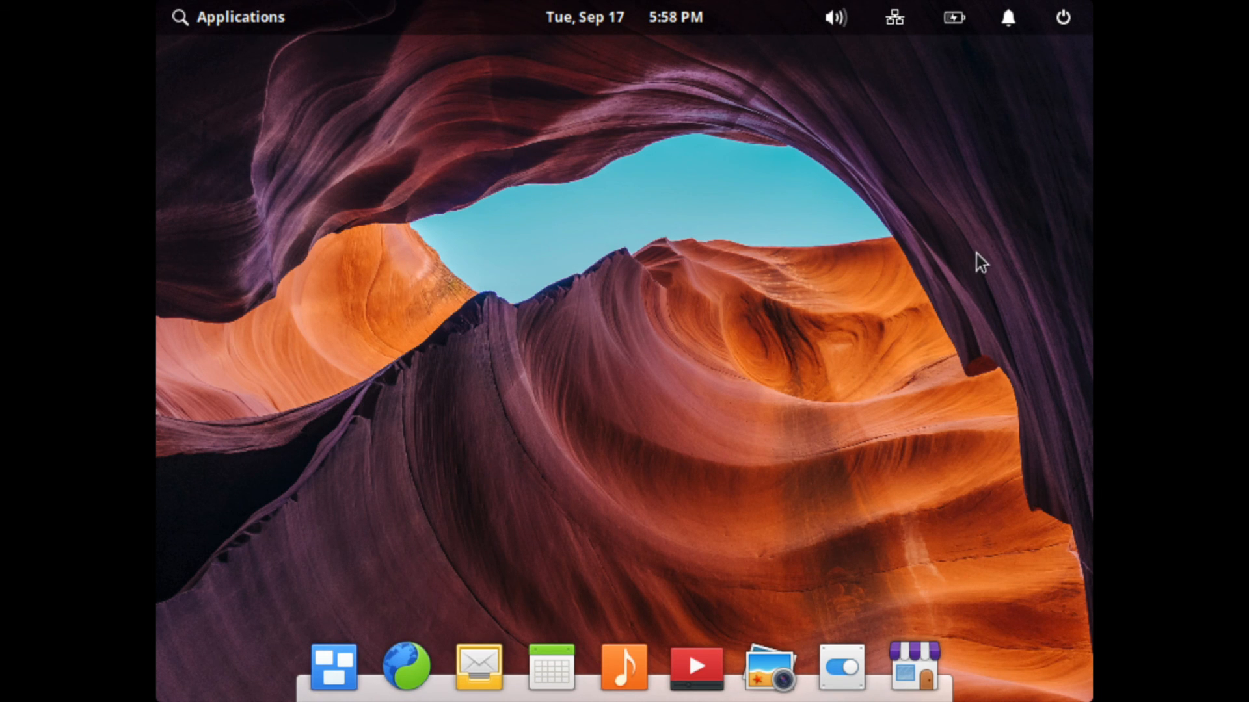
mouse_move(967, 259)
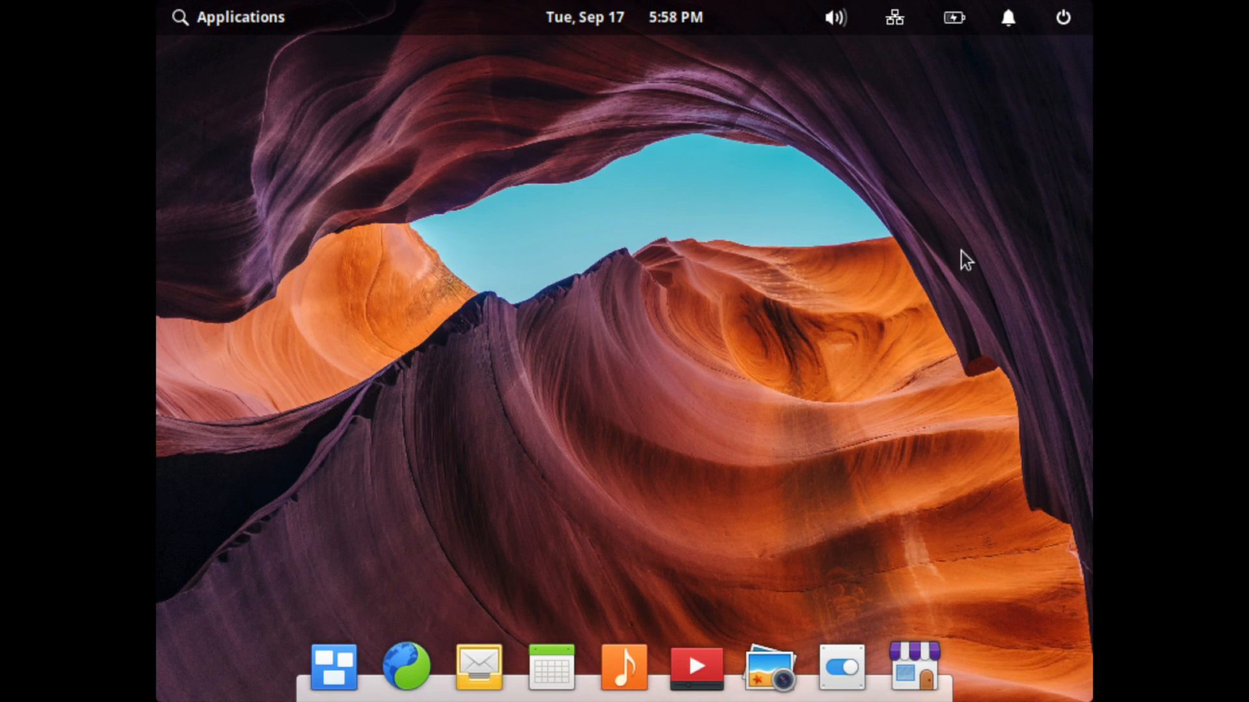
mouse_move(911, 259)
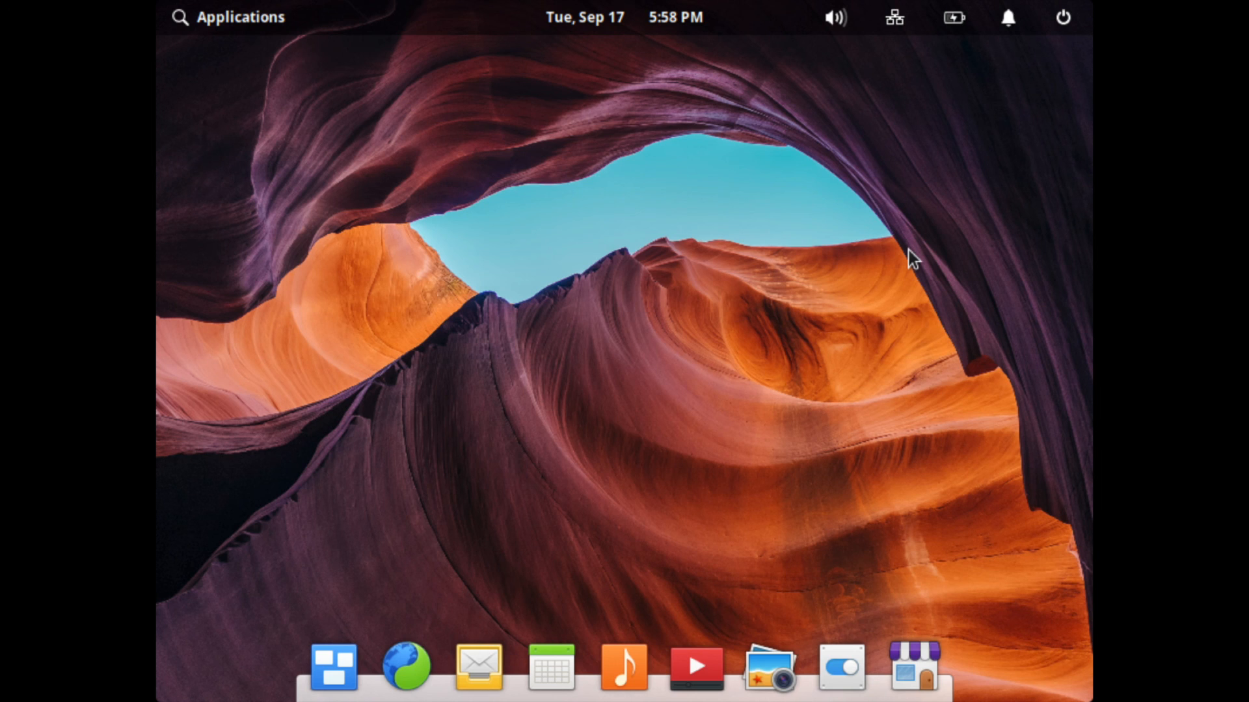